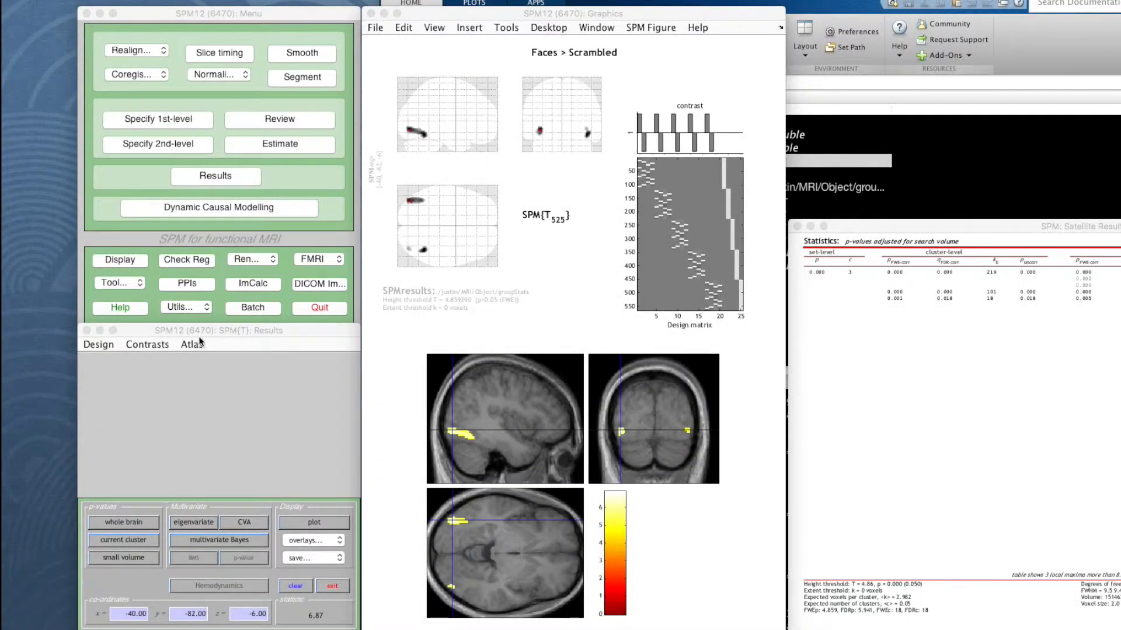
Switch to Objects > Scrambled, jump to the nearest suprathreshold voxel, and overlay on previous sections.
click(147, 344)
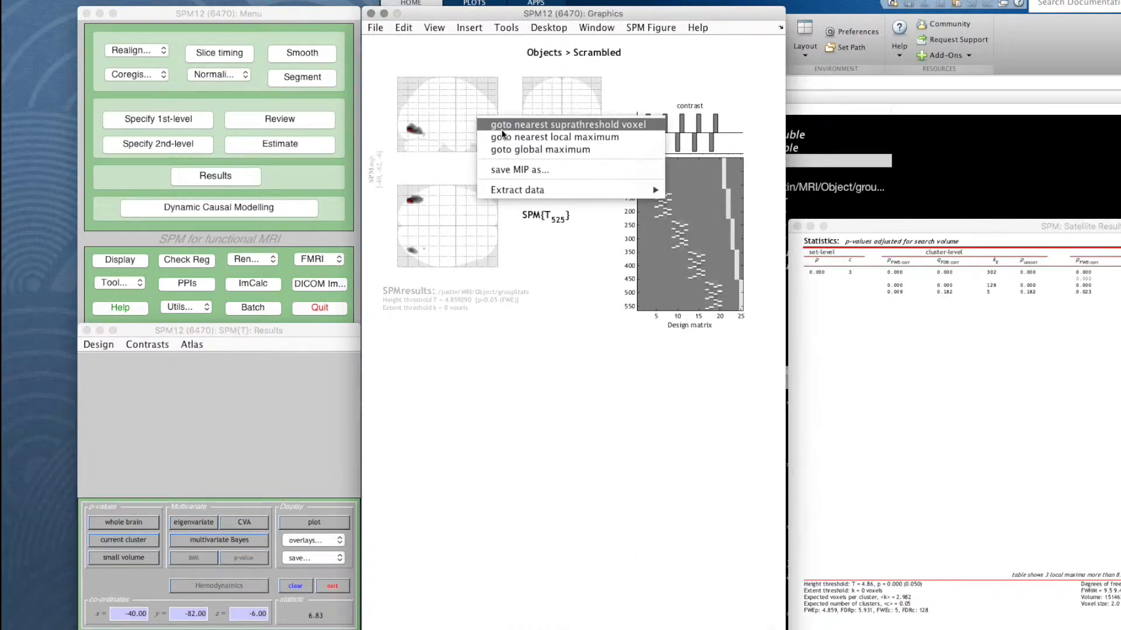
click(548, 125)
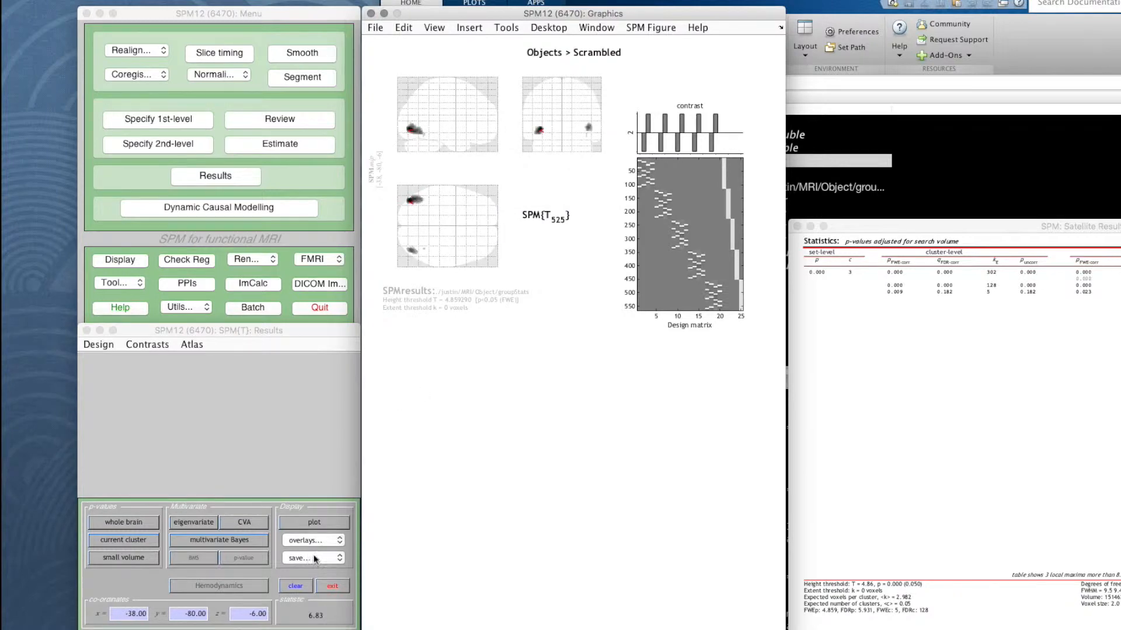
click(308, 539)
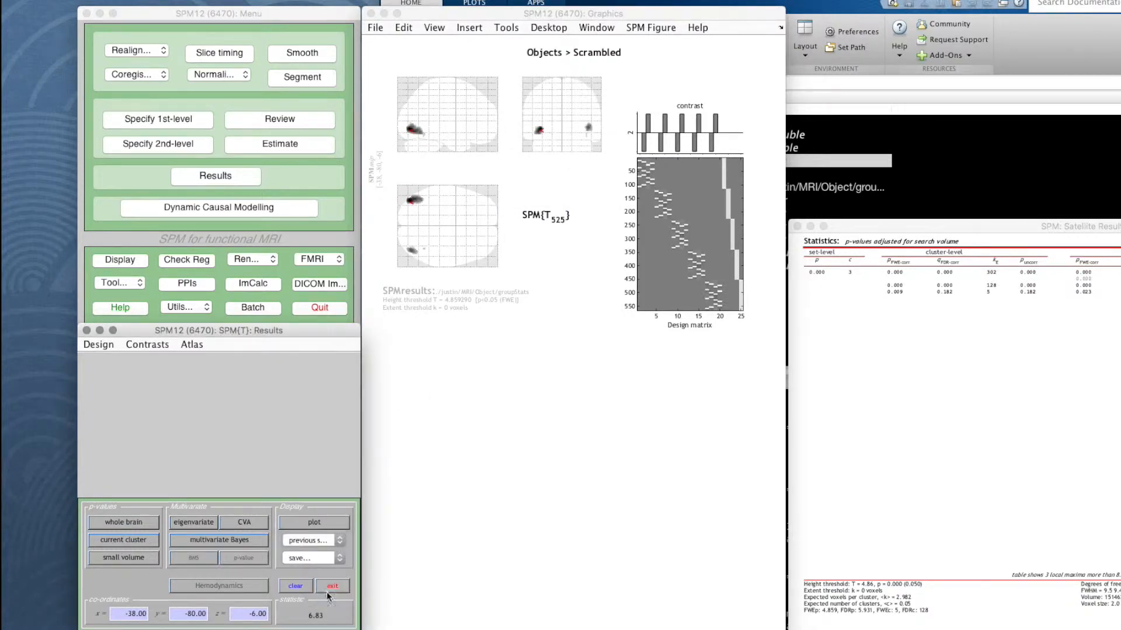
click(307, 539)
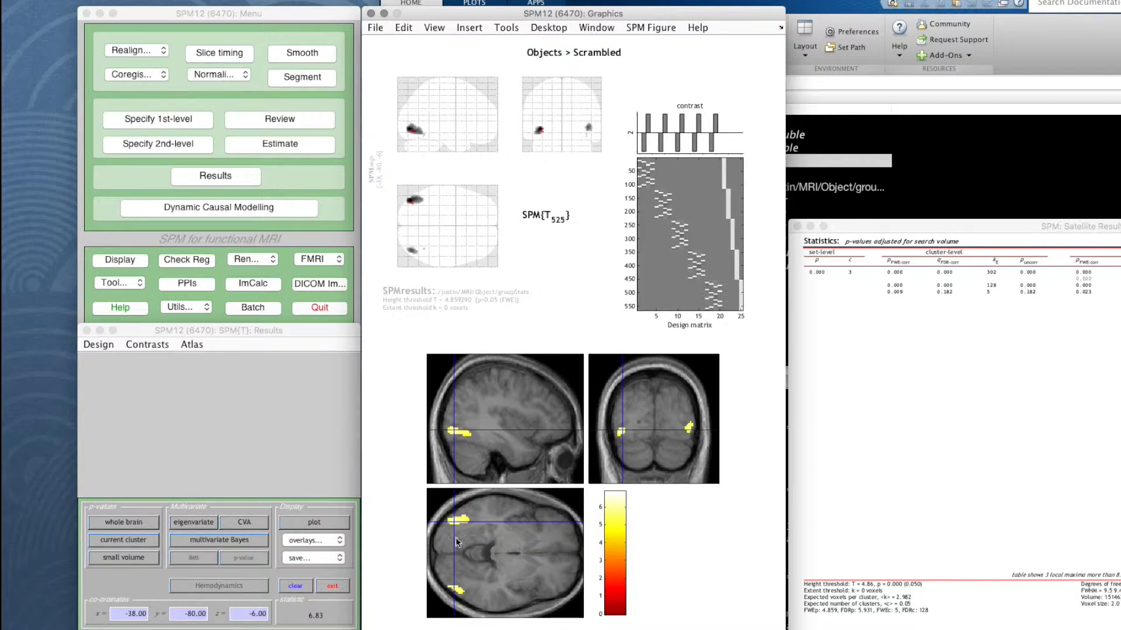
mouse_move(490, 547)
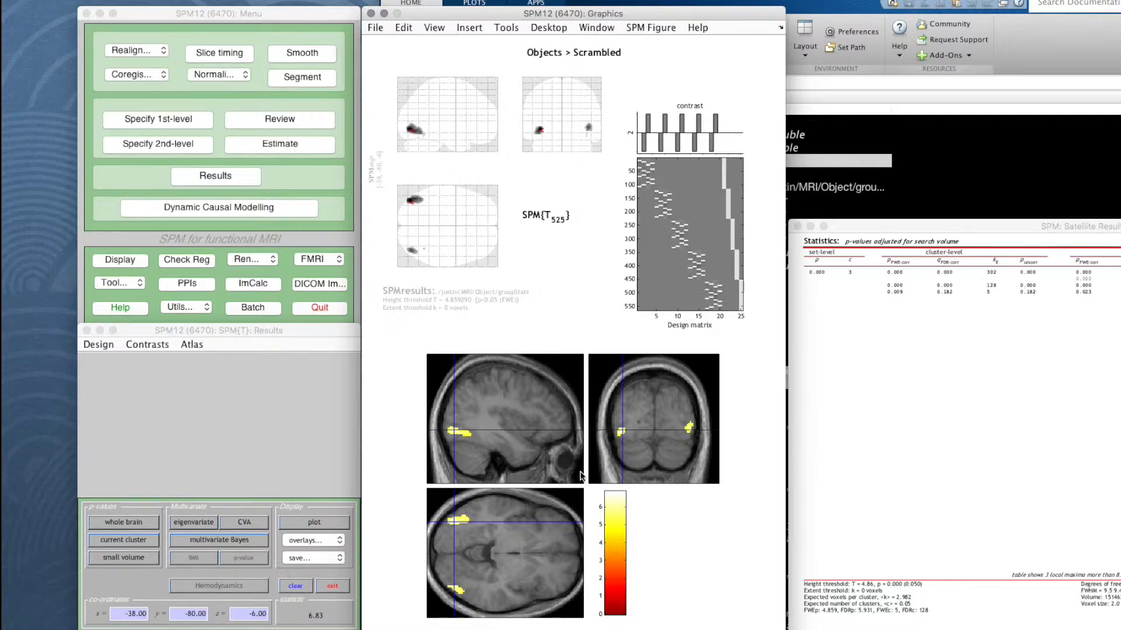
mouse_move(450, 538)
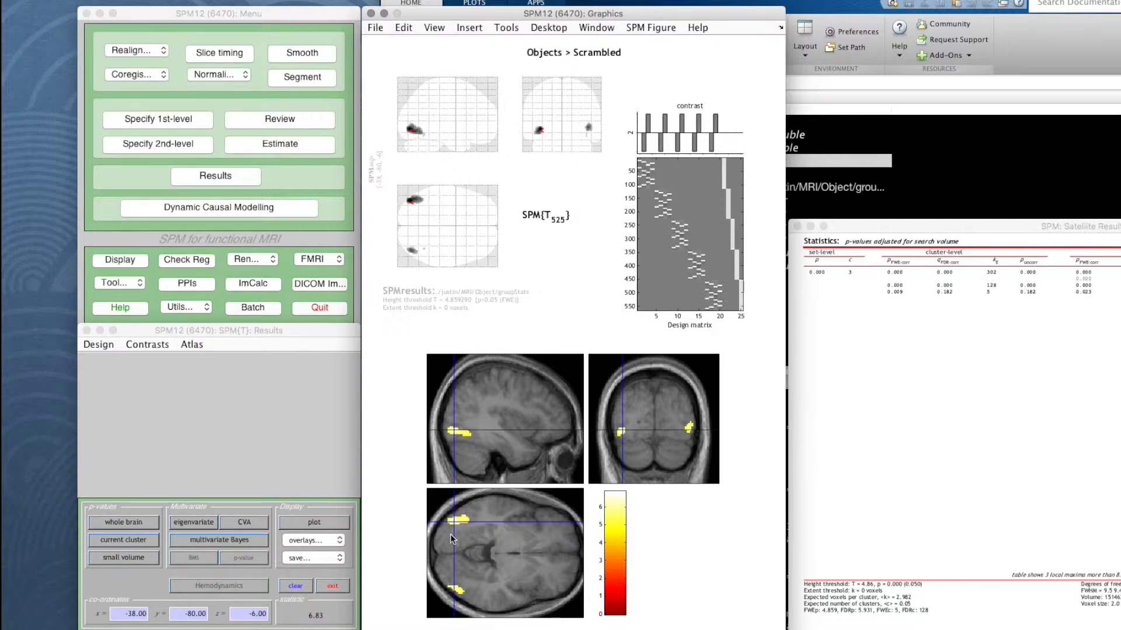
mouse_move(461, 534)
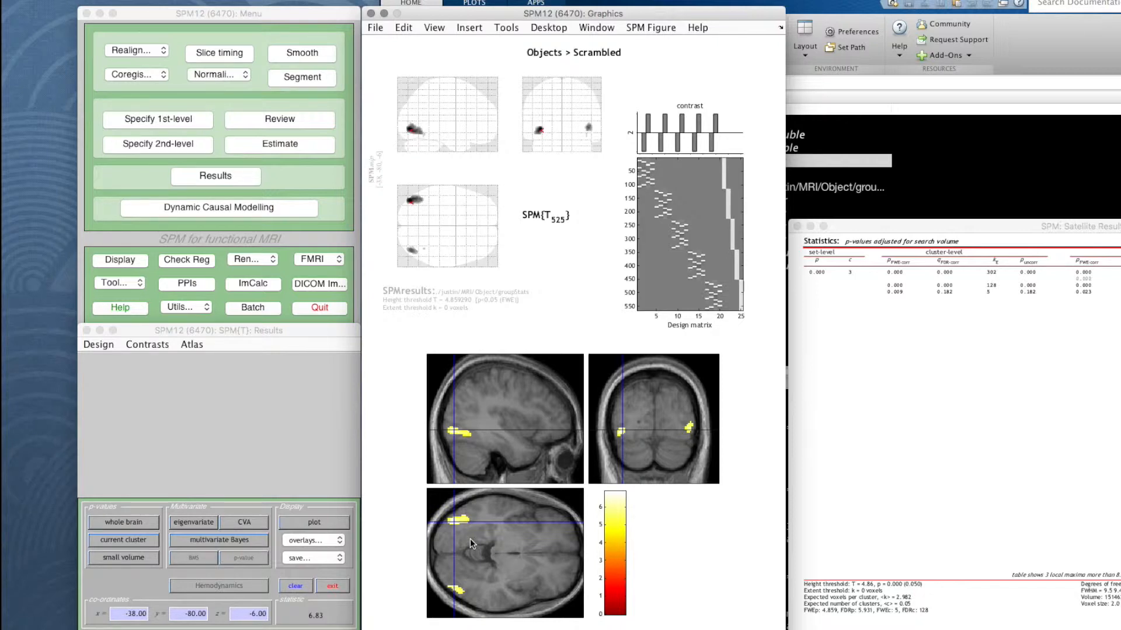
mouse_move(573, 421)
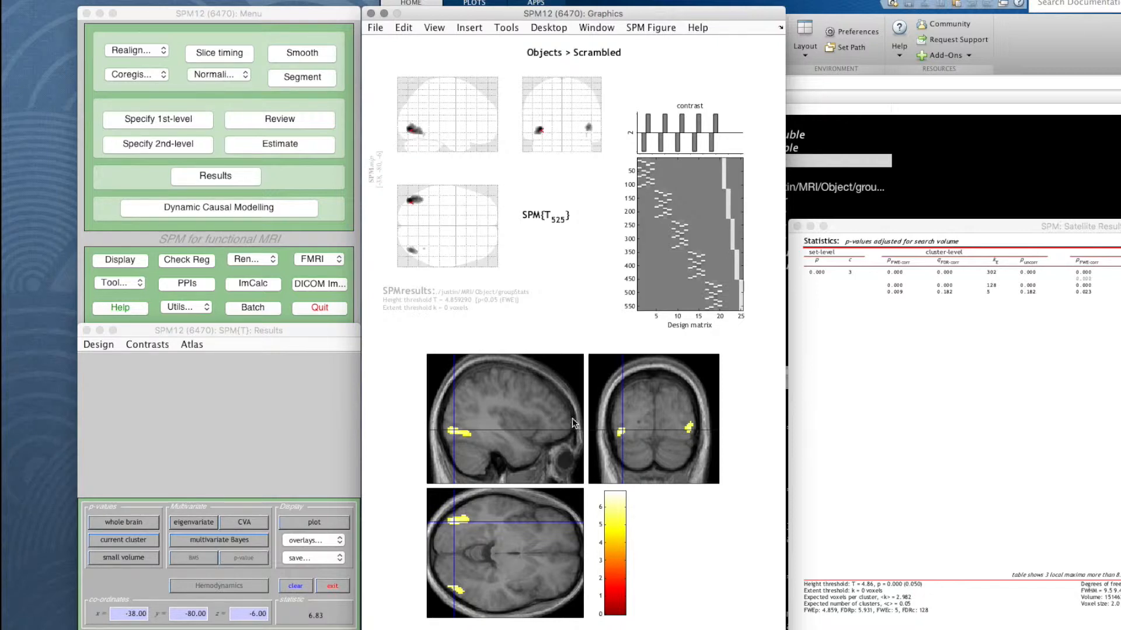
mouse_move(574, 324)
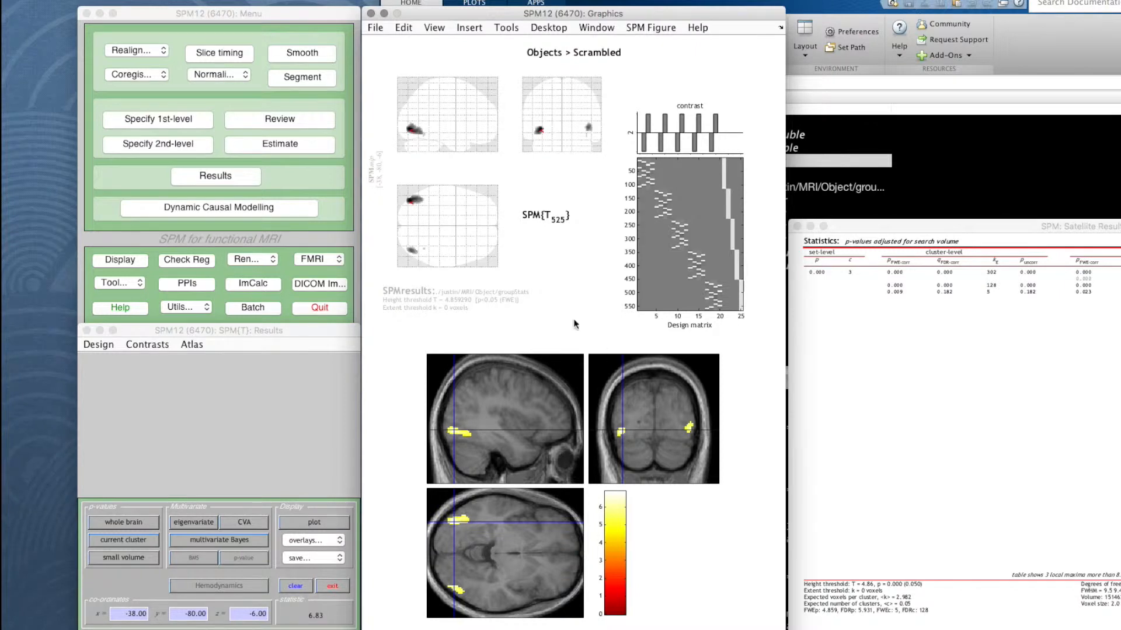
mouse_move(448, 305)
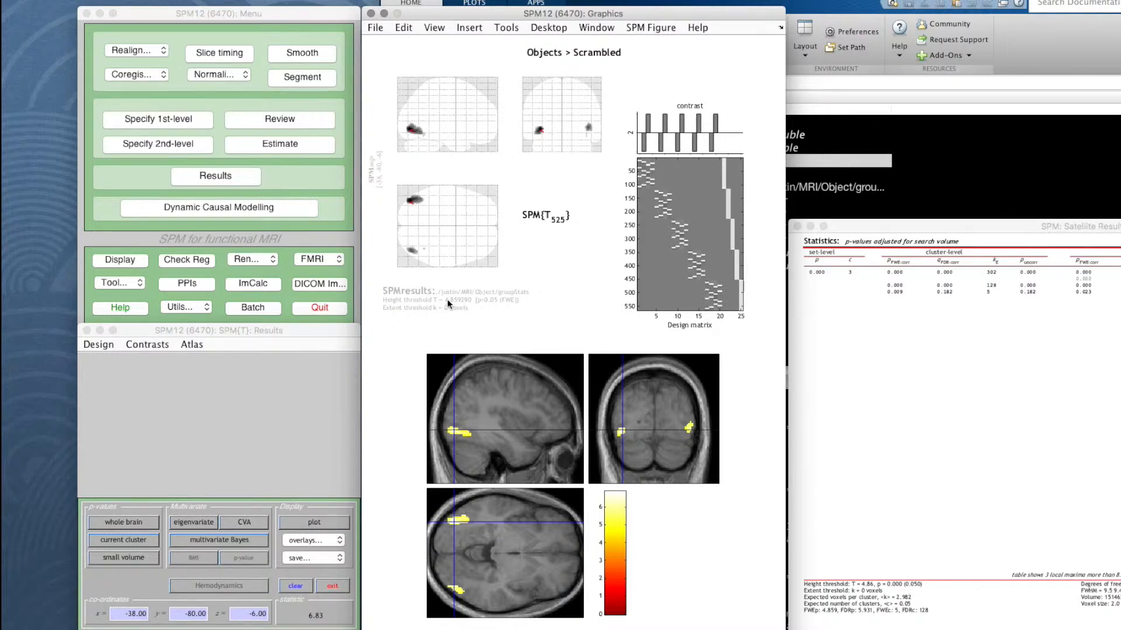
mouse_move(507, 309)
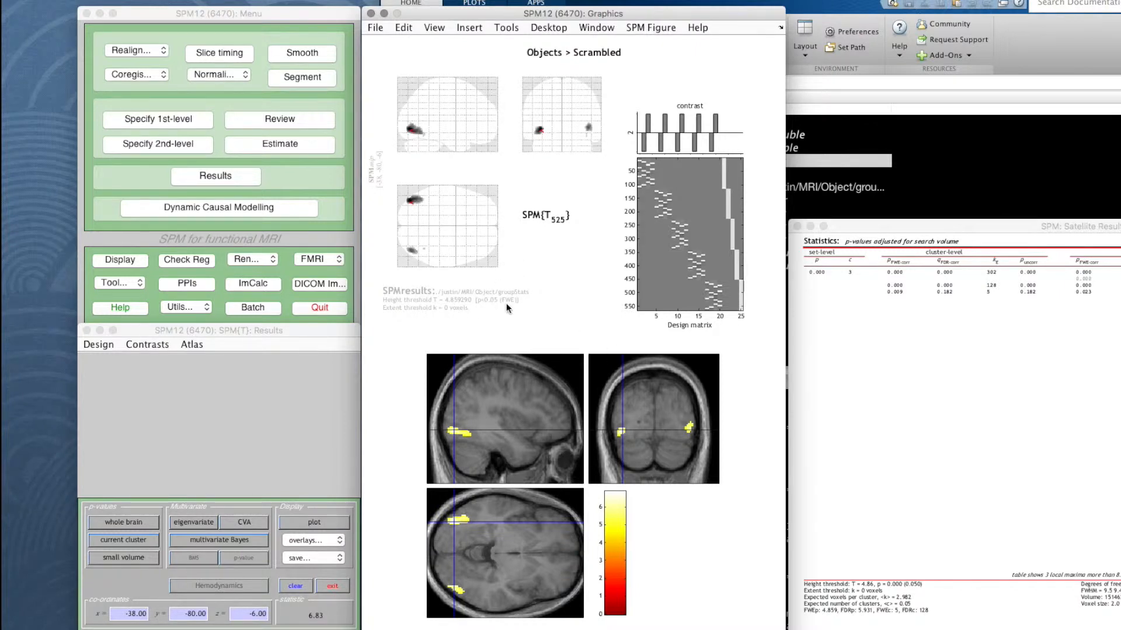
mouse_move(449, 316)
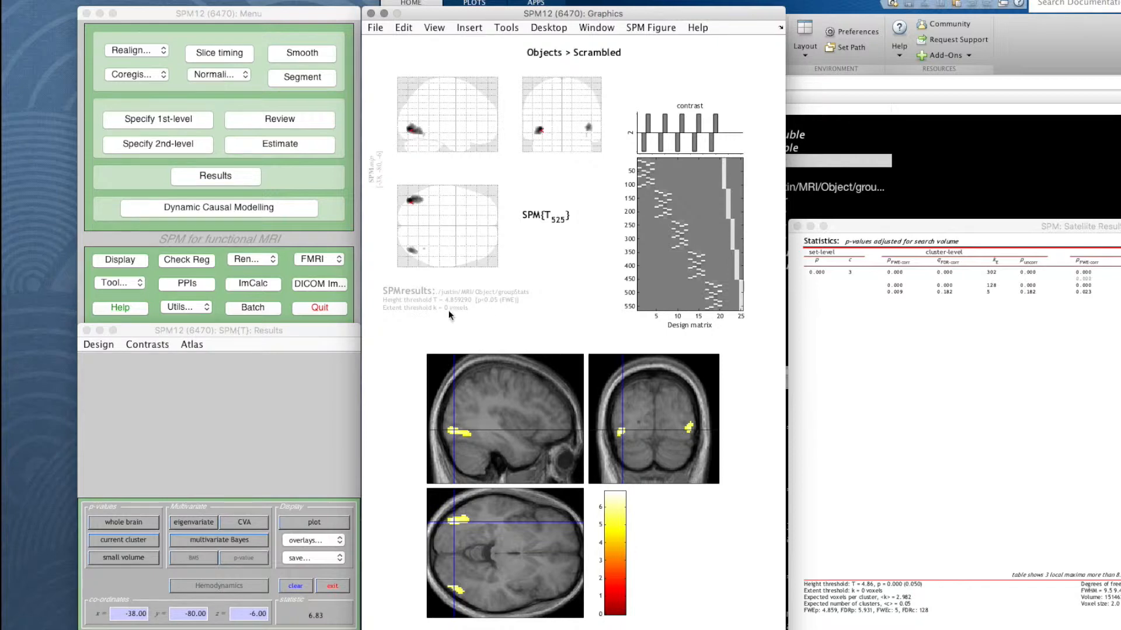
mouse_move(504, 450)
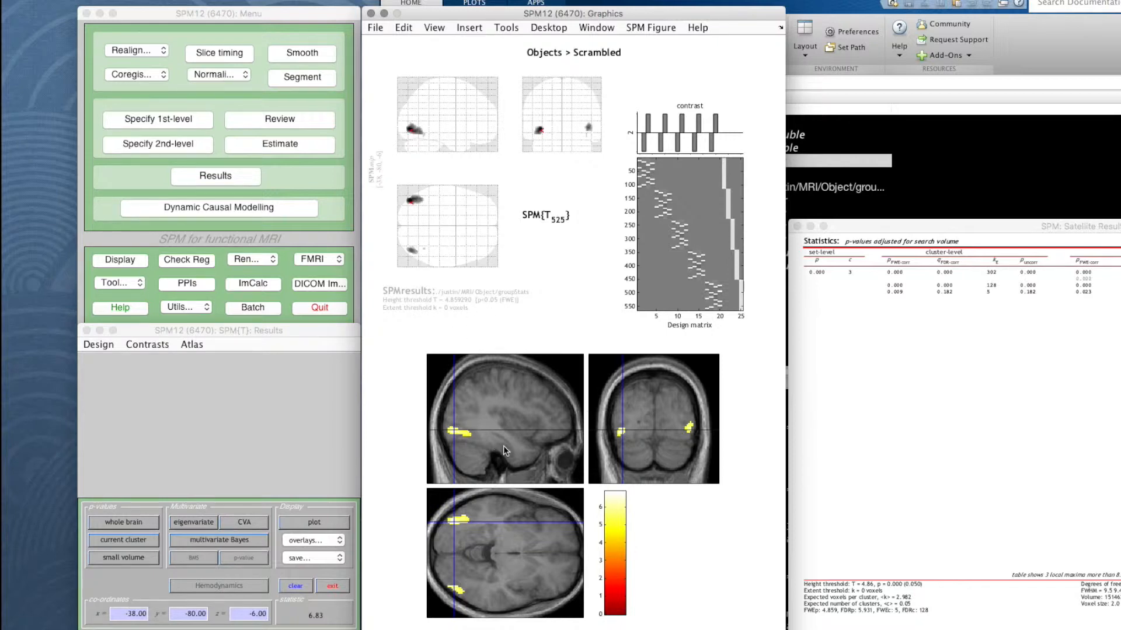
mouse_move(572, 473)
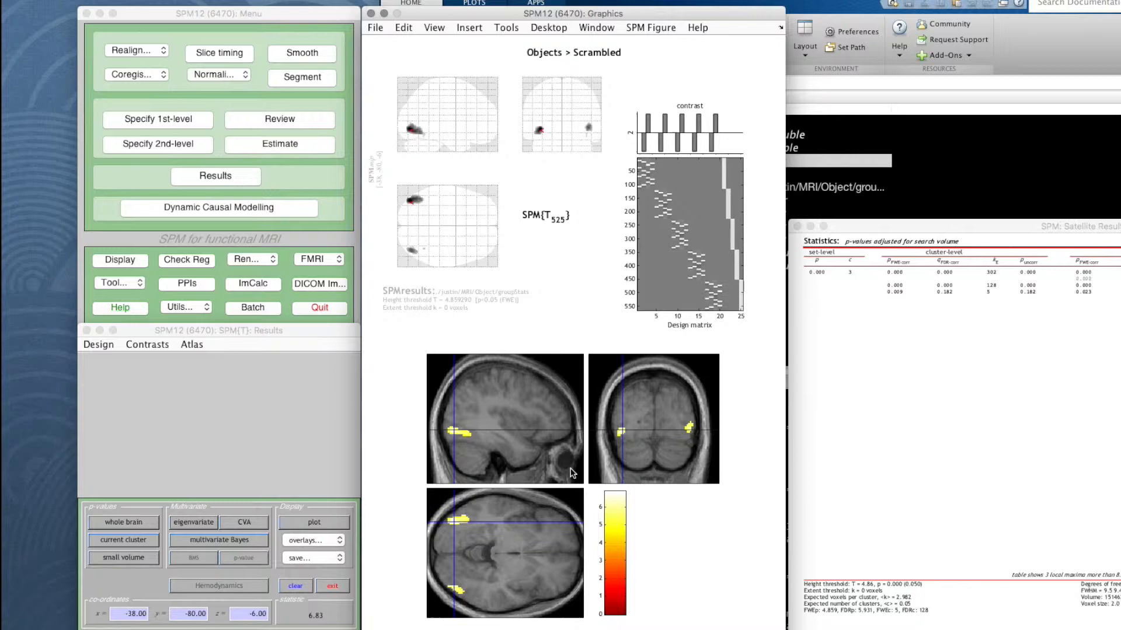
mouse_move(305, 359)
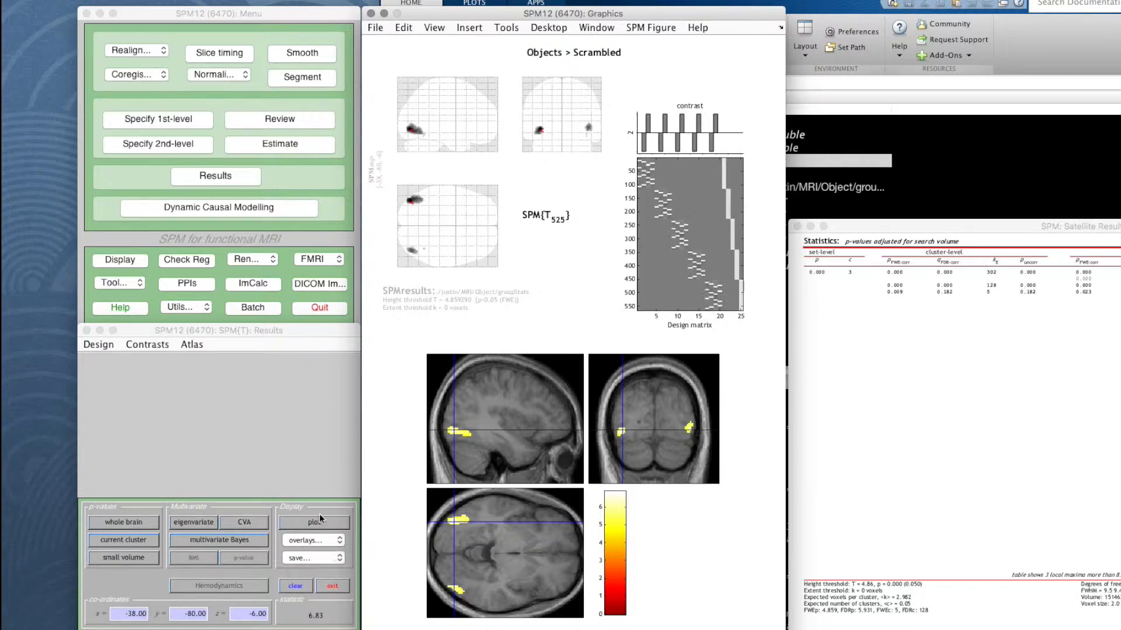
Choose save thresholded SPM and enter the output filename Objects-minus-Scrambled.
click(309, 539)
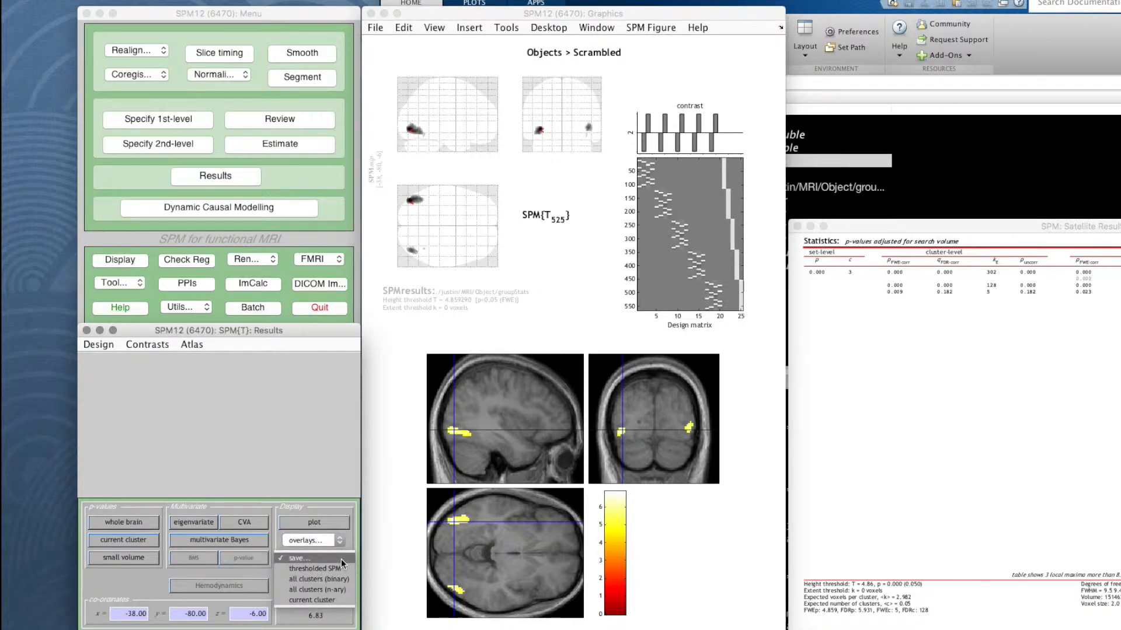
mouse_move(312, 579)
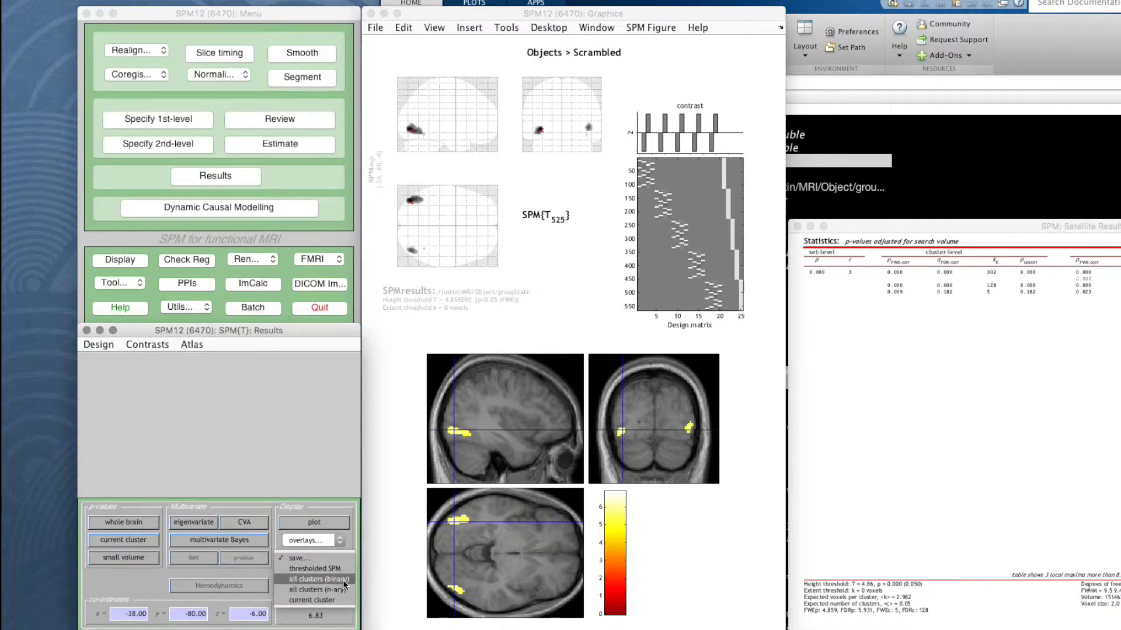
mouse_move(312, 599)
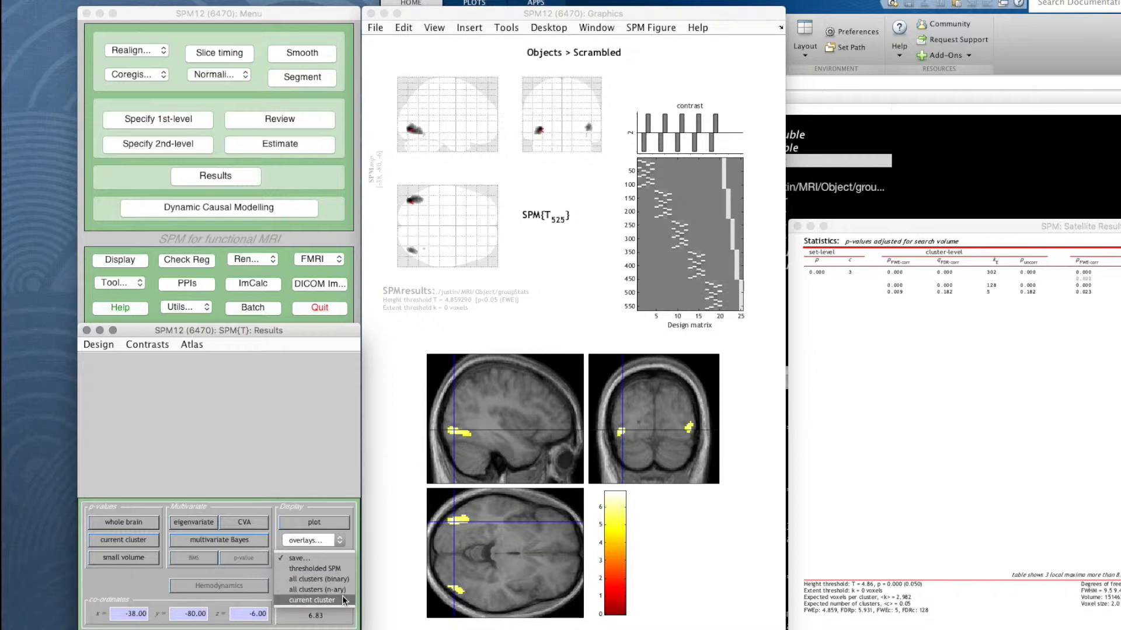
mouse_move(313, 568)
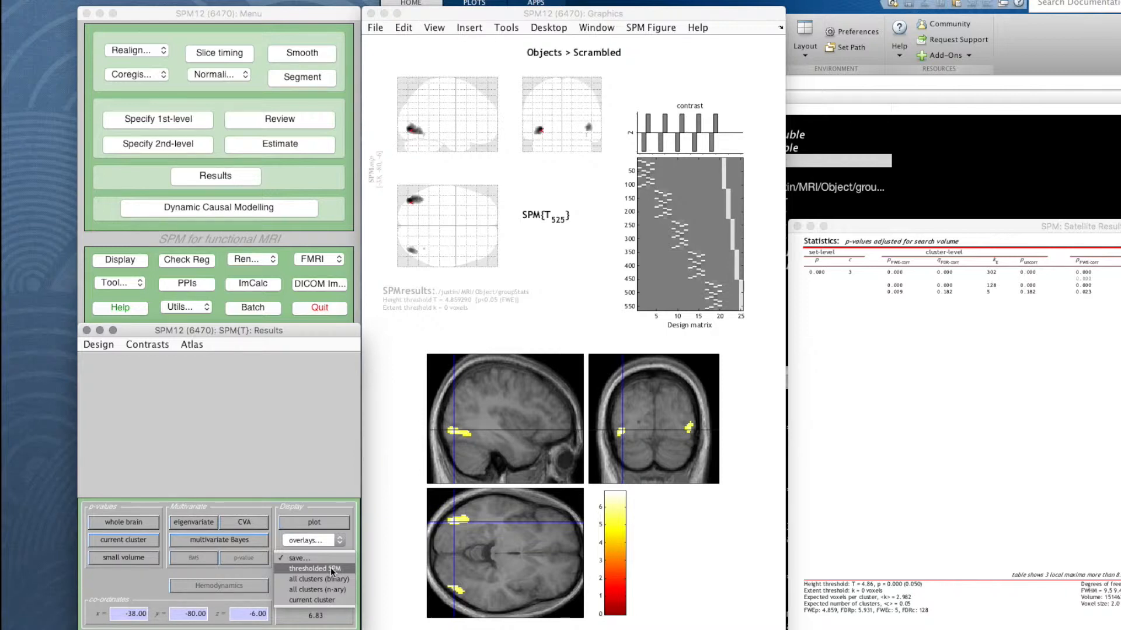
click(308, 568)
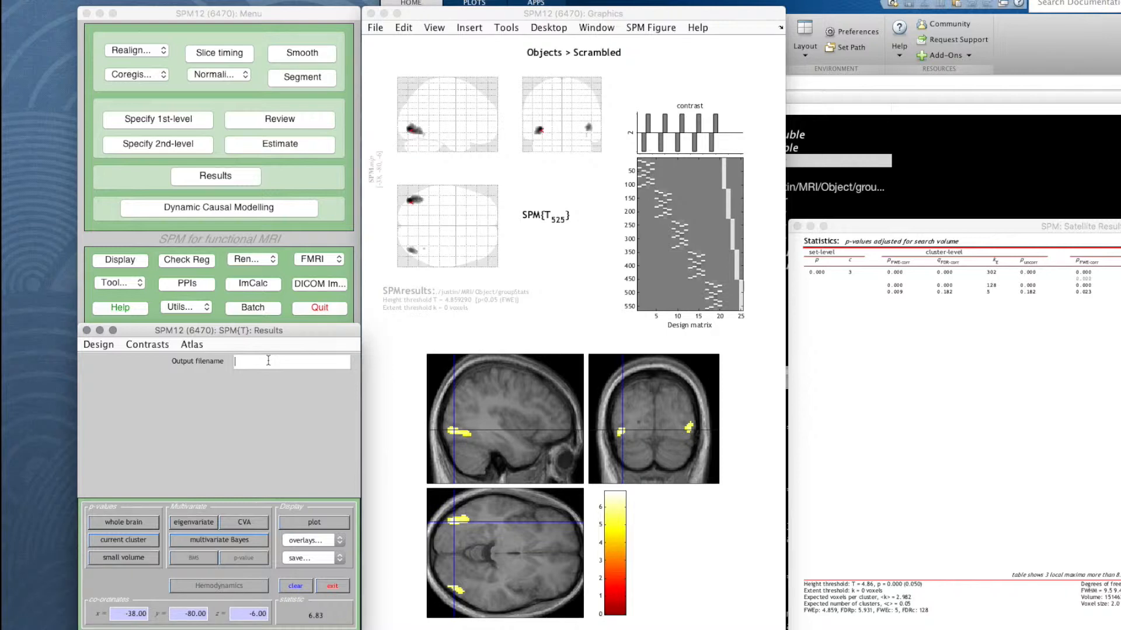
mouse_move(327, 277)
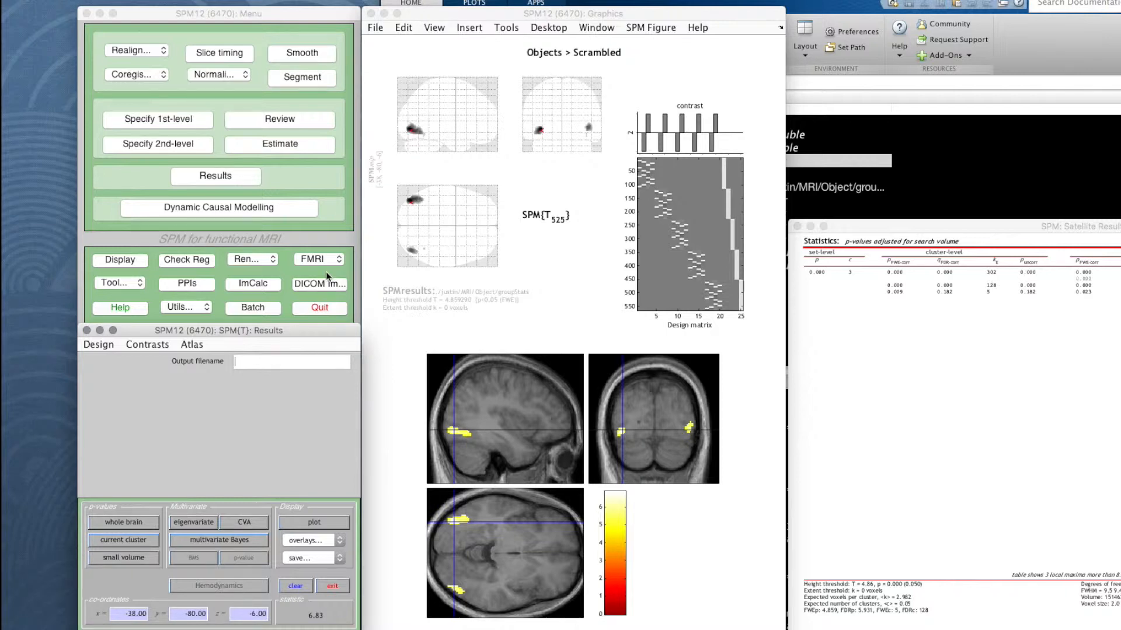
mouse_move(210, 312)
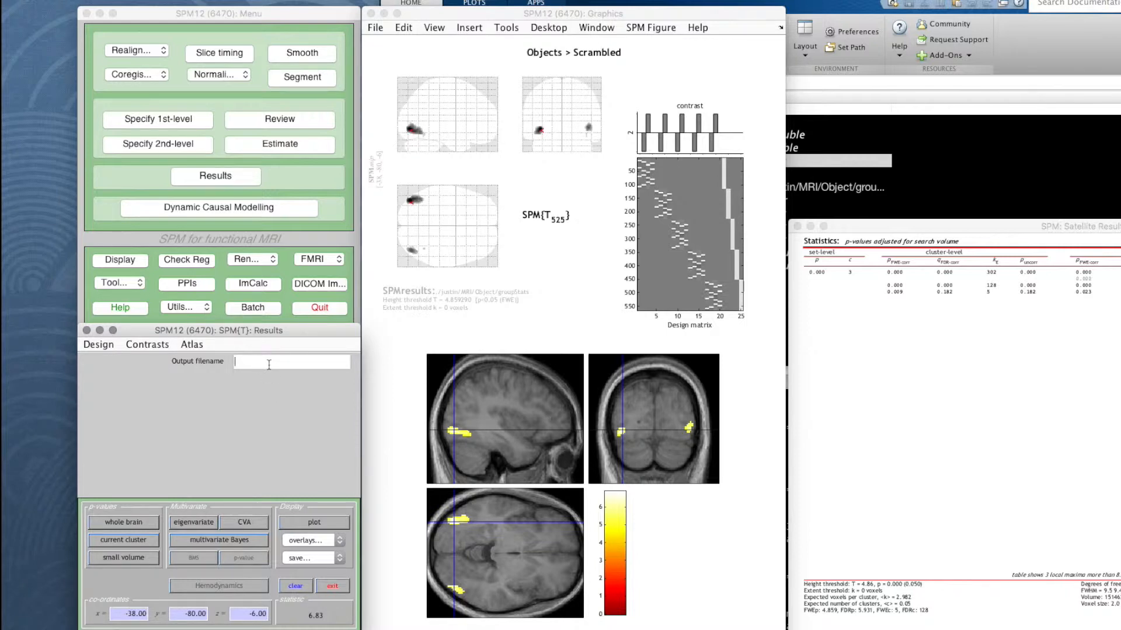
text(Objects-minus-Scrambled)
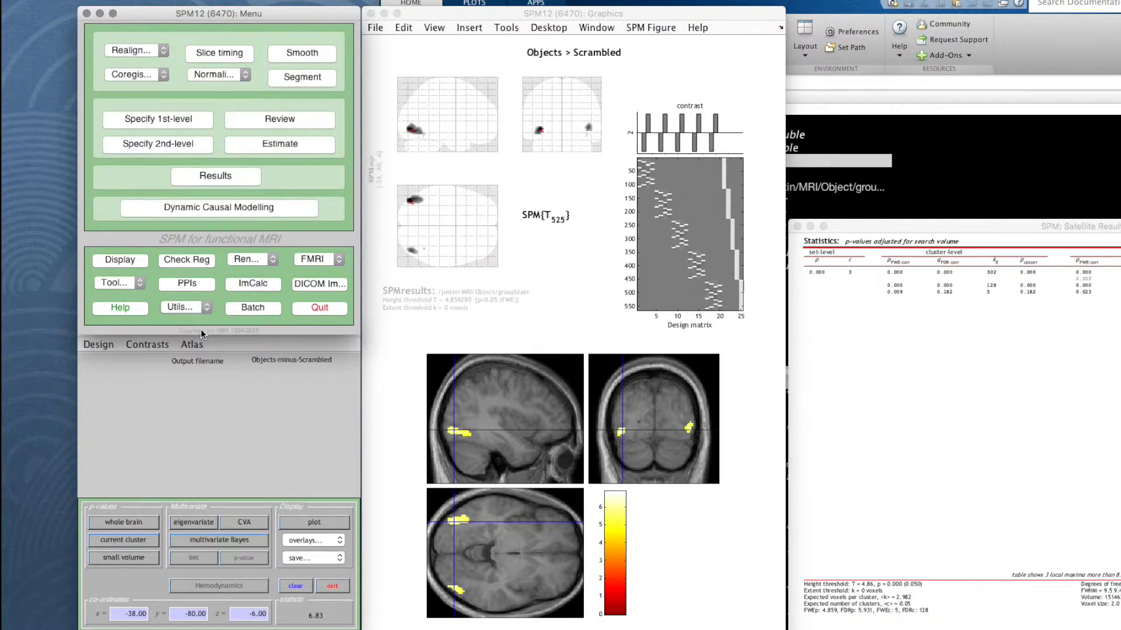
mouse_move(952, 169)
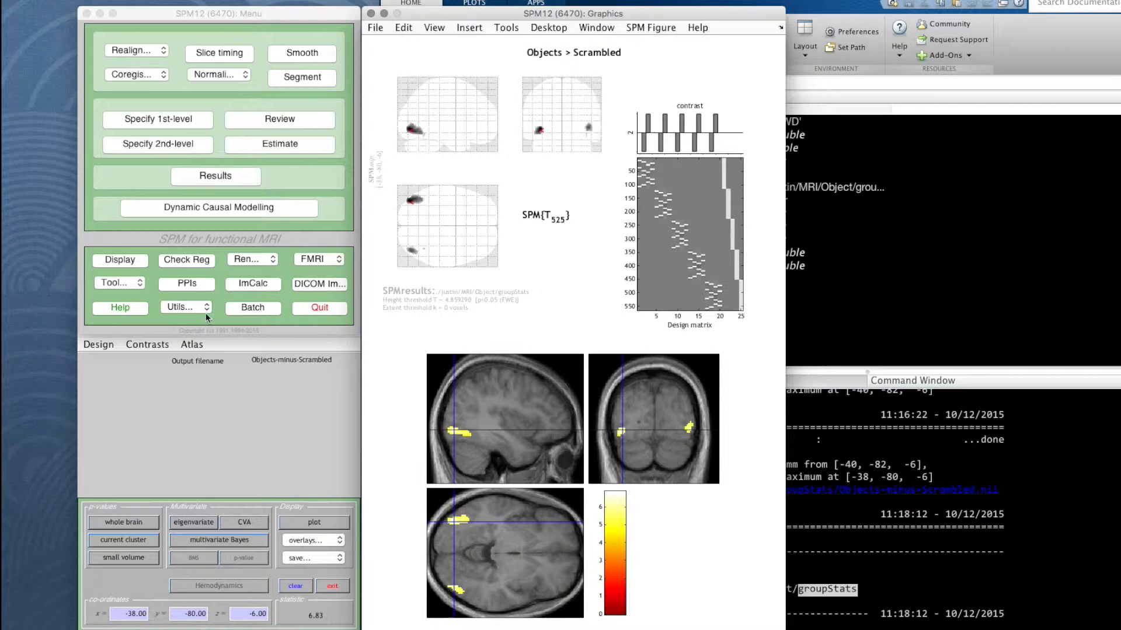
Return to the Faces > Scrambled contrast and overlay its blobs on the sections.
click(147, 345)
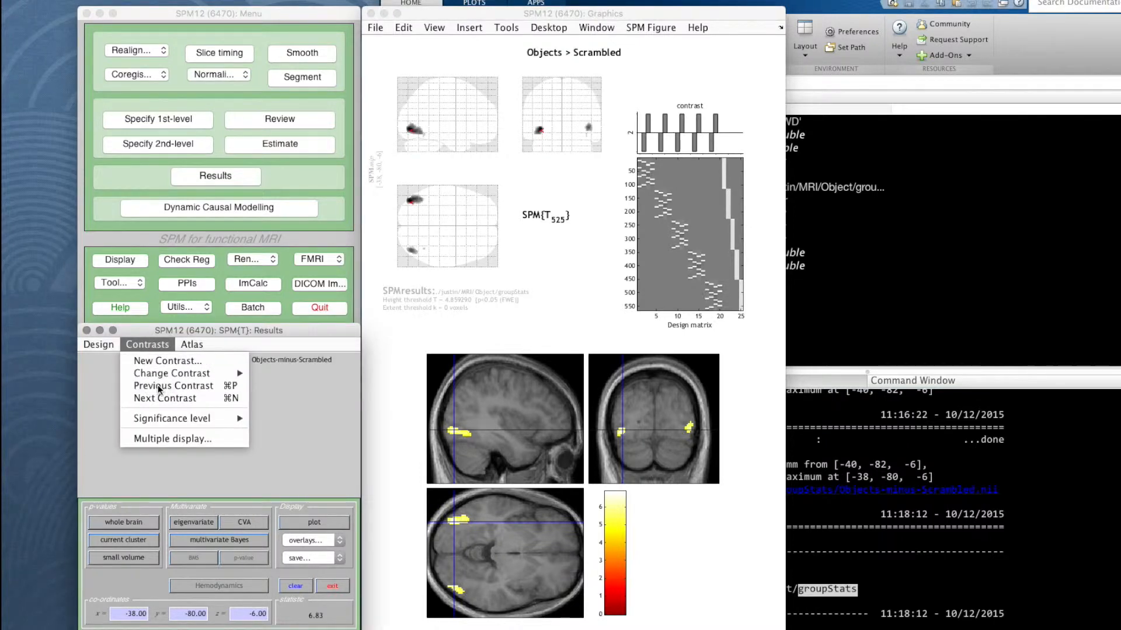
click(164, 398)
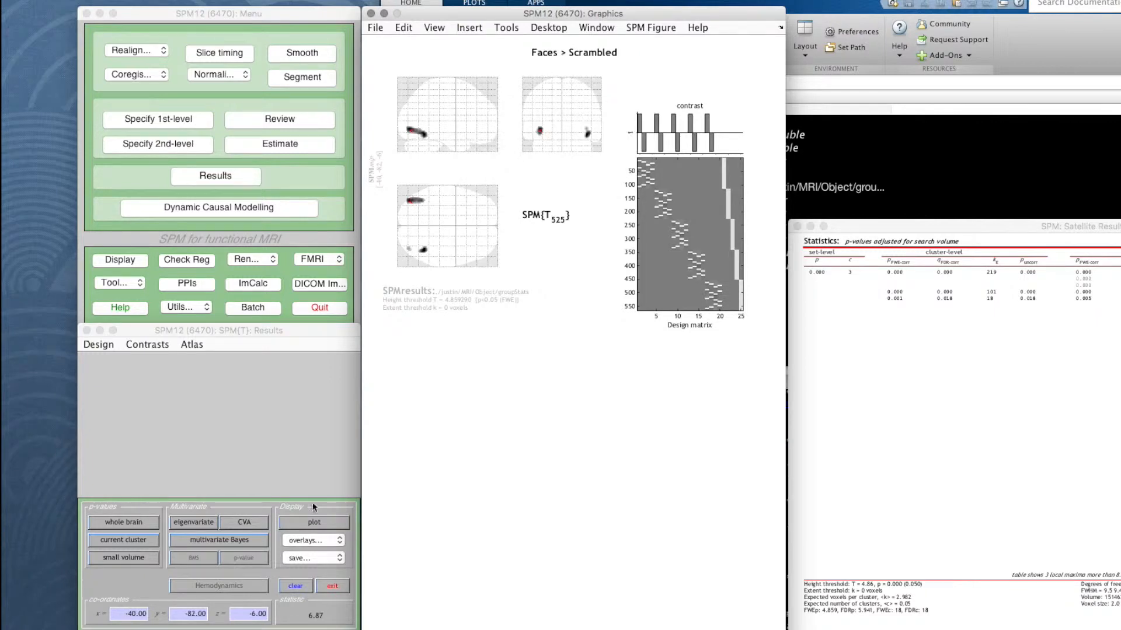
click(308, 539)
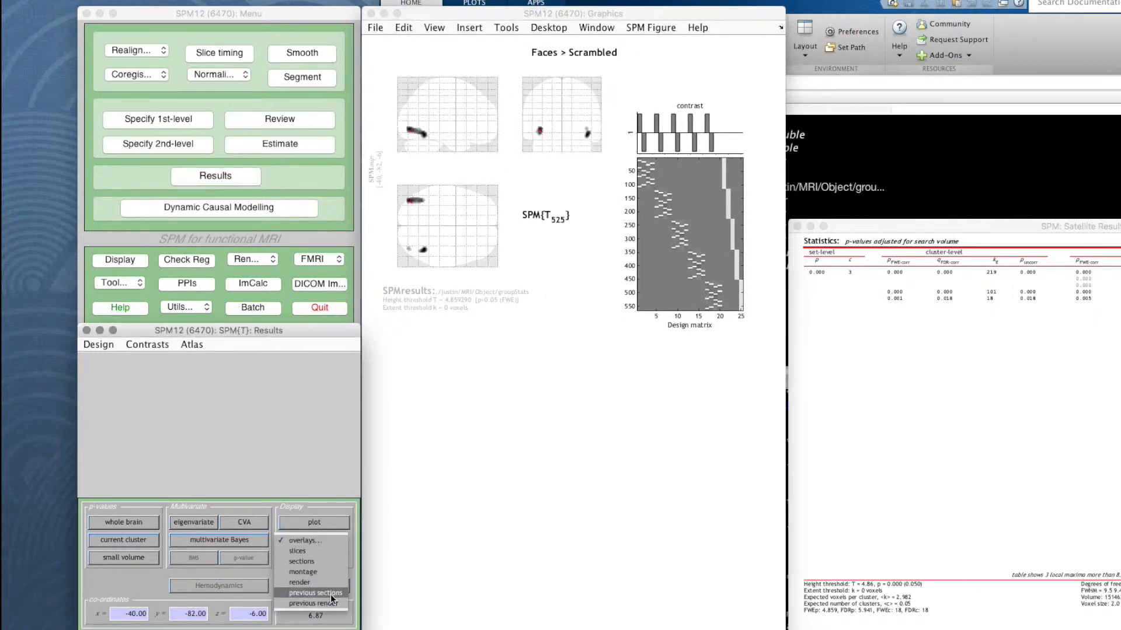
click(301, 561)
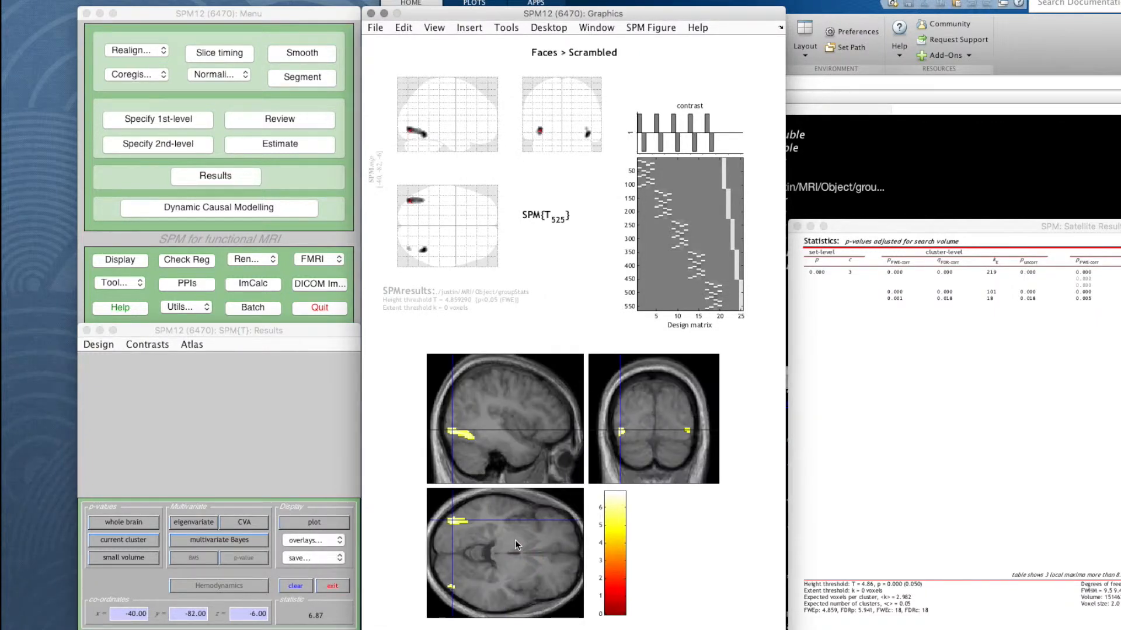
Save the thresholded SPM with output filename faces-minus-scrambled.
click(312, 539)
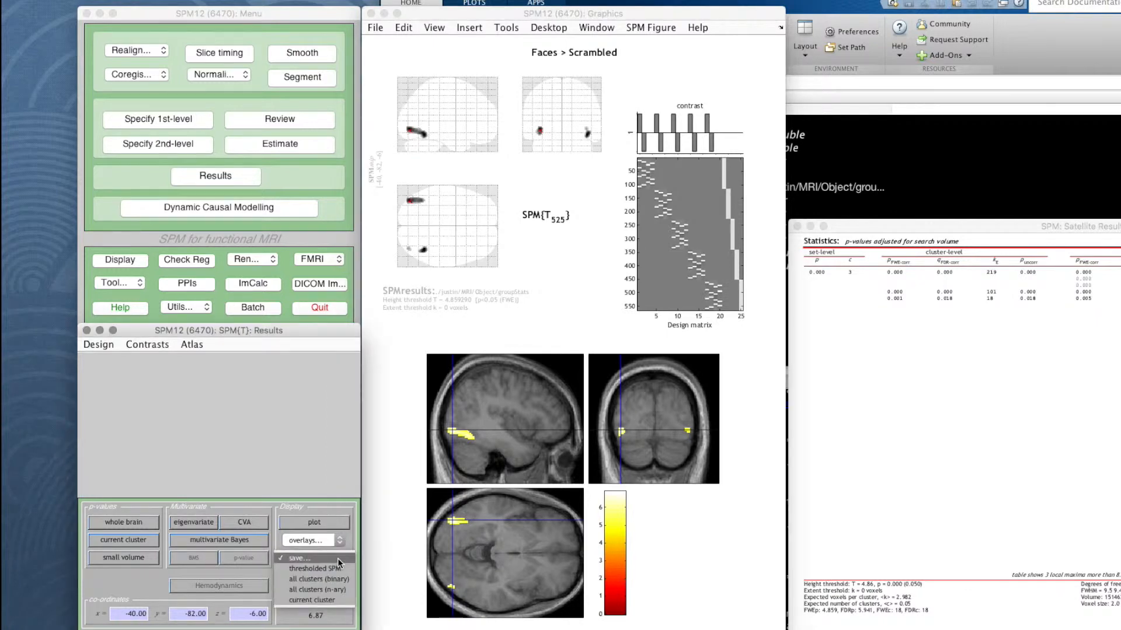
click(297, 558)
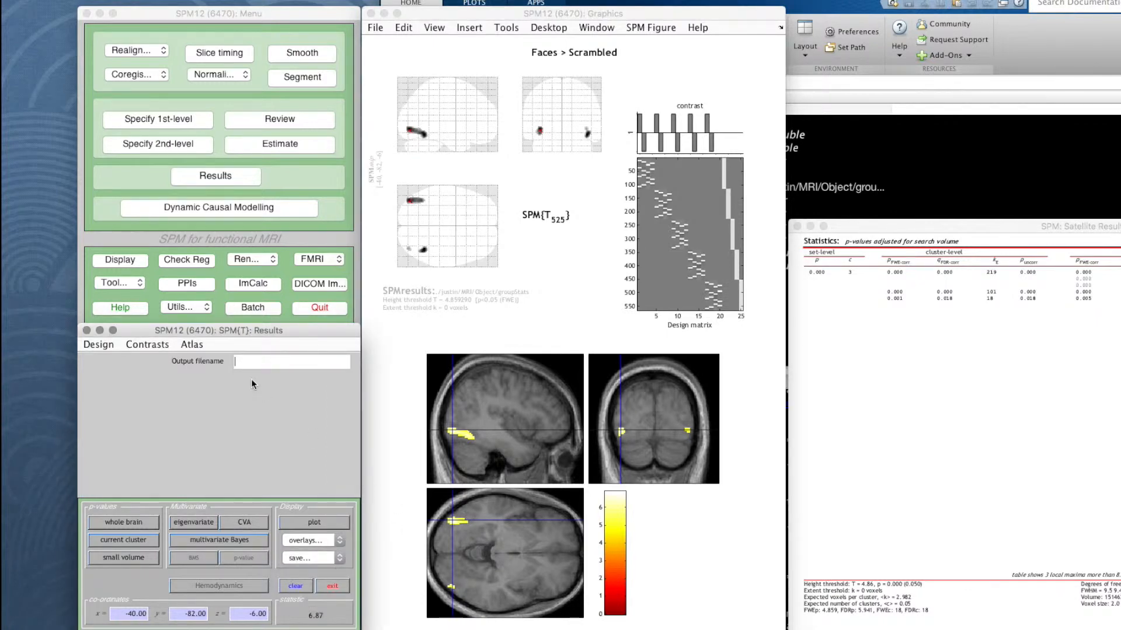
text(faces-minus)
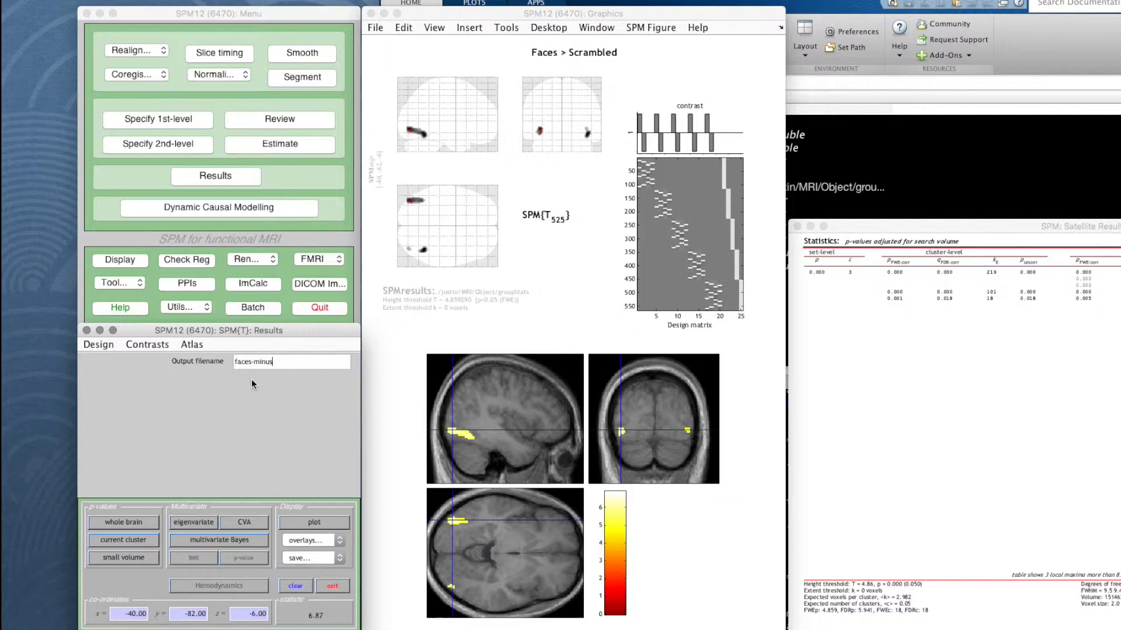
text(scrambled)
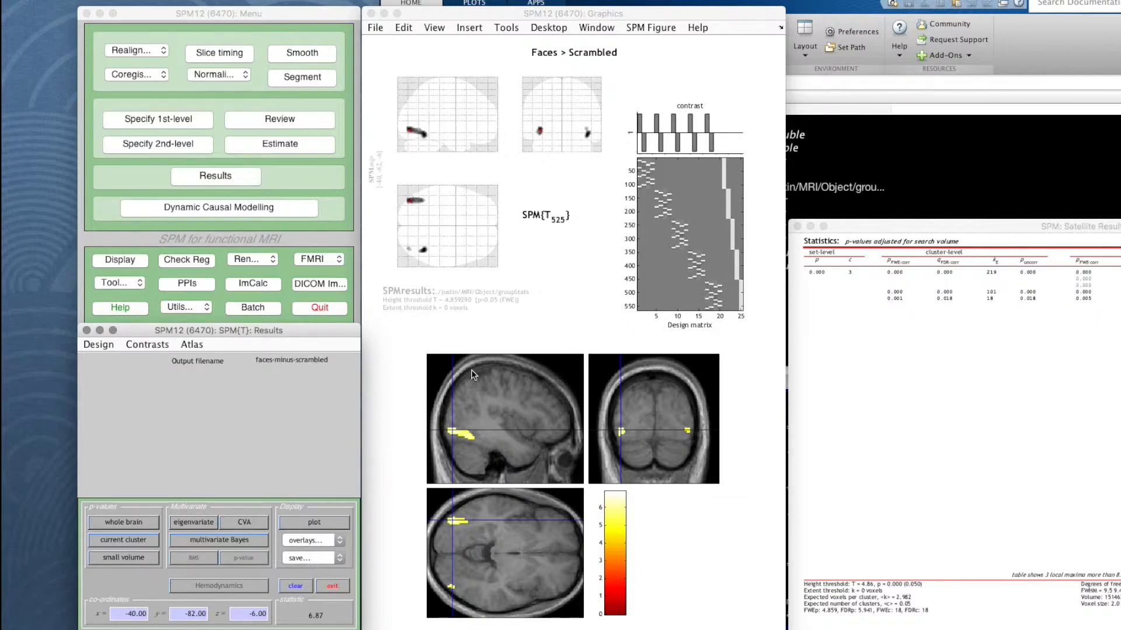
mouse_move(582, 329)
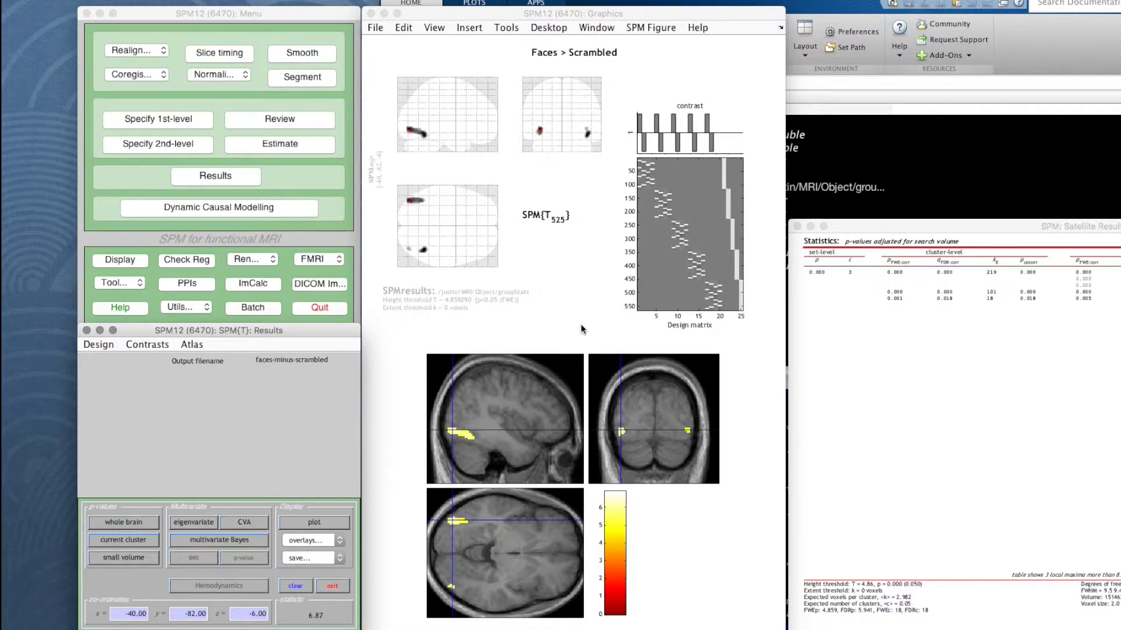
mouse_move(432, 318)
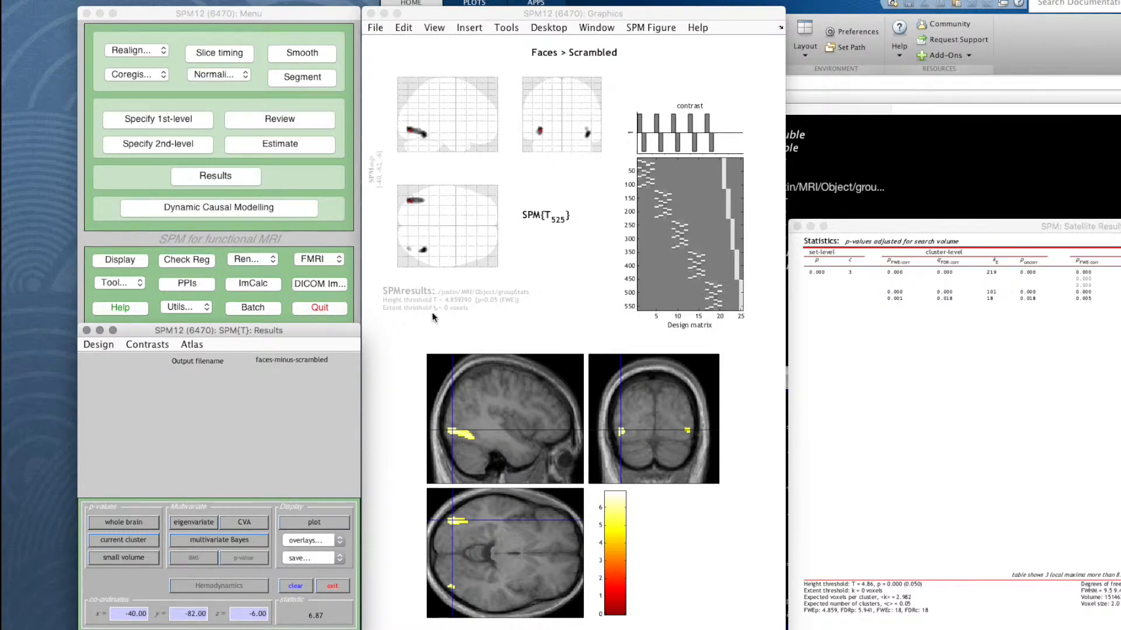
Turn on Display > Coordinates beneath the brain section views.
click(248, 259)
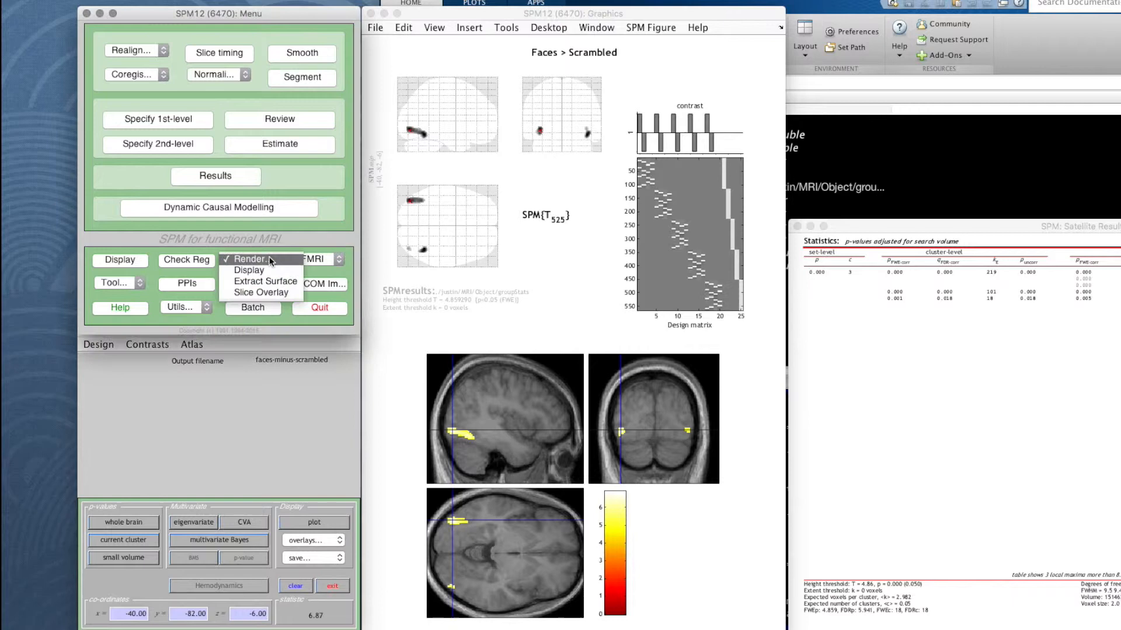
mouse_move(261, 293)
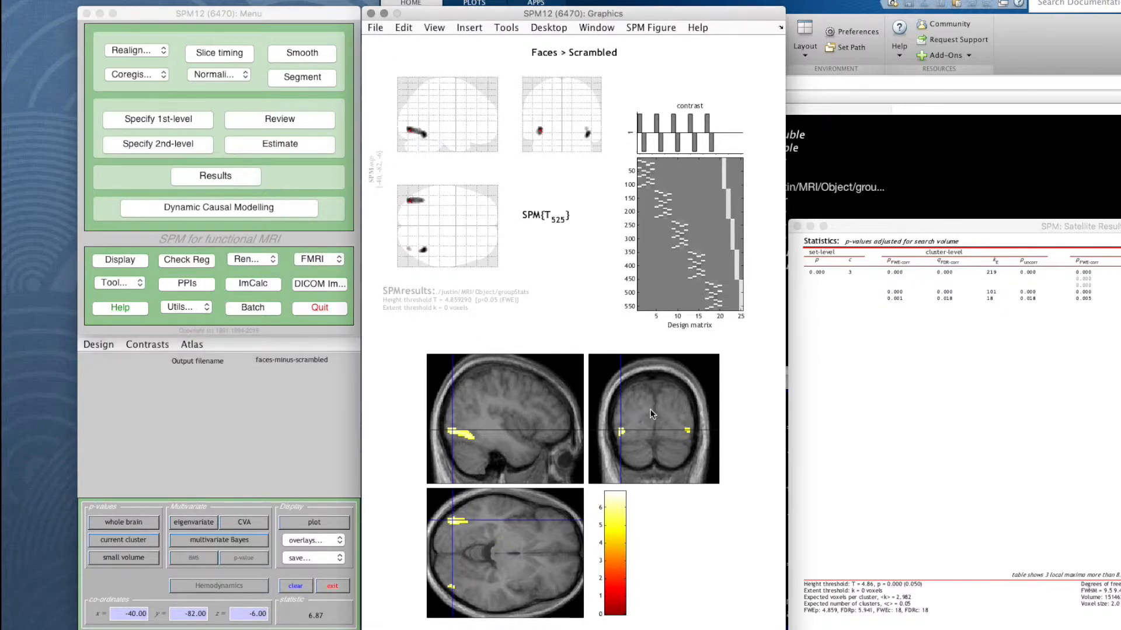
right_click(652, 418)
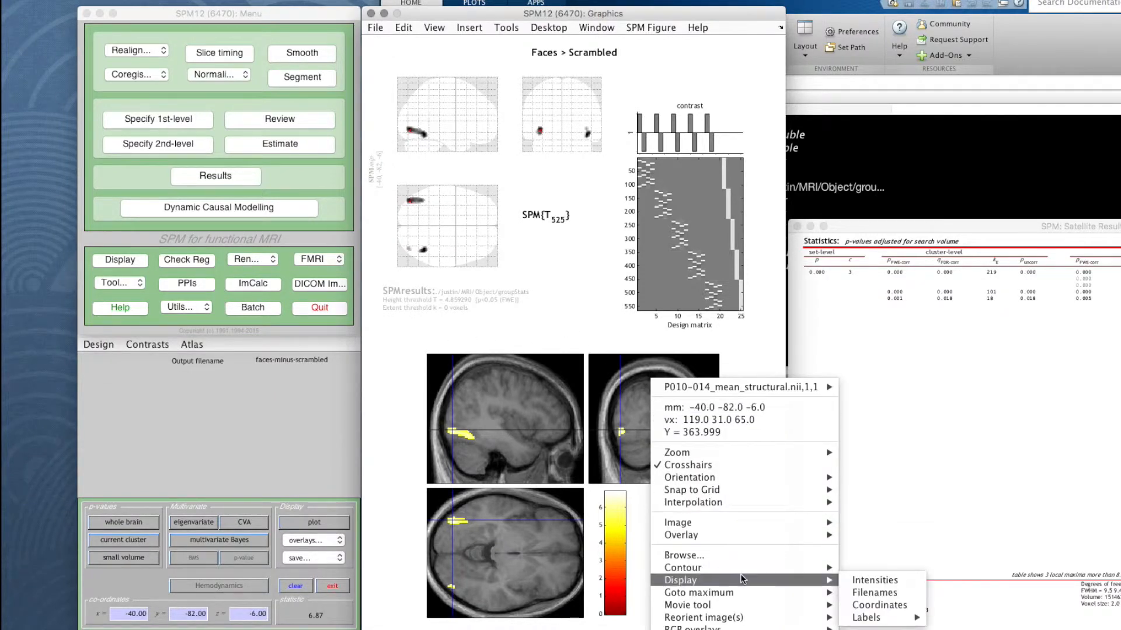
mouse_move(879, 605)
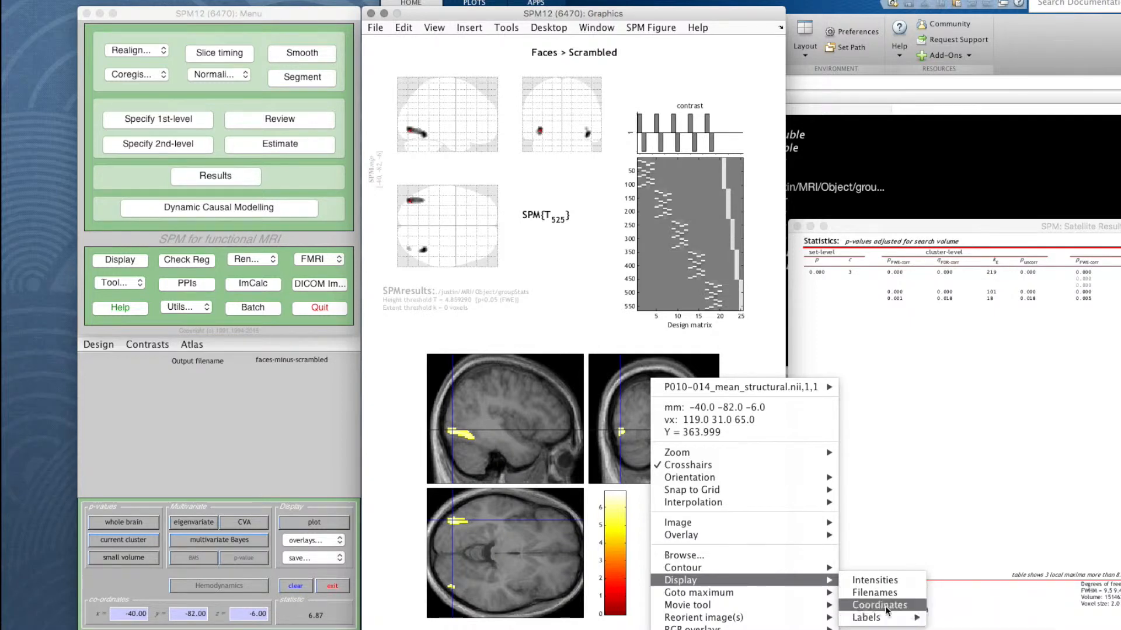
click(878, 605)
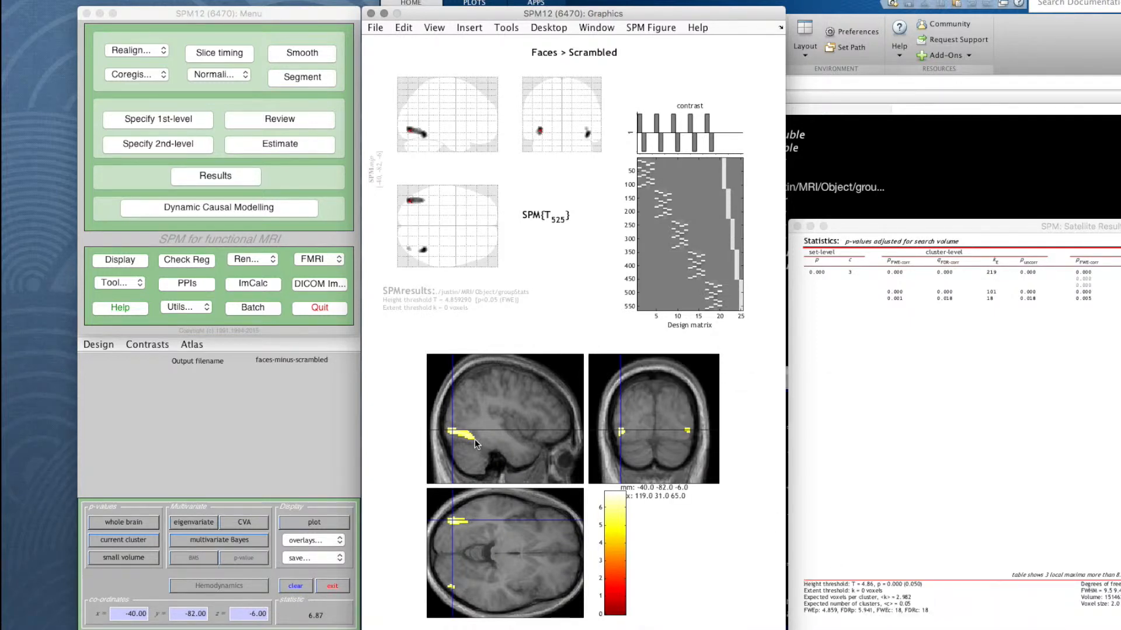
mouse_move(976, 295)
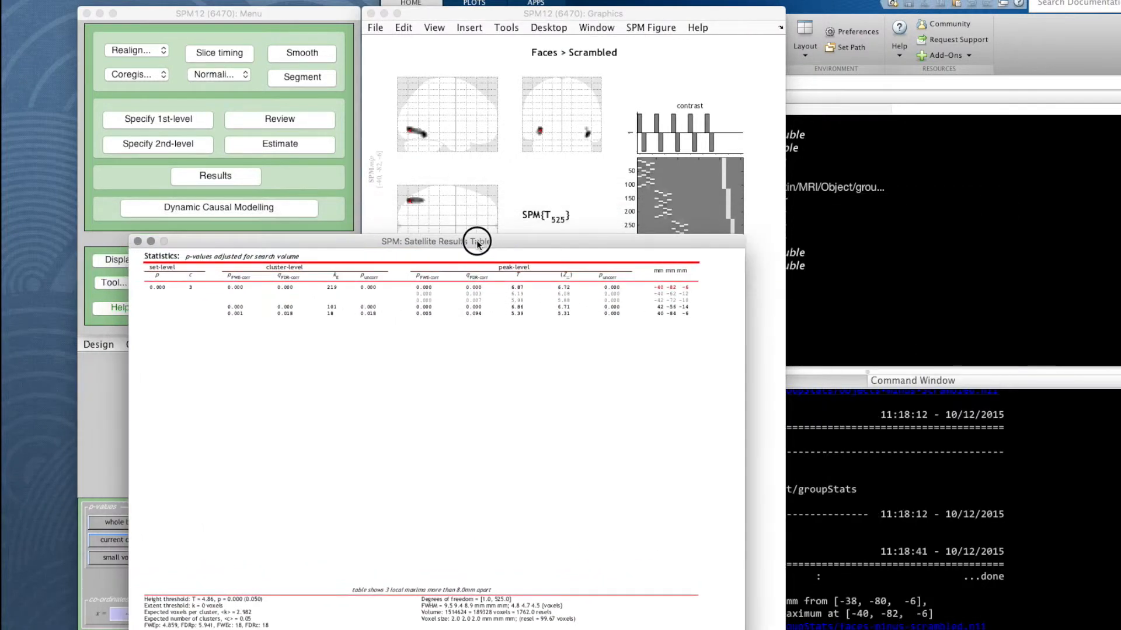
drag(477, 241, 420, 237)
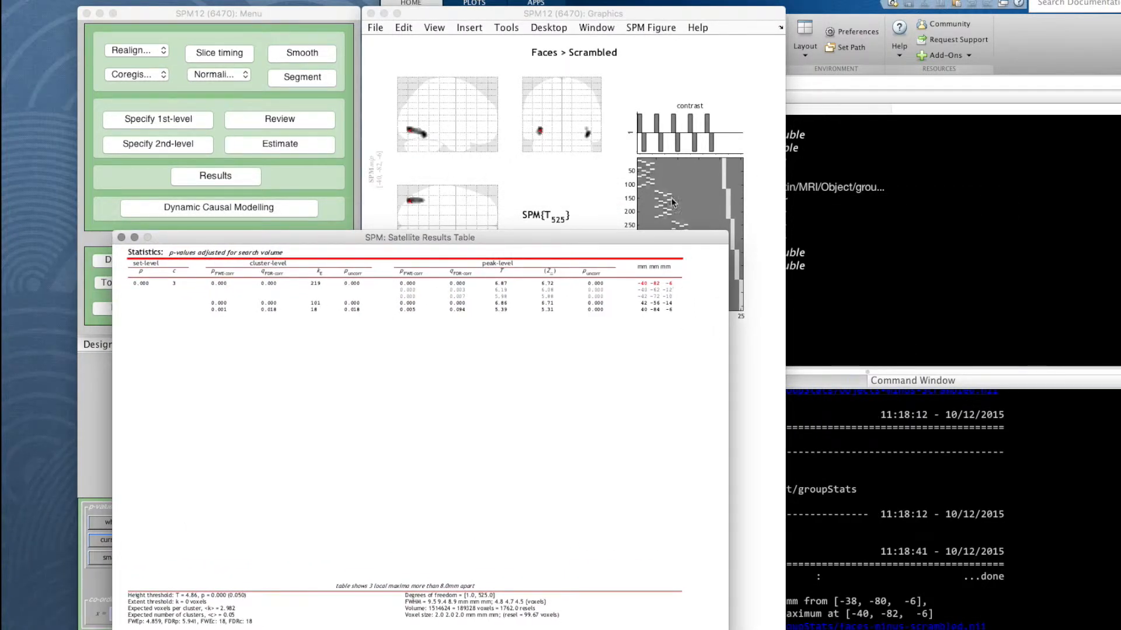
mouse_move(651, 351)
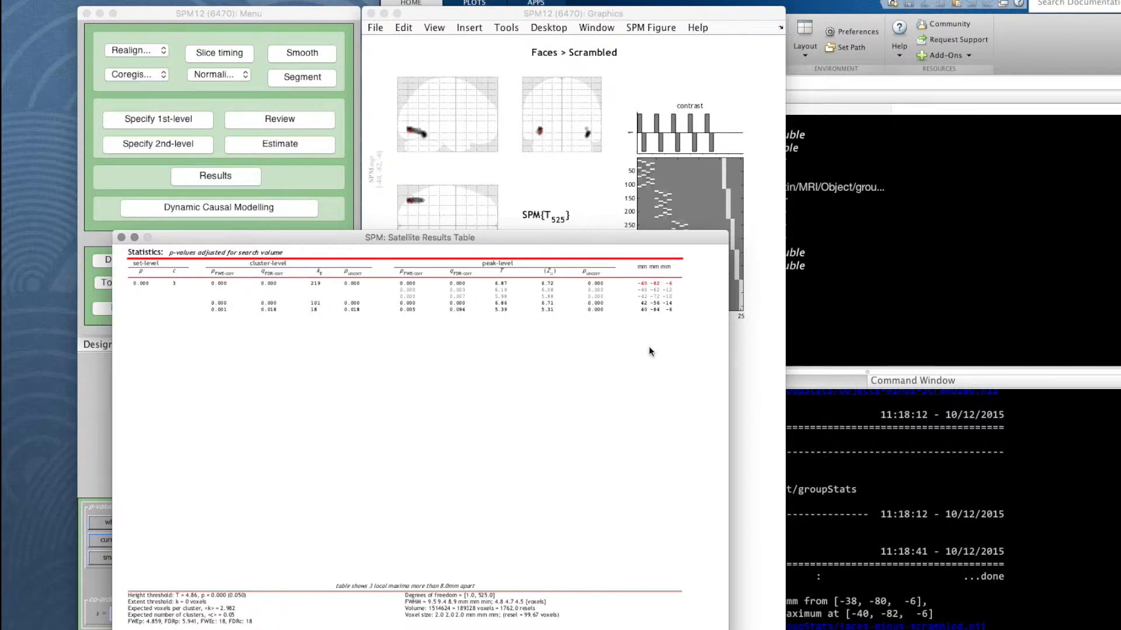
mouse_move(667, 329)
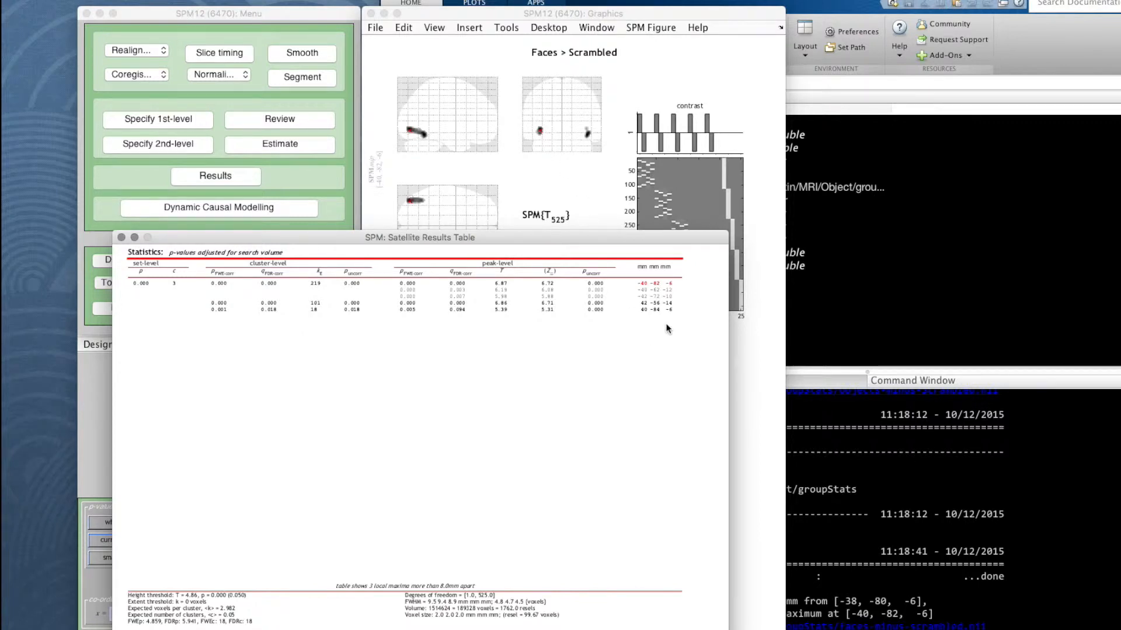
mouse_move(645, 309)
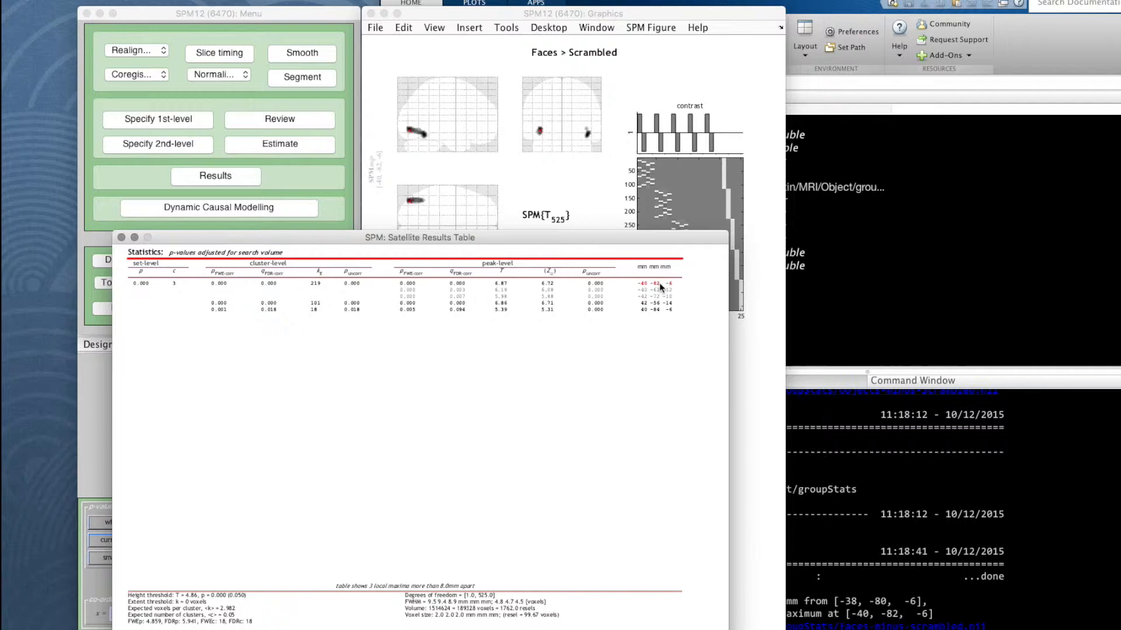
mouse_move(642, 293)
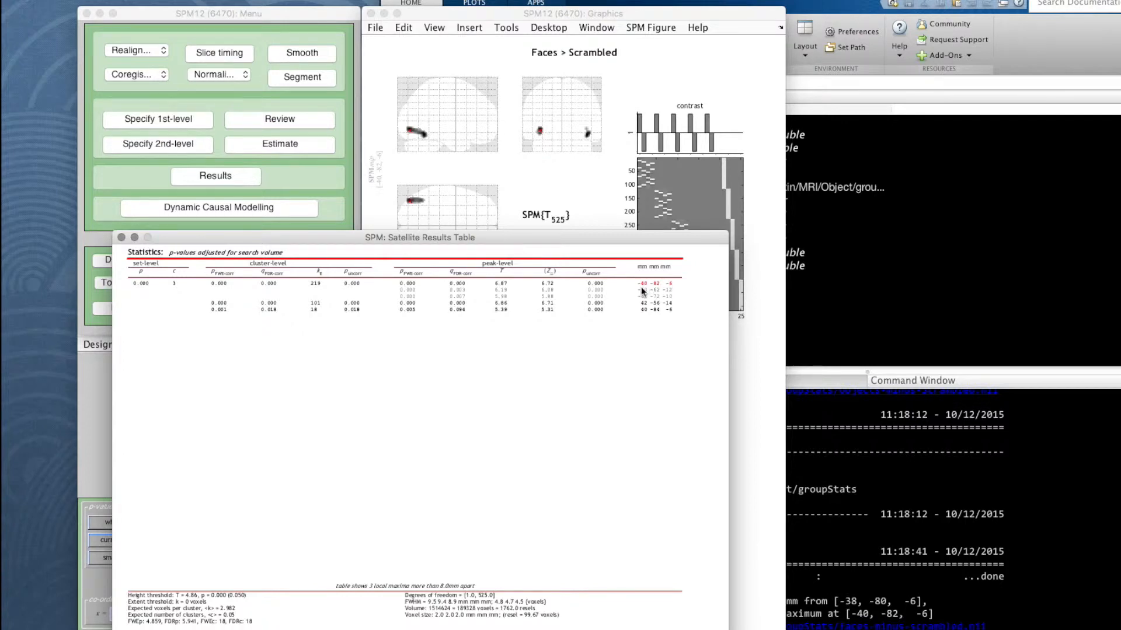
mouse_move(644, 316)
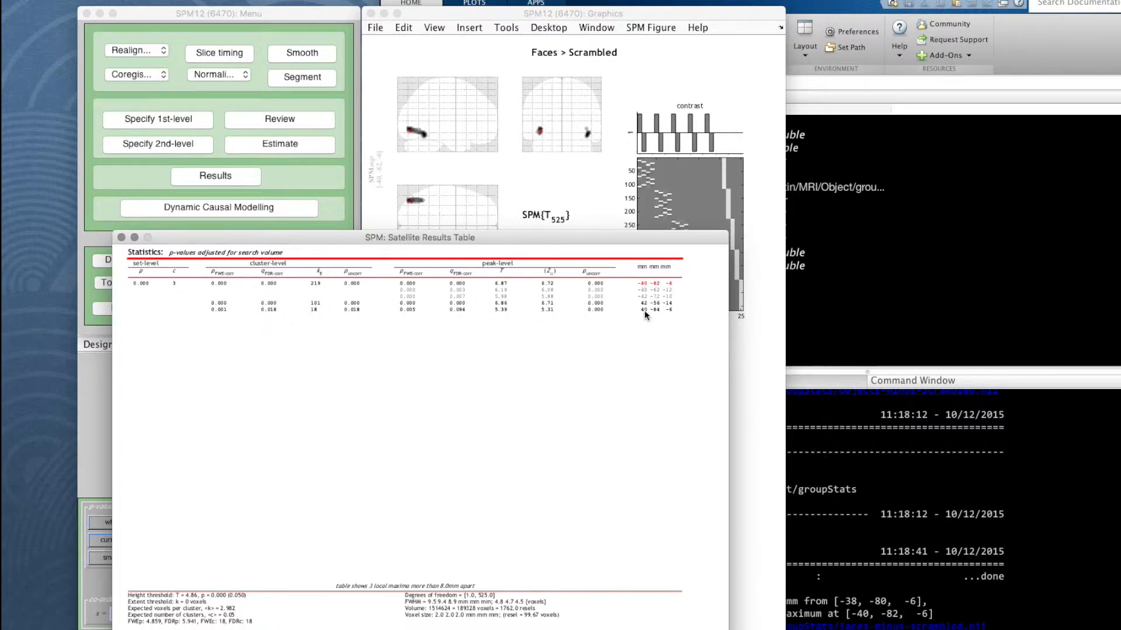
mouse_move(581, 138)
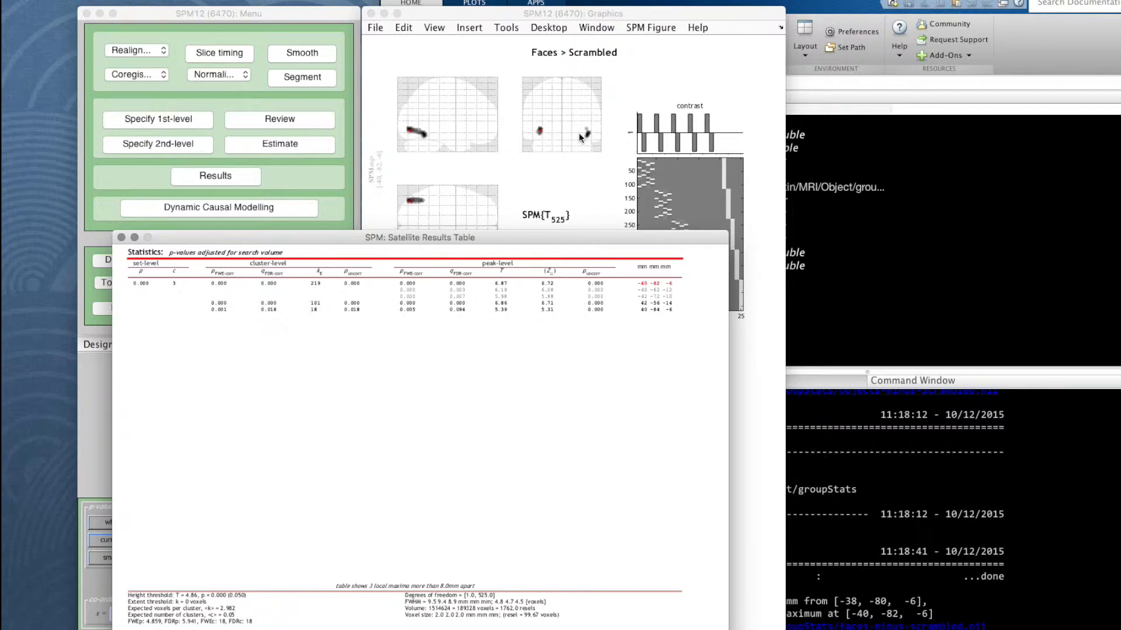
mouse_move(509, 236)
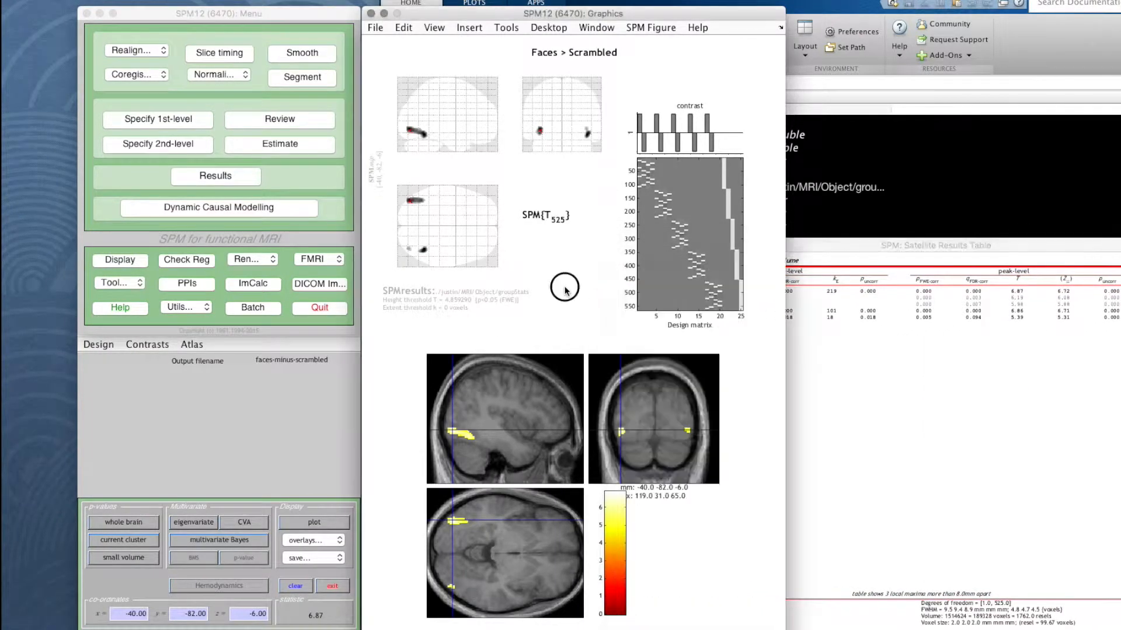
mouse_move(467, 443)
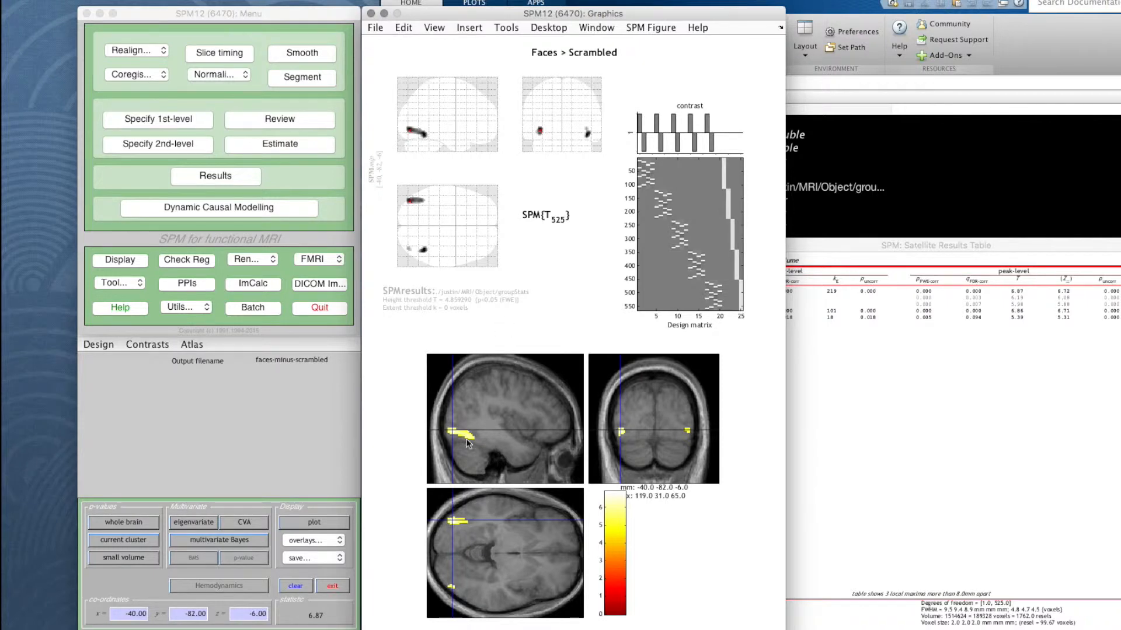
Move the crosshair onto the posterior blob at about -40, -82.7, -3.6 mm.
click(472, 442)
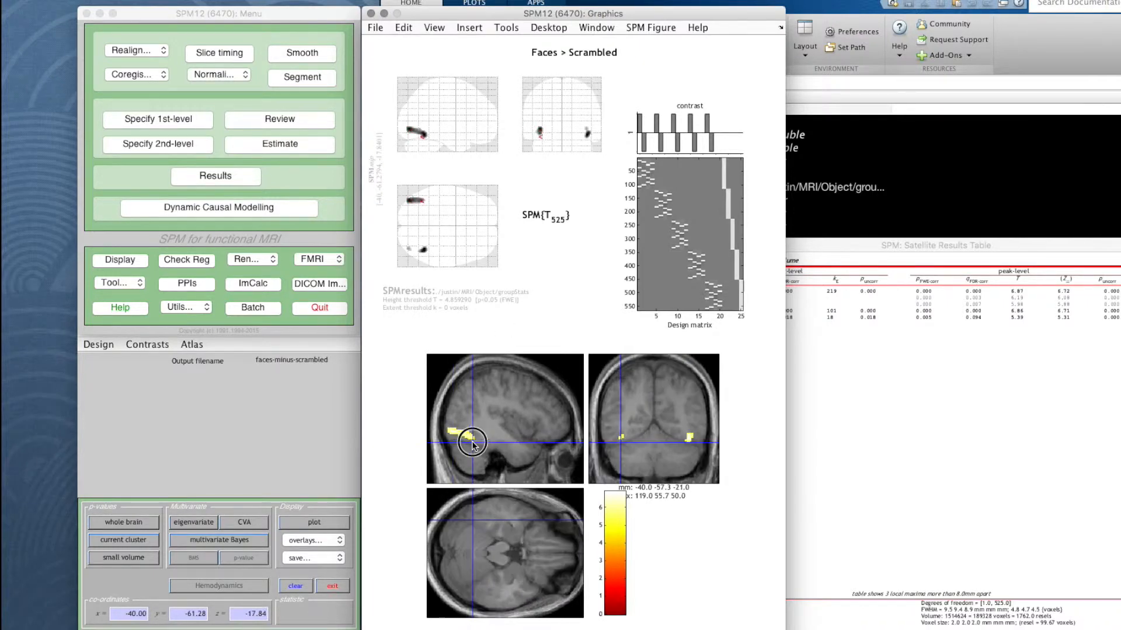
click(471, 443)
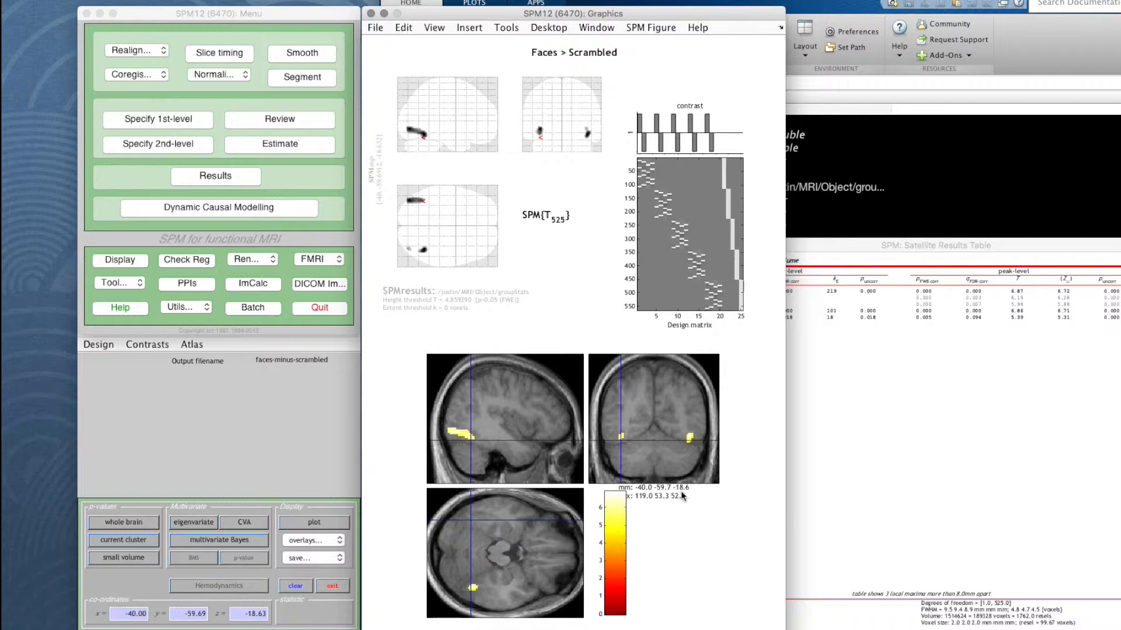
mouse_move(523, 464)
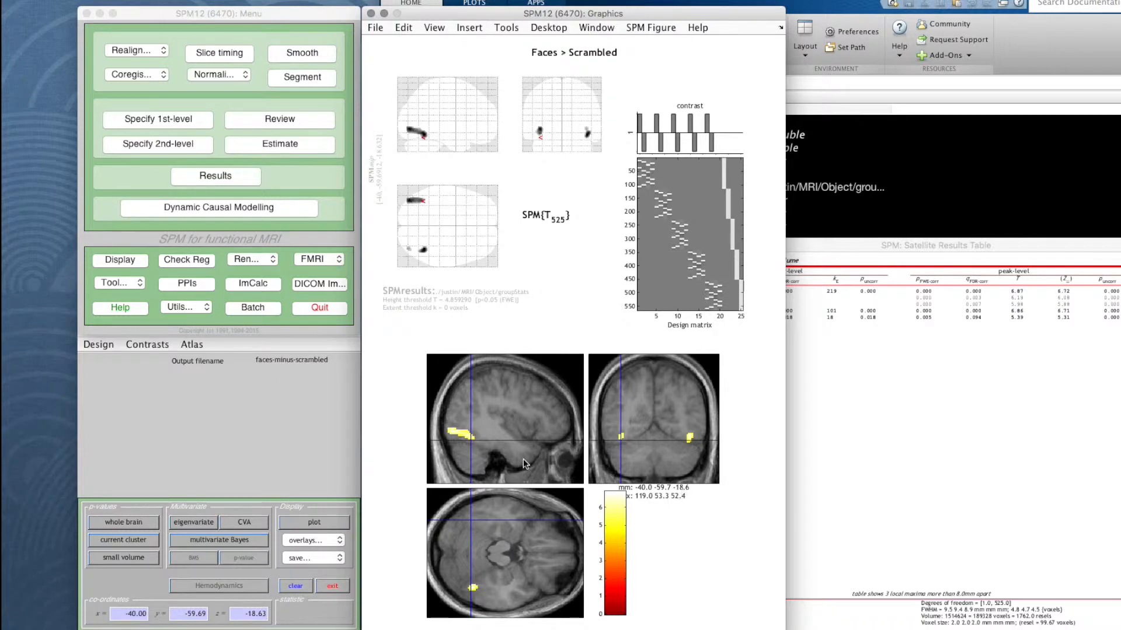
click(452, 432)
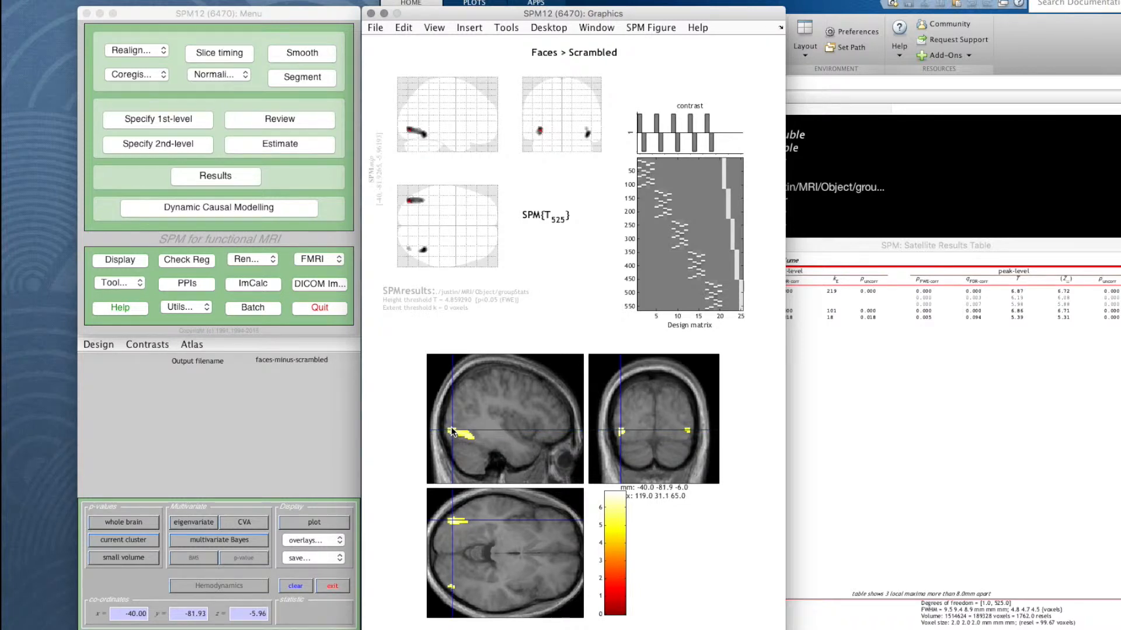
click(469, 421)
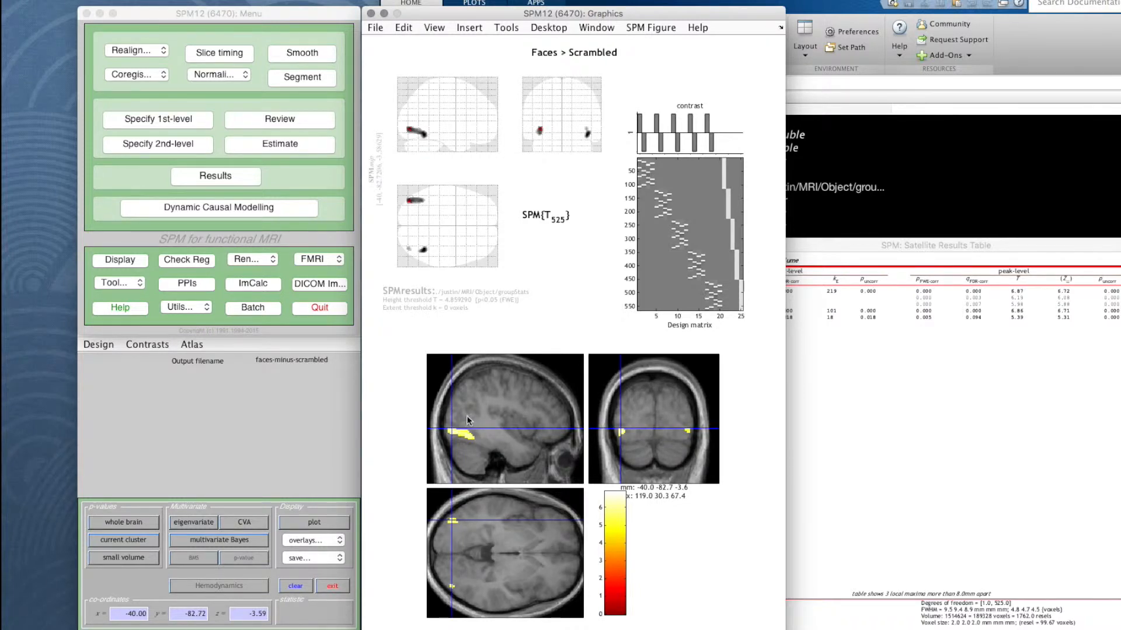
mouse_move(461, 159)
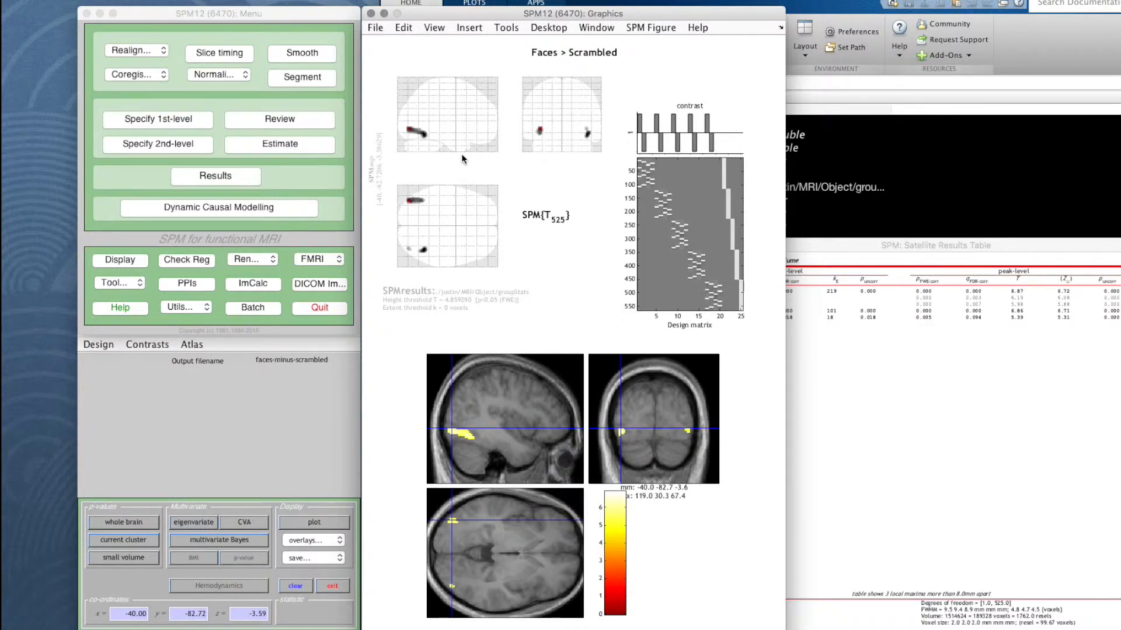
Start Render > Slice Overlay and select mean structural, faces-minus-scrambled and Objects-minus-Scrambled images.
click(247, 258)
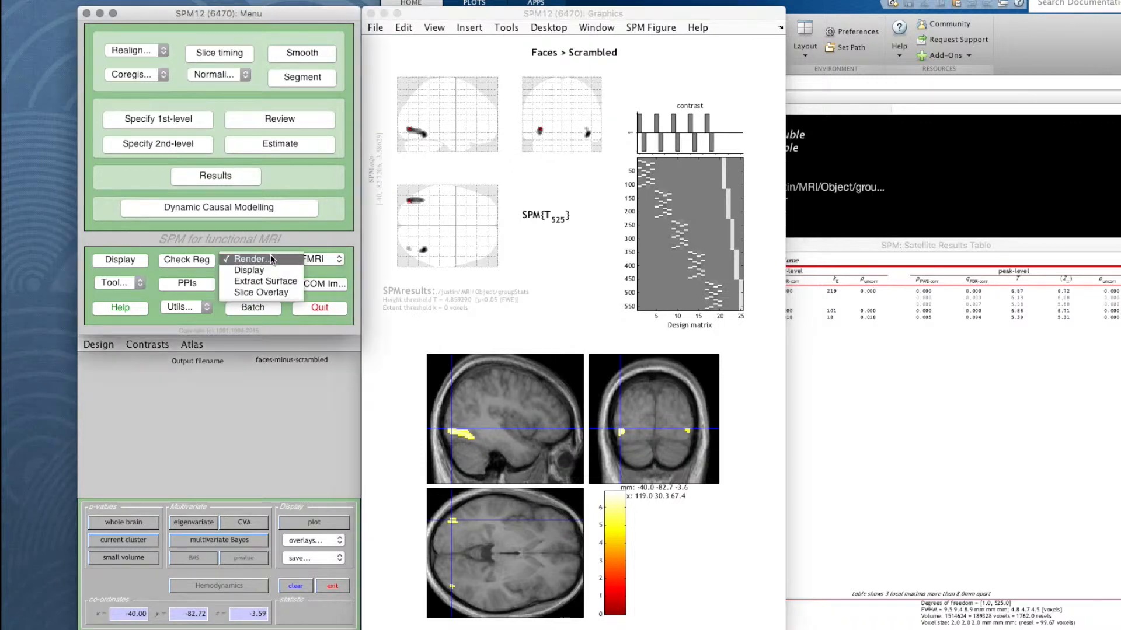
click(249, 270)
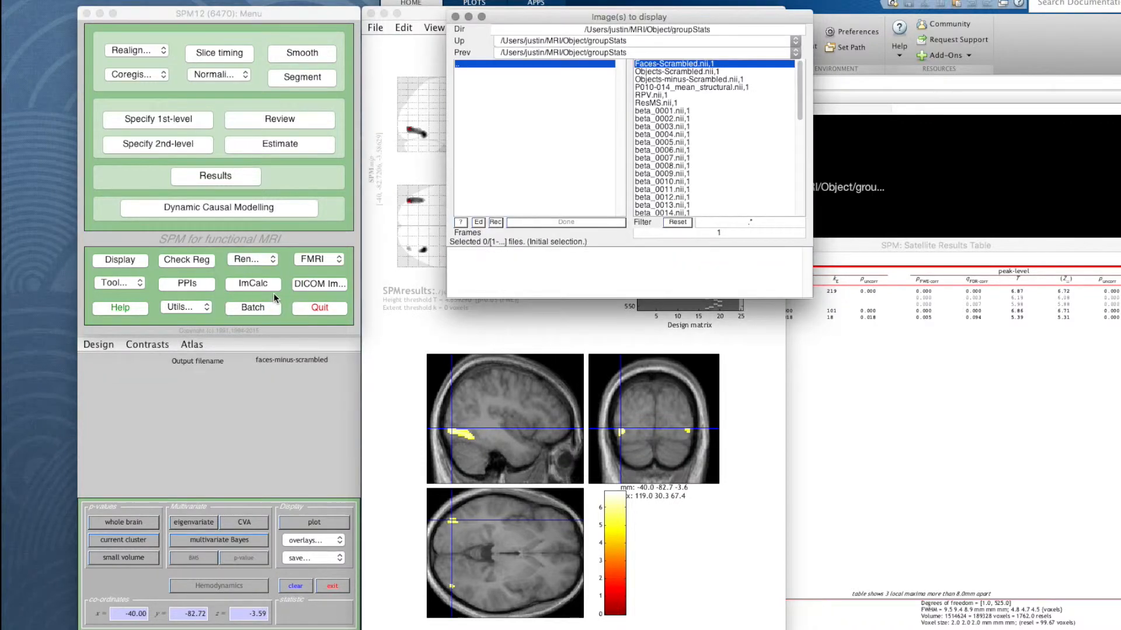
mouse_move(575, 87)
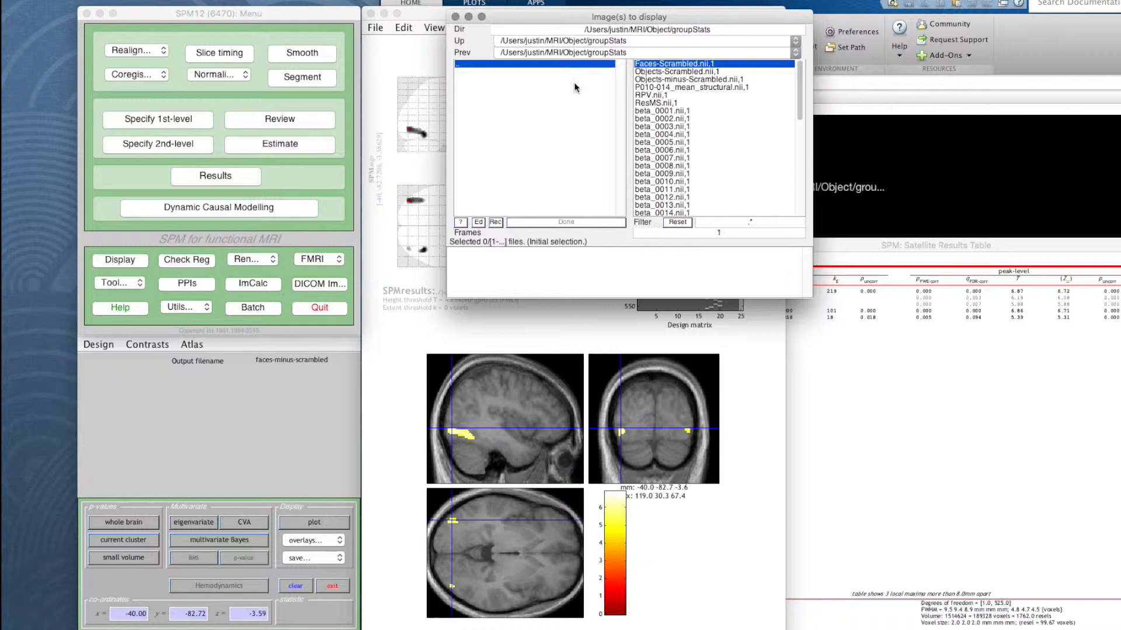
mouse_move(714, 111)
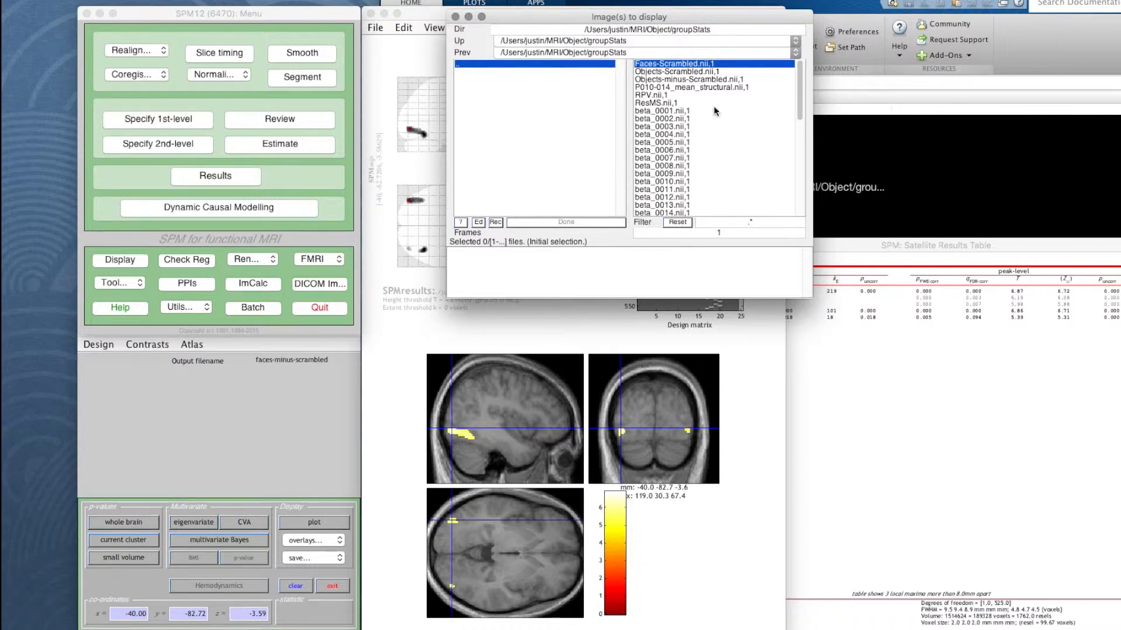
mouse_move(672, 97)
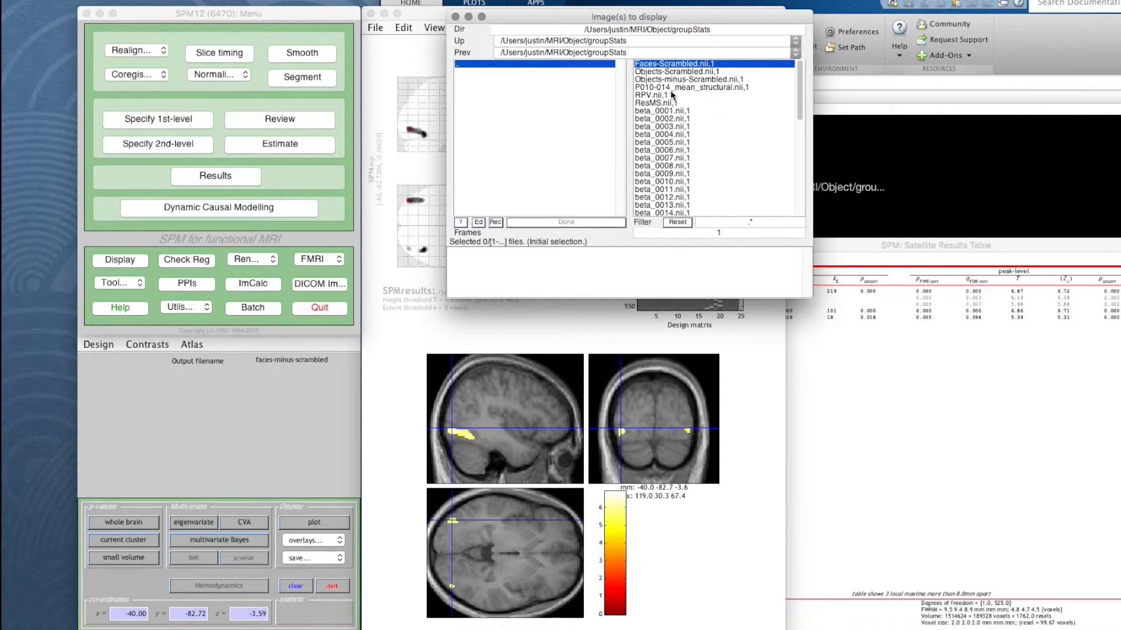
click(713, 92)
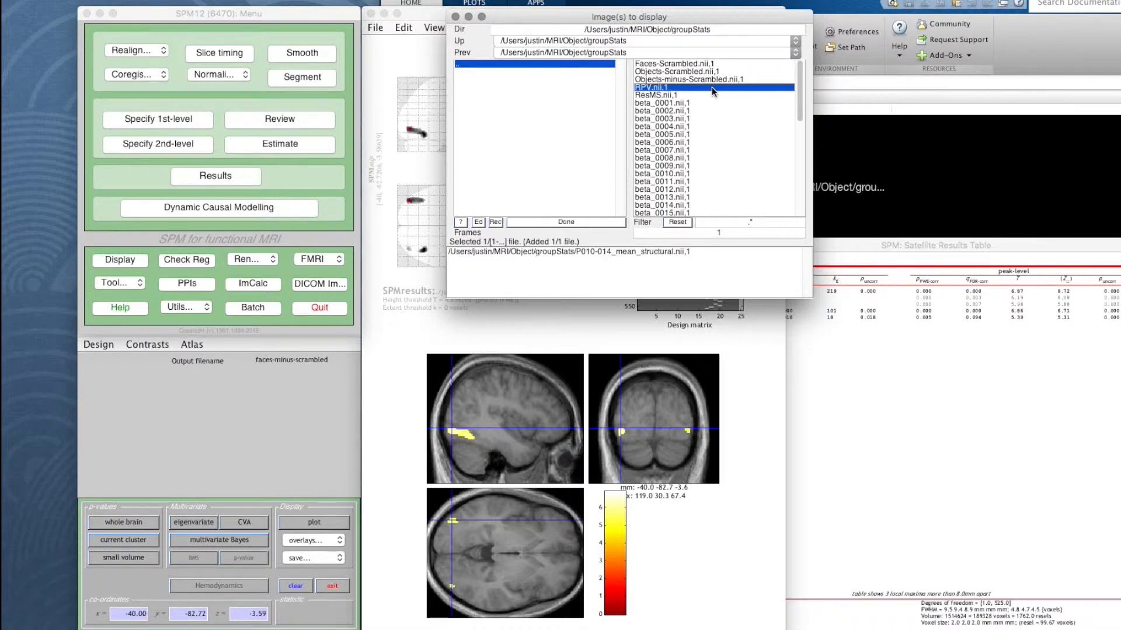
mouse_move(716, 99)
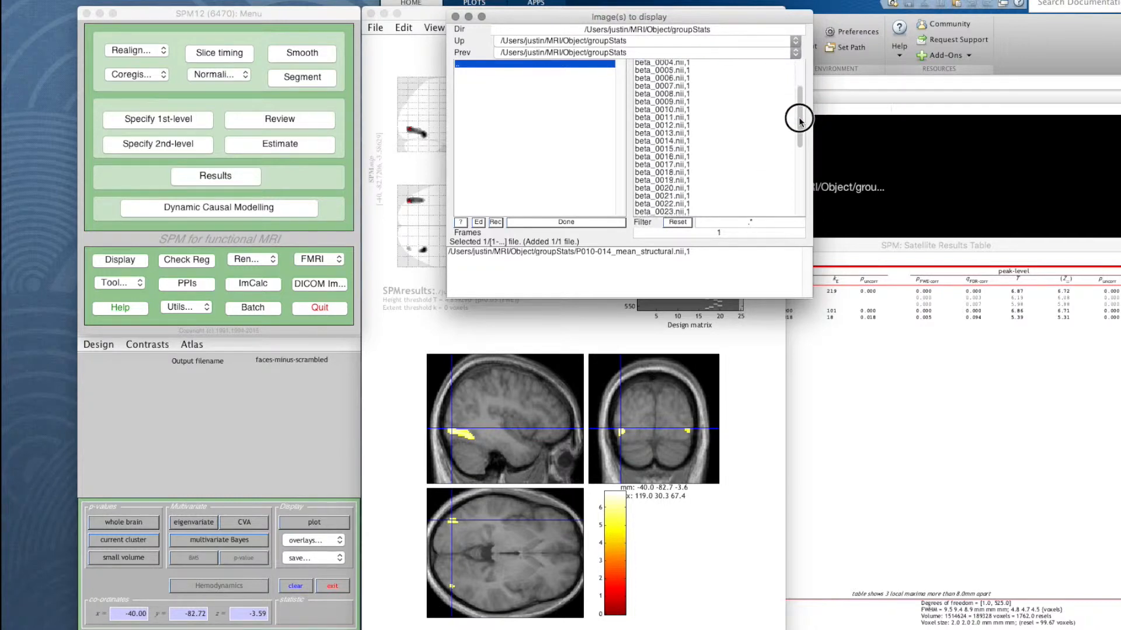
click(687, 133)
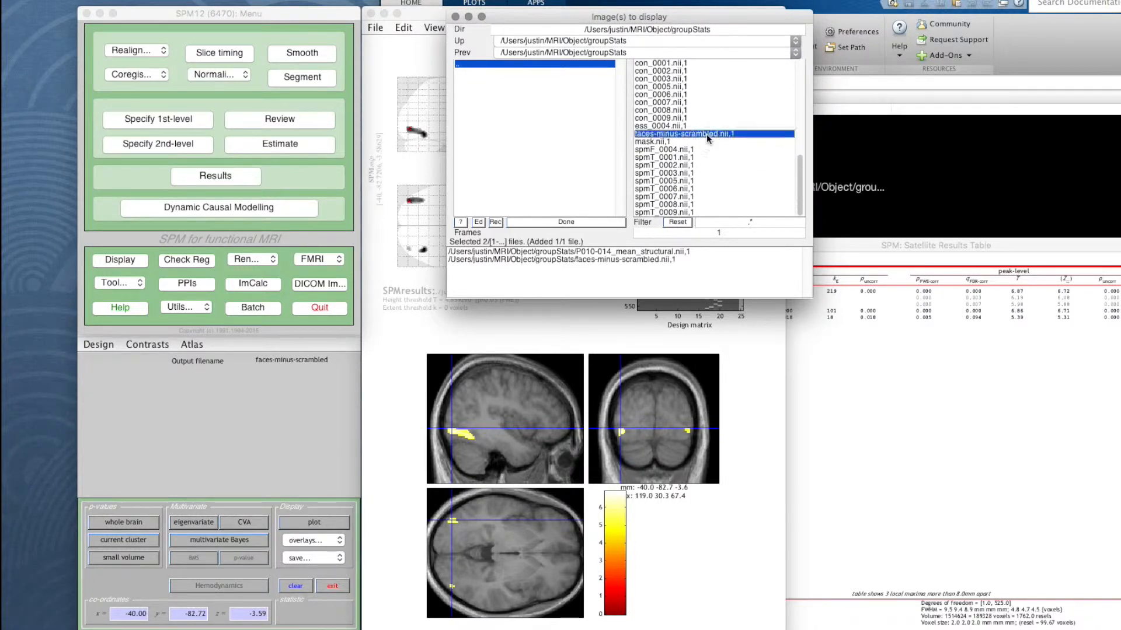
scroll(up, 3)
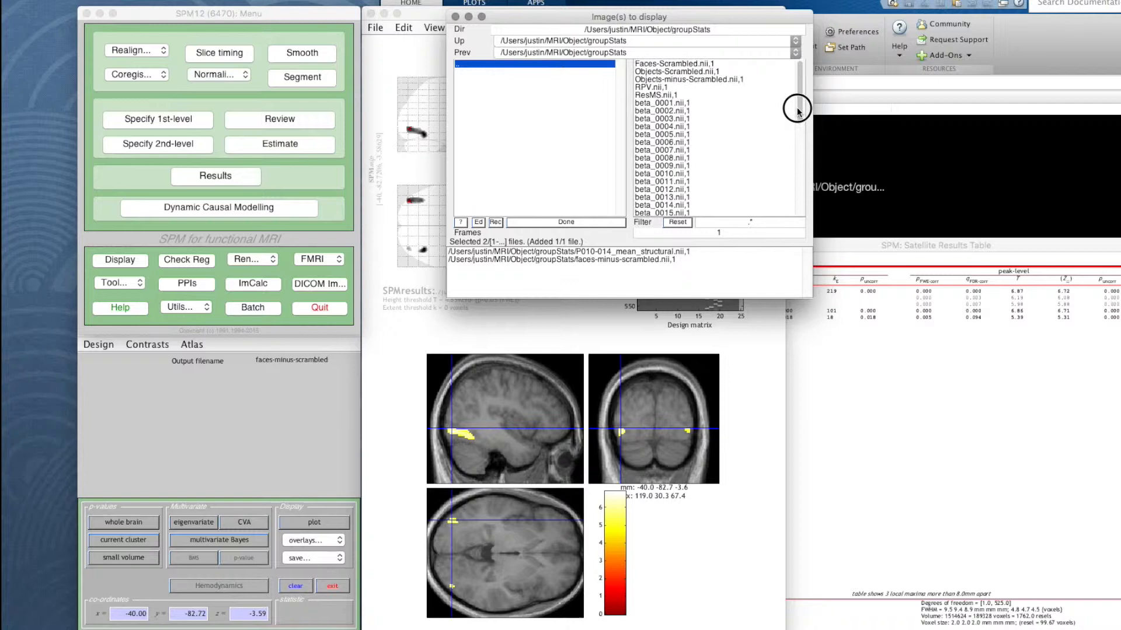
click(687, 79)
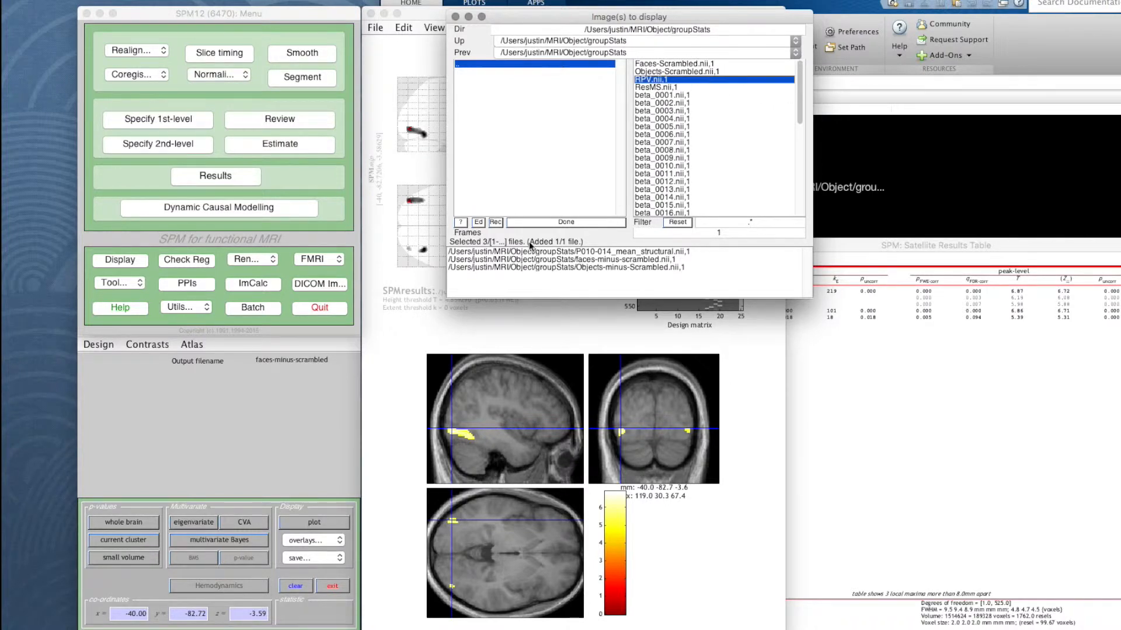
mouse_move(561, 251)
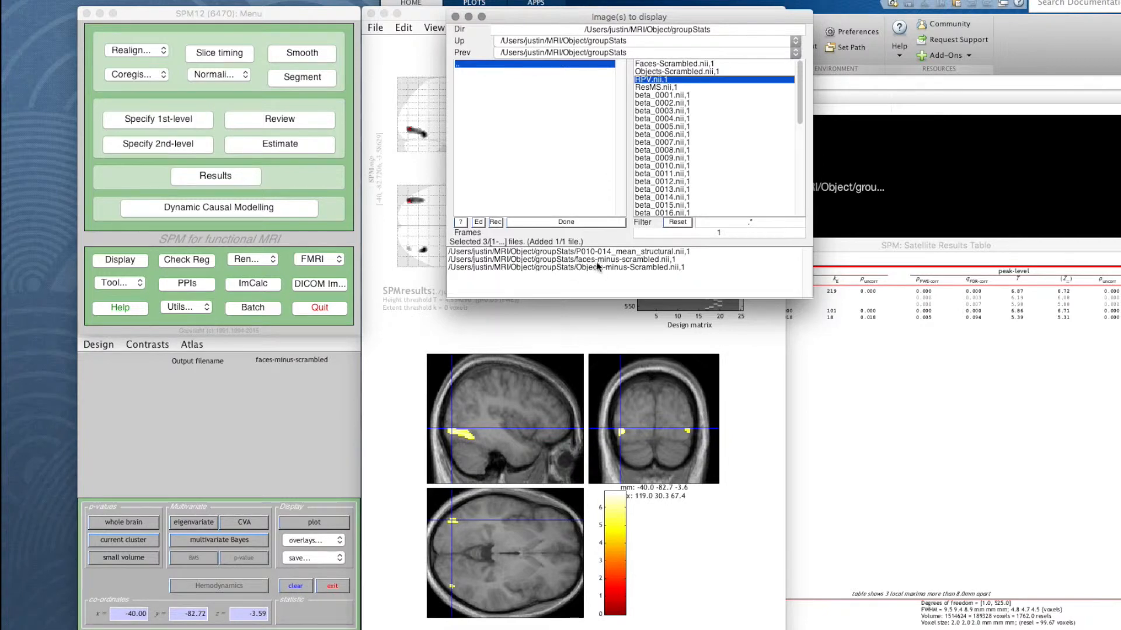
mouse_move(609, 274)
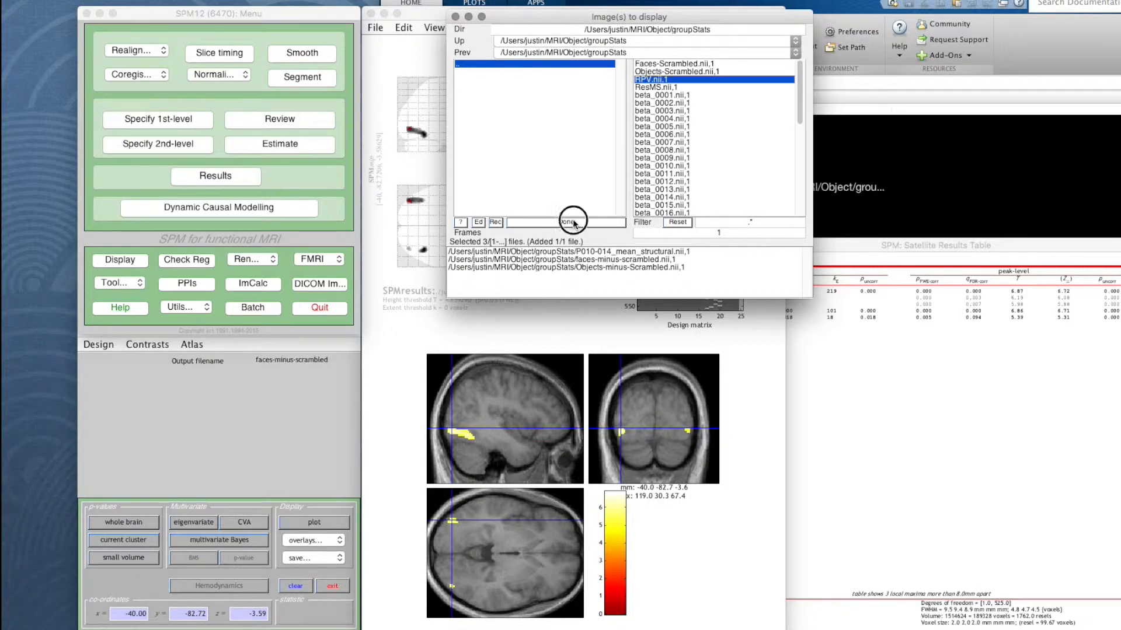
Set the mean structural image as Structural and faces-minus-scrambled as Blobs.
click(567, 222)
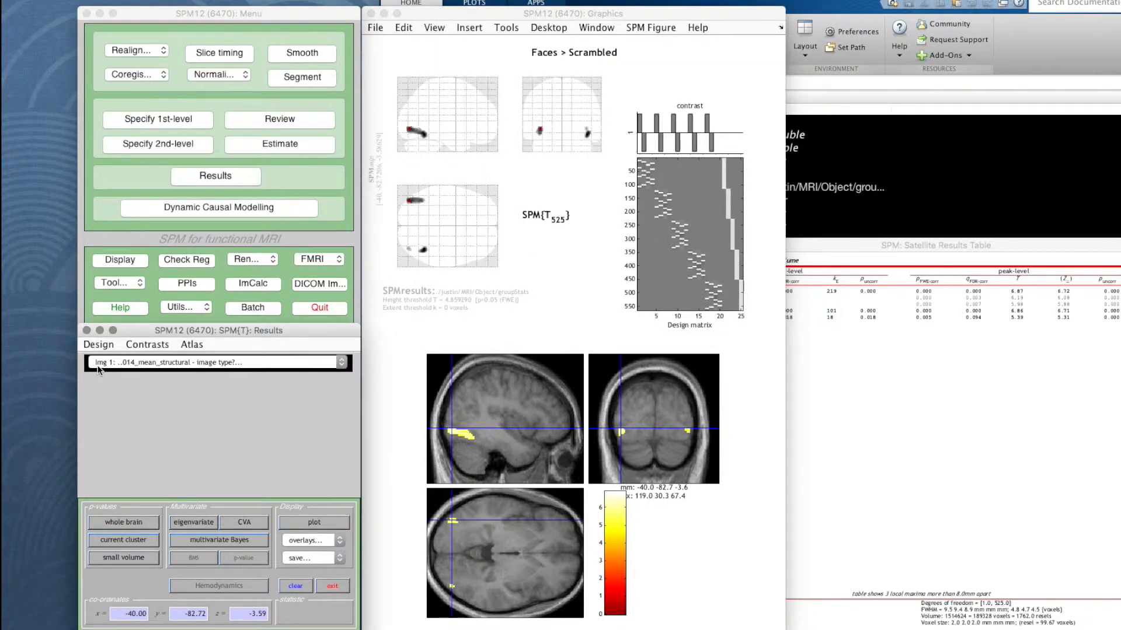
mouse_move(321, 379)
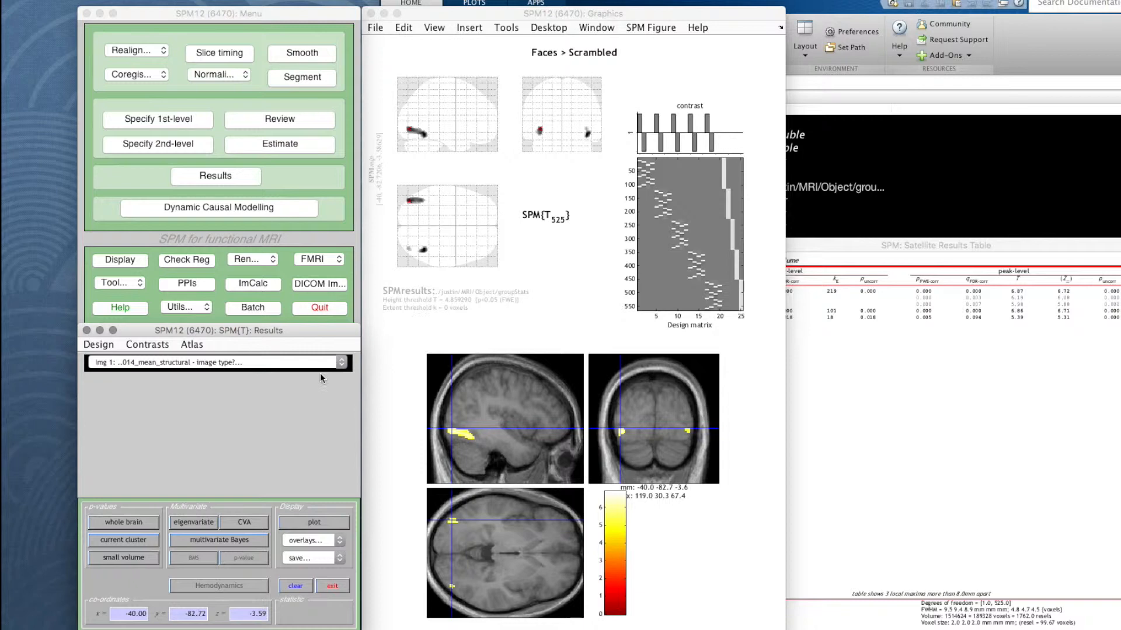
click(342, 362)
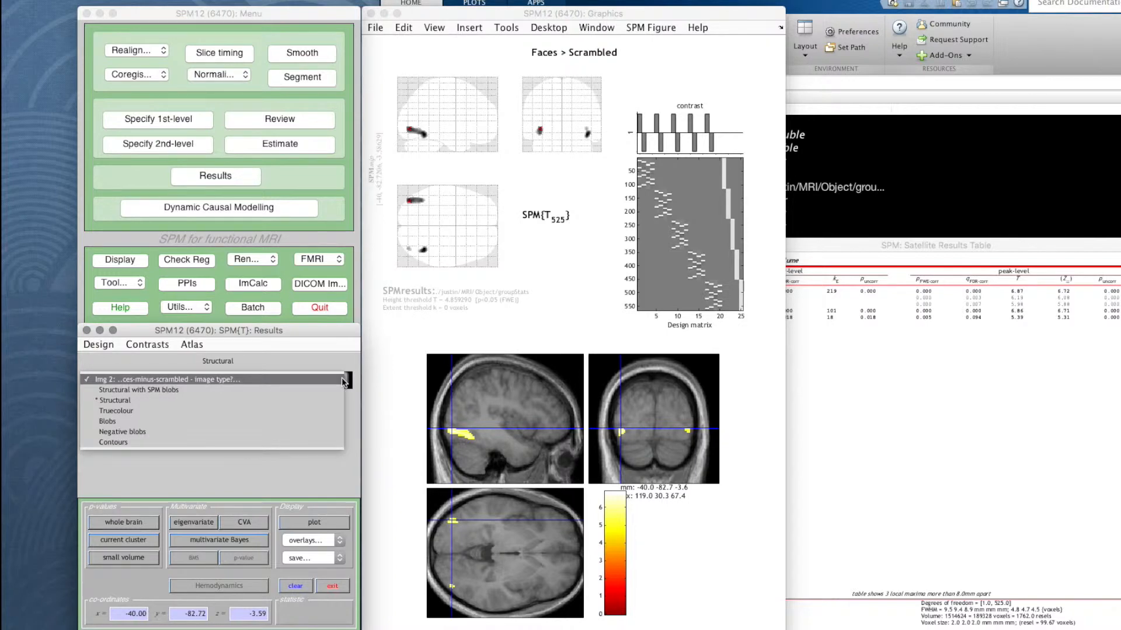
mouse_move(108, 421)
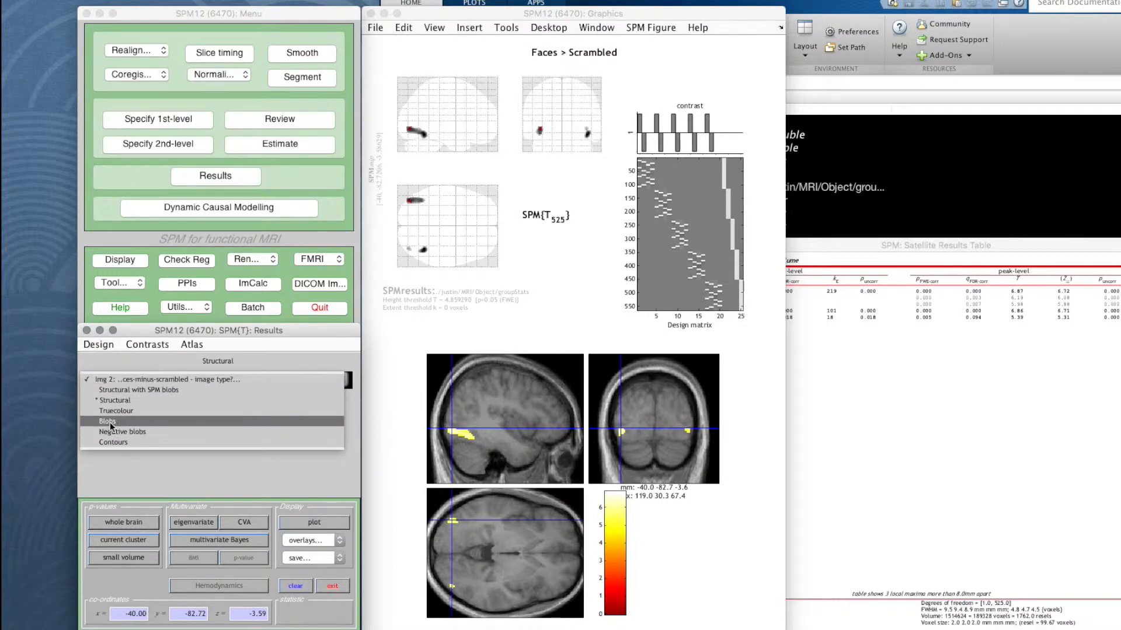
click(105, 421)
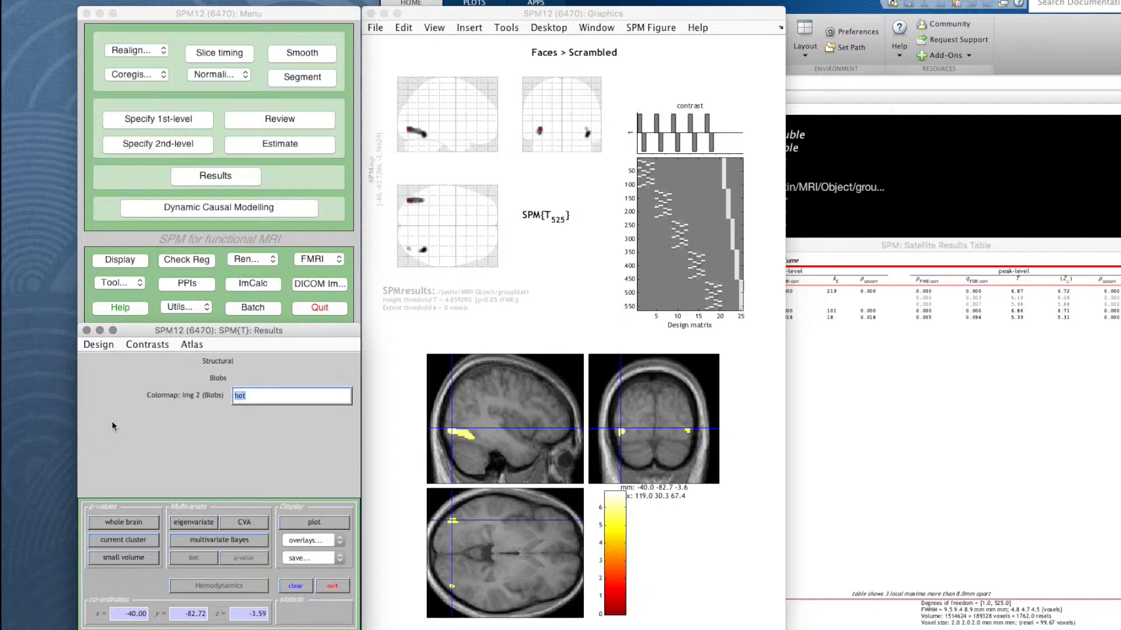
mouse_move(186, 405)
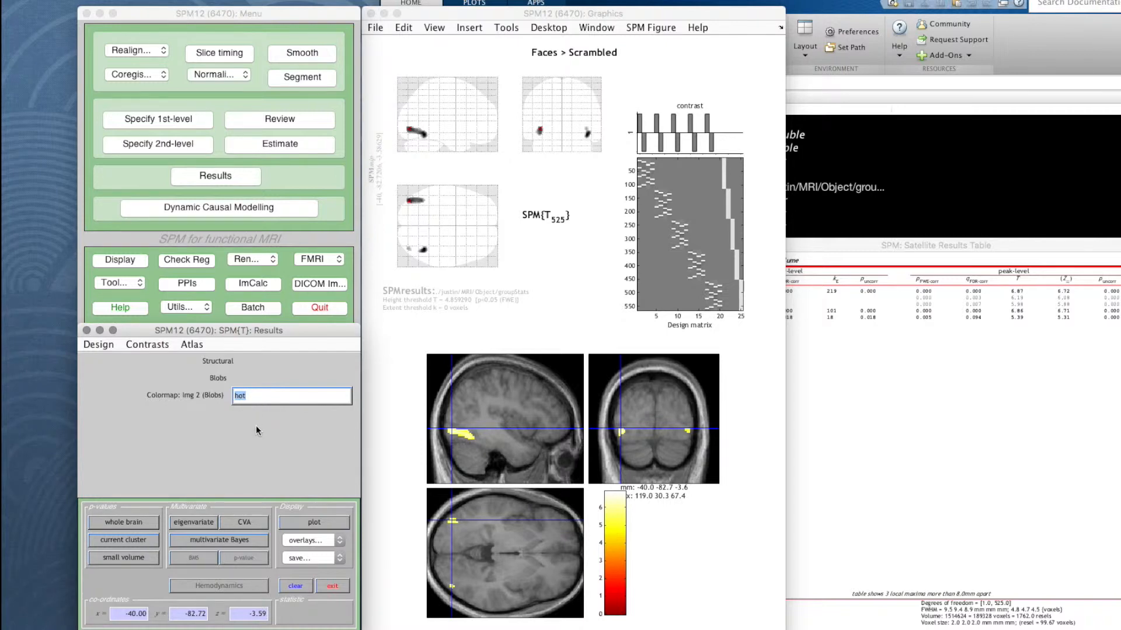
mouse_move(633, 623)
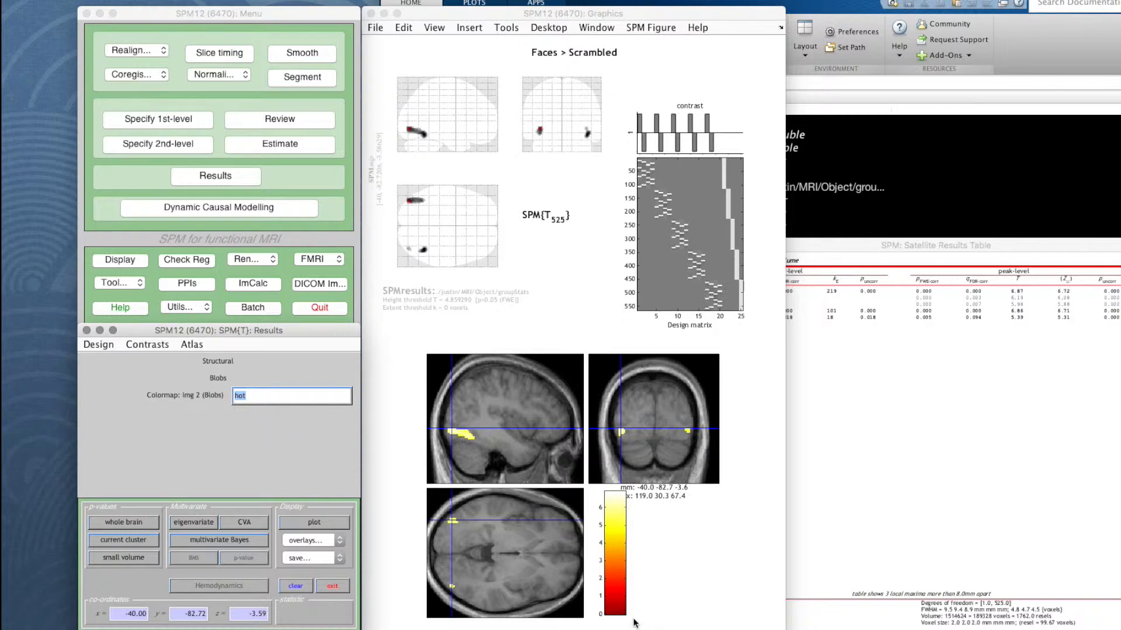
mouse_move(595, 478)
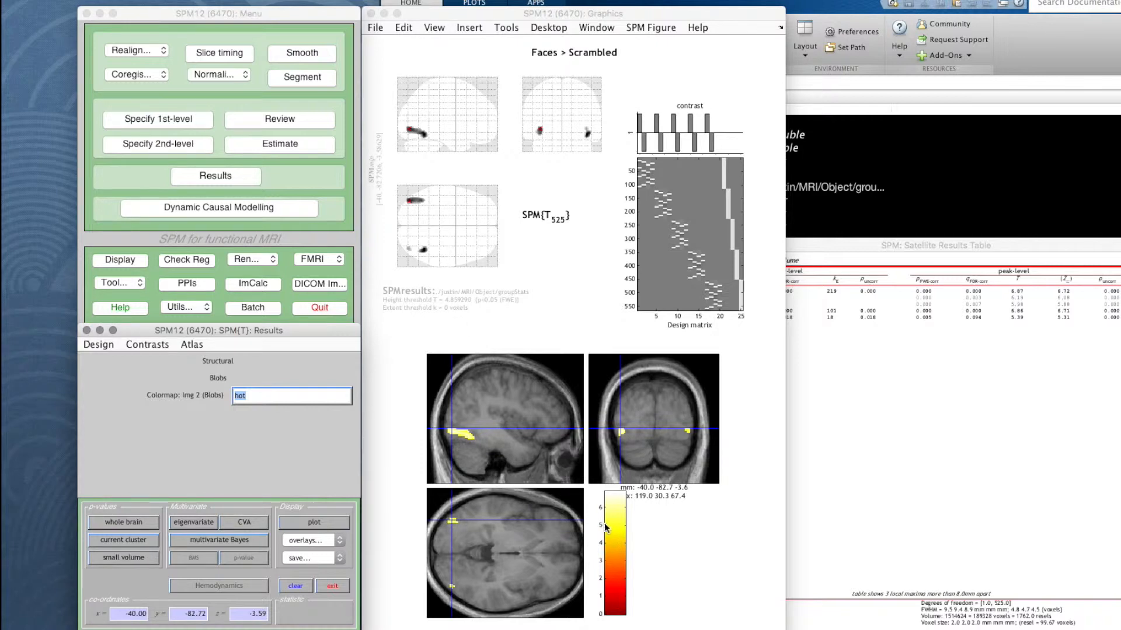
mouse_move(382, 443)
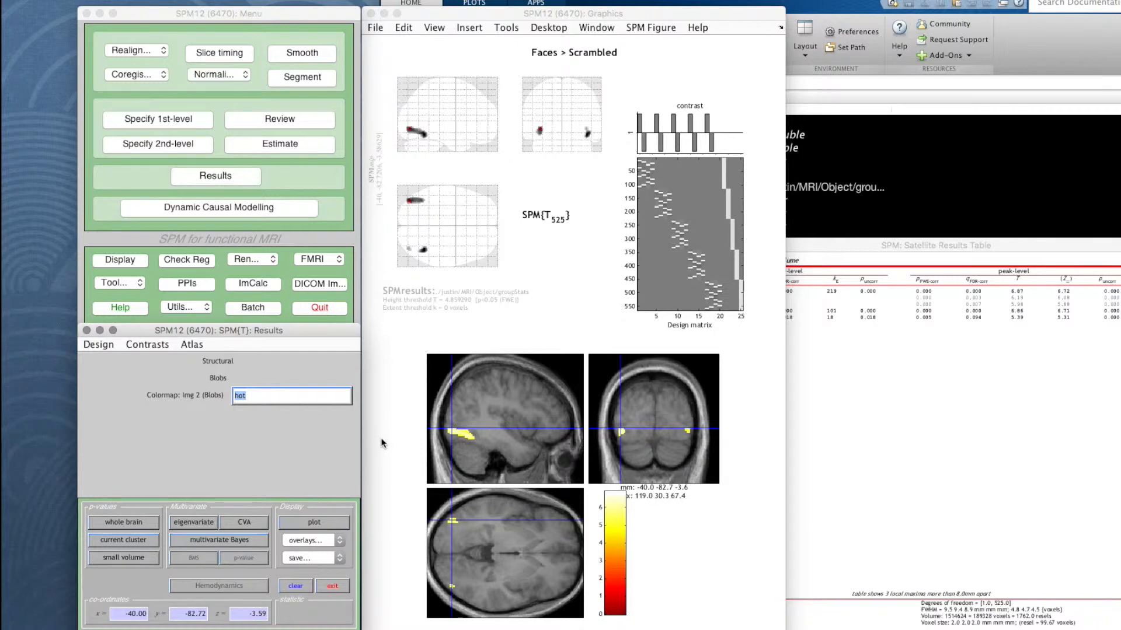
mouse_move(606, 520)
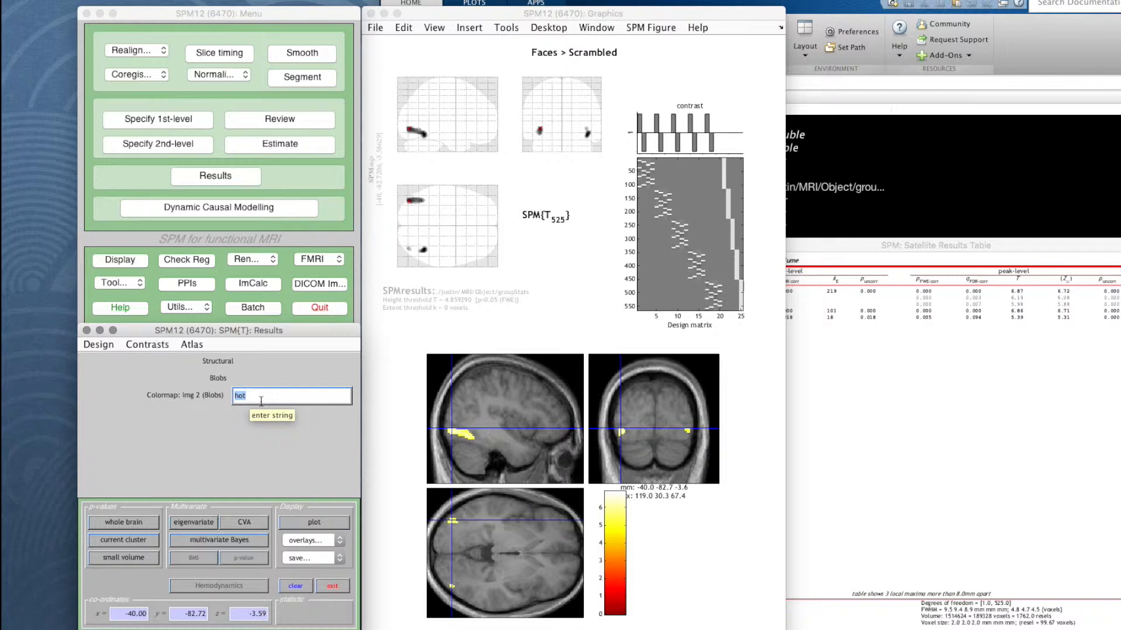
mouse_move(350, 337)
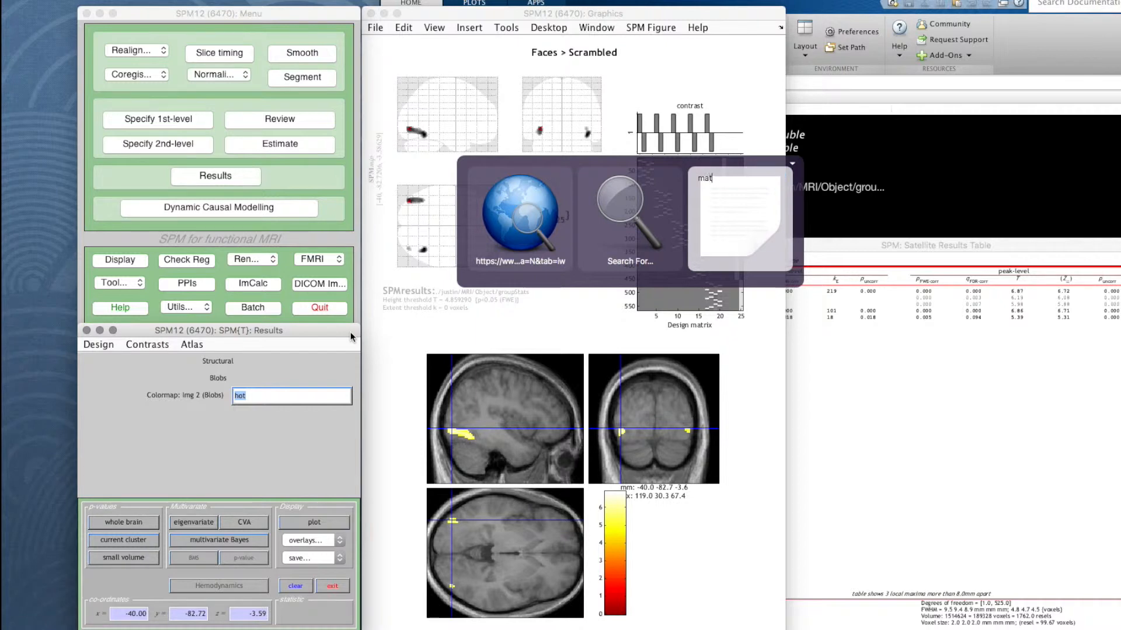
Search 'matlab colormap' and open the 'View and set current colormap' result.
text(lab colorm)
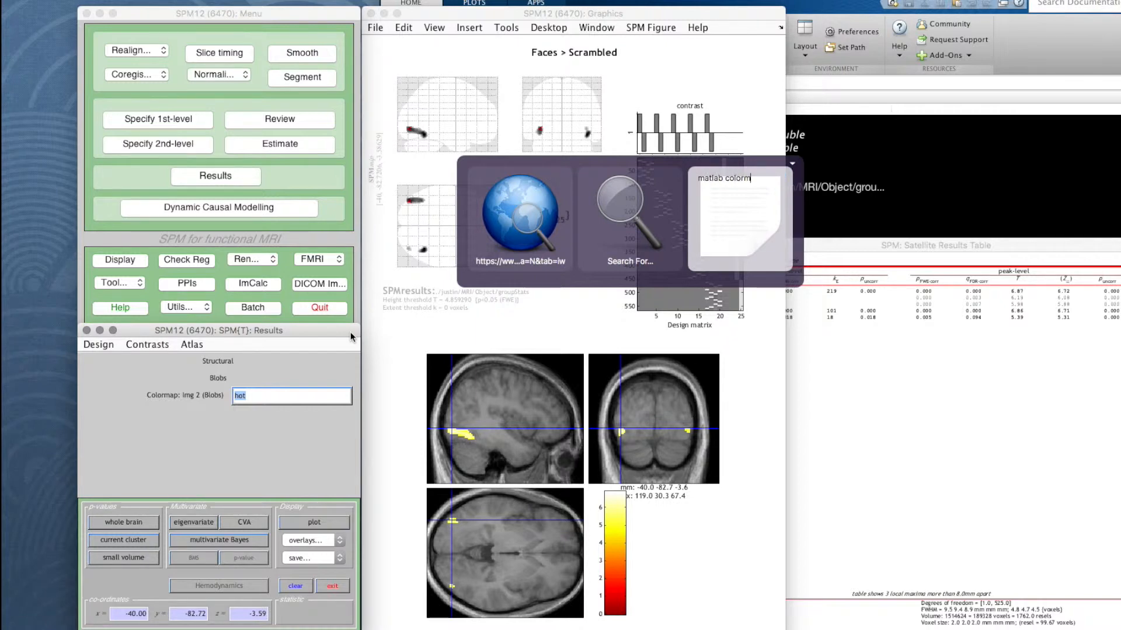
text(ap)
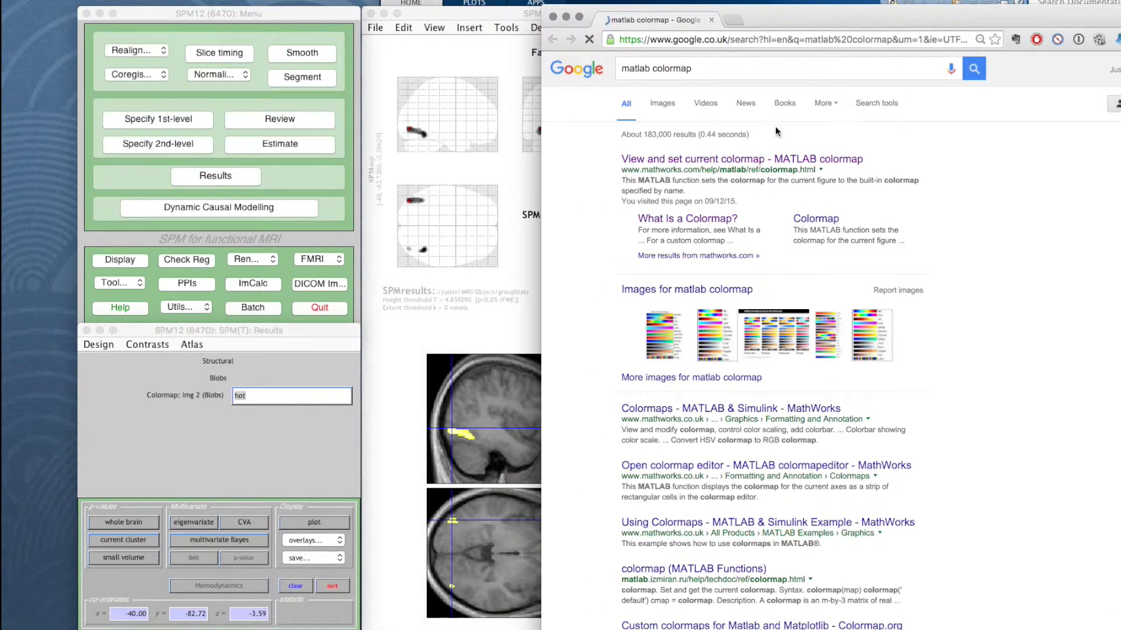
mouse_move(687, 178)
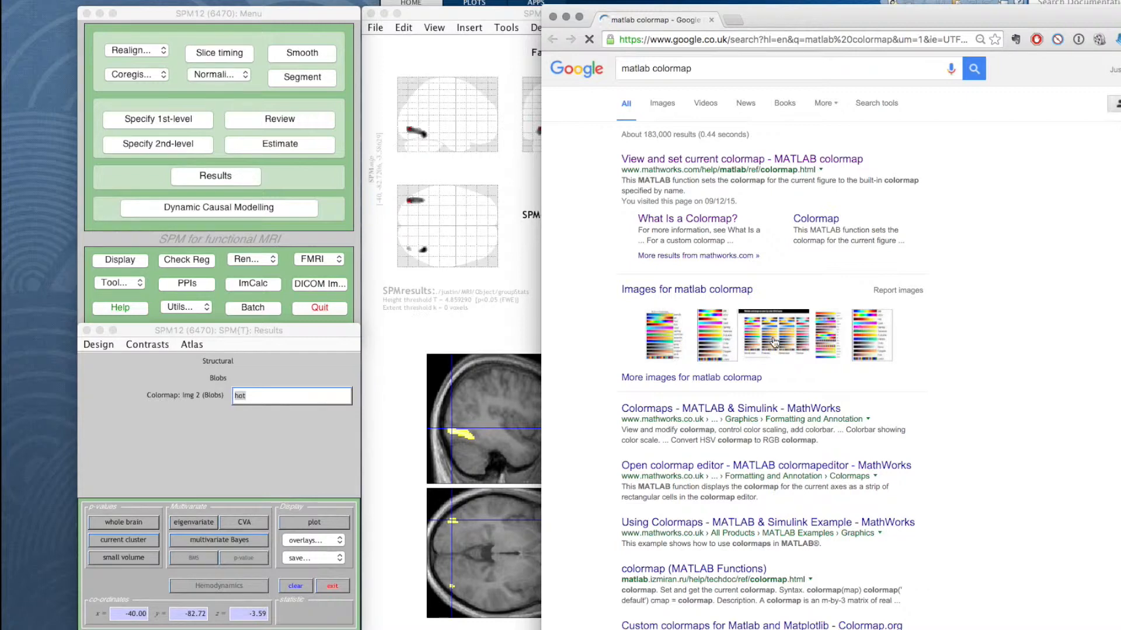
mouse_move(665, 328)
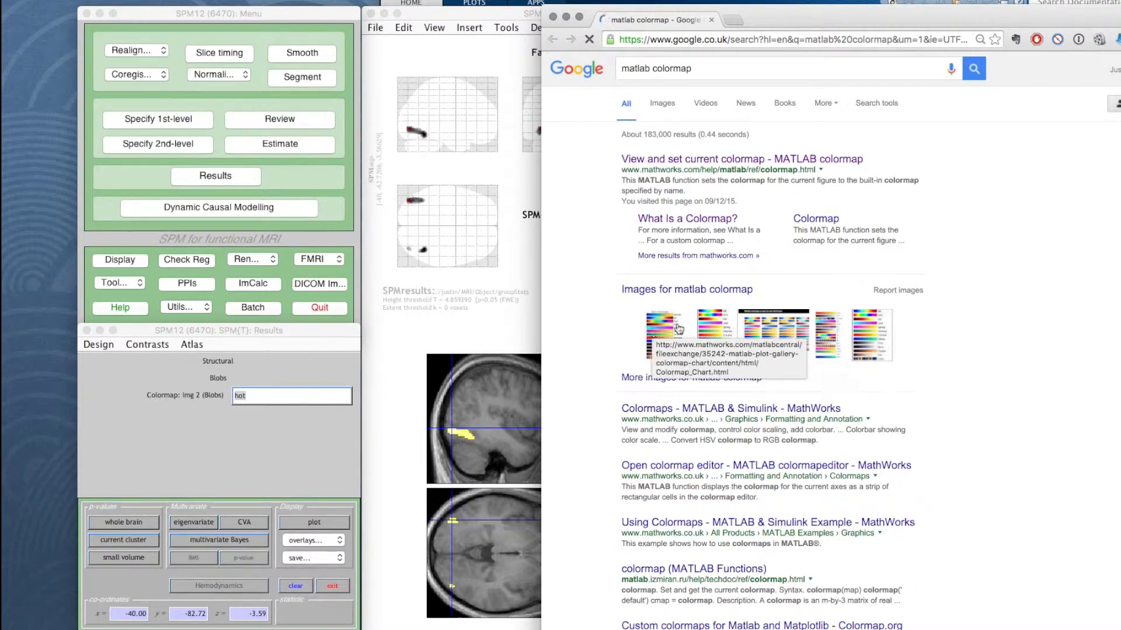
click(730, 159)
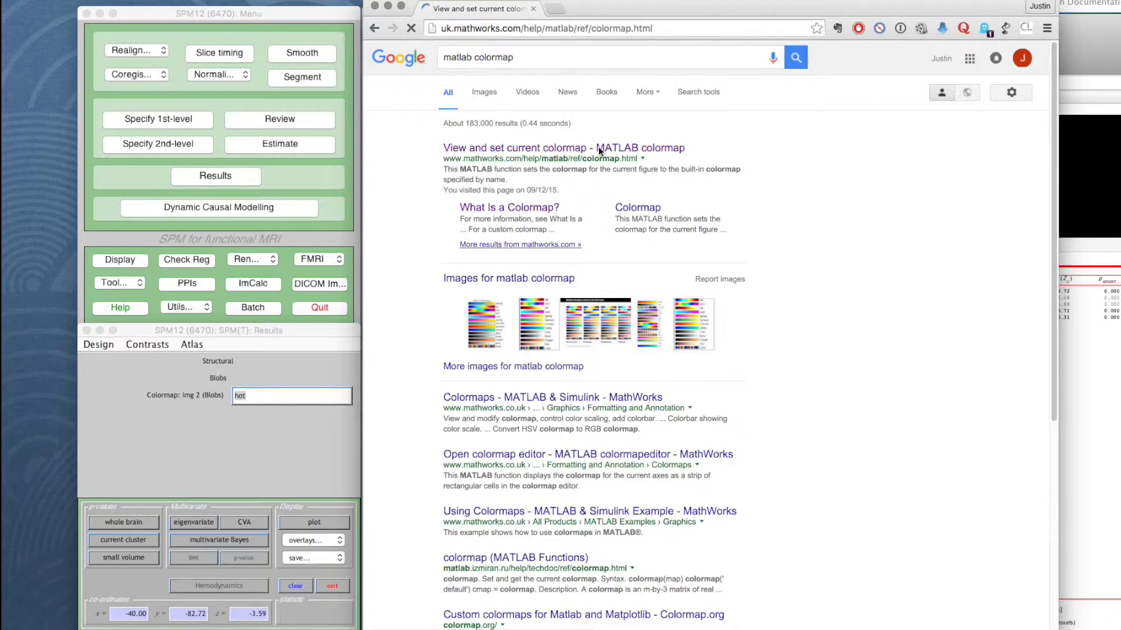
mouse_move(1101, 126)
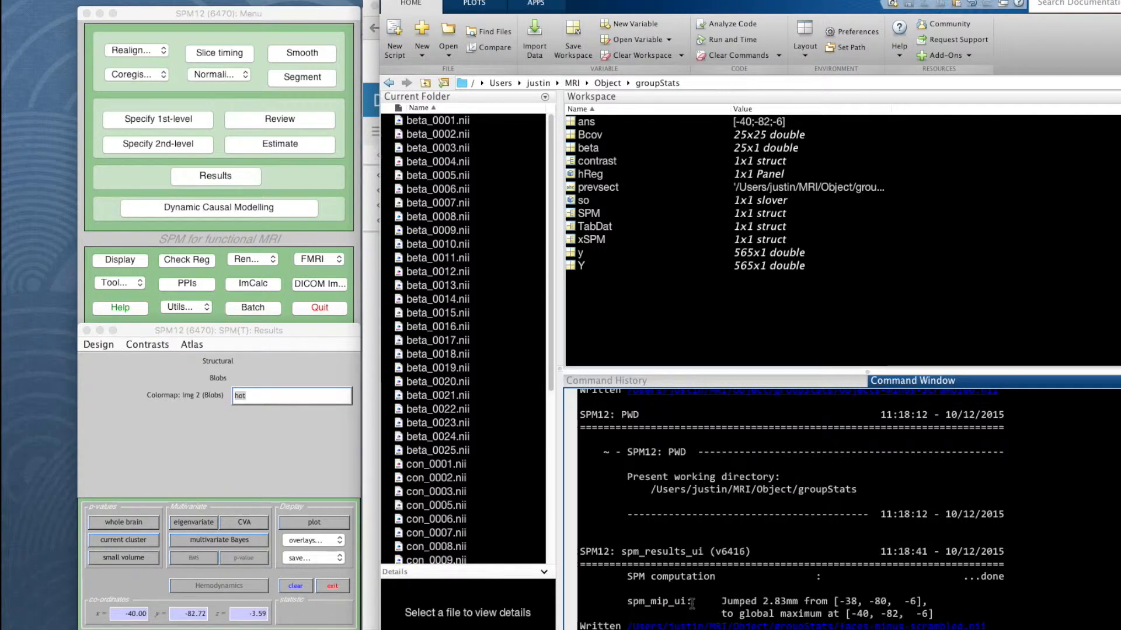
Scroll down the colormap page to the built-in colormaps table.
scroll(down, 3)
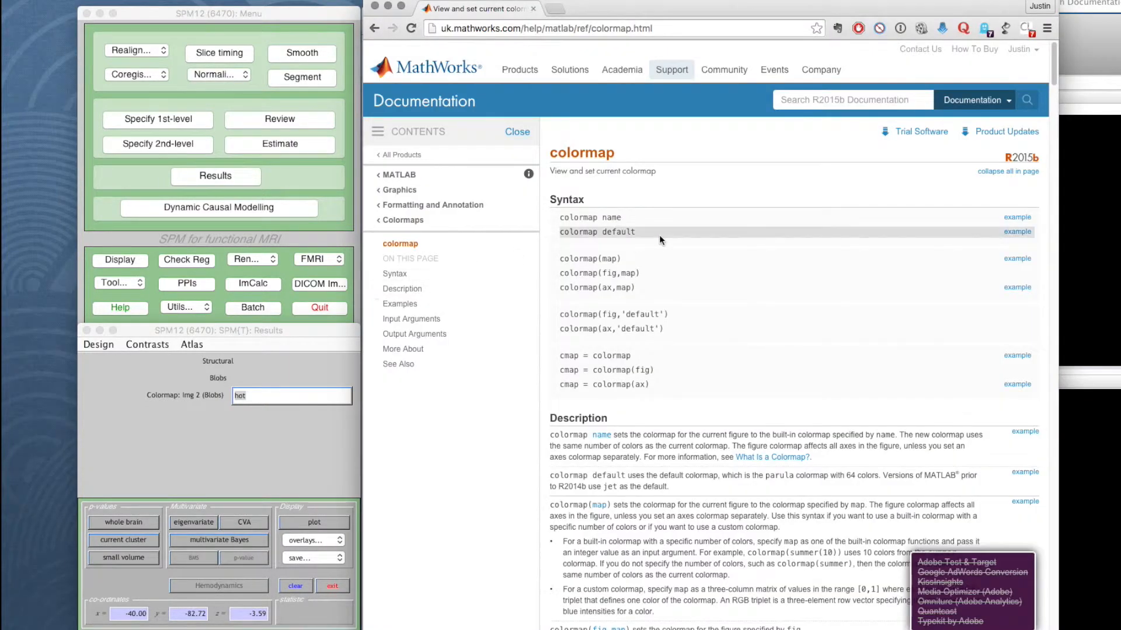
scroll(down, 3)
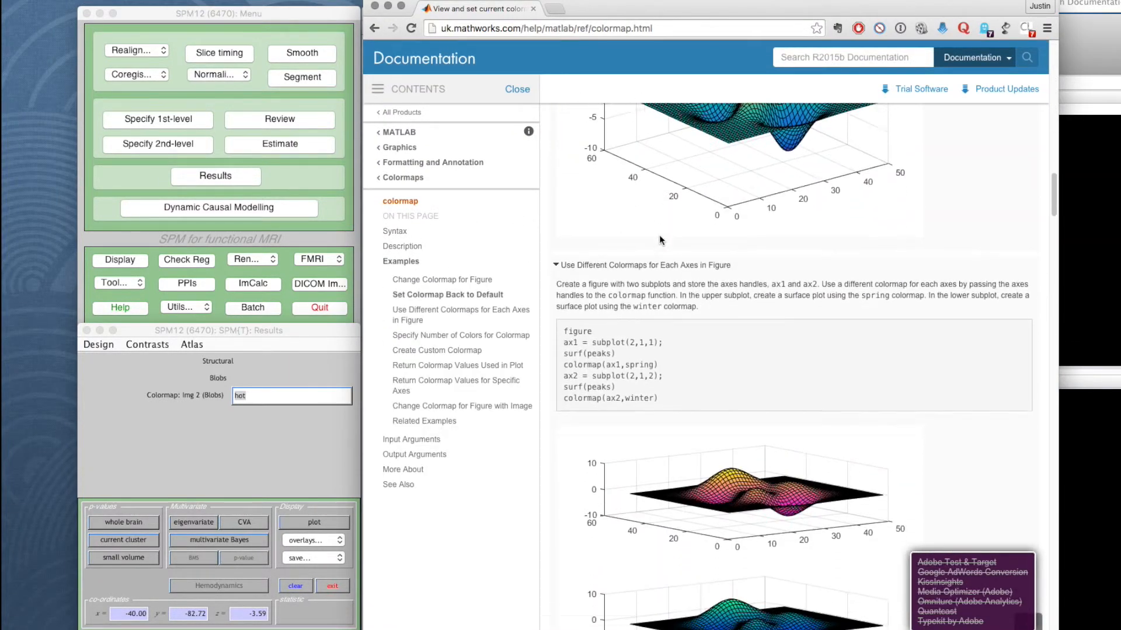
scroll(down, 3)
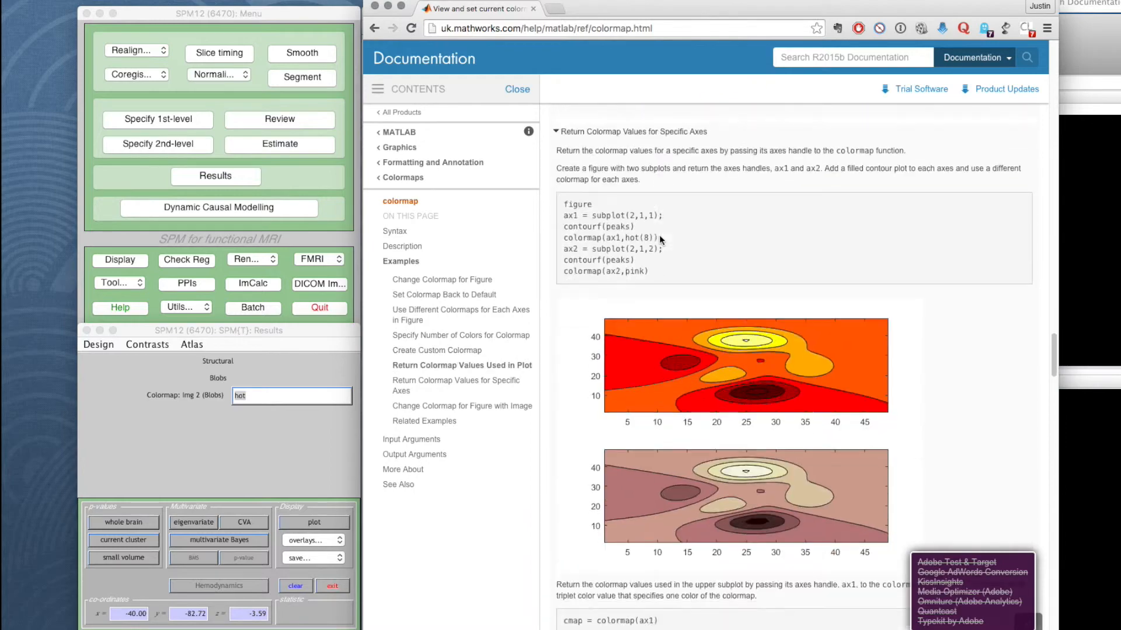
scroll(down, 3)
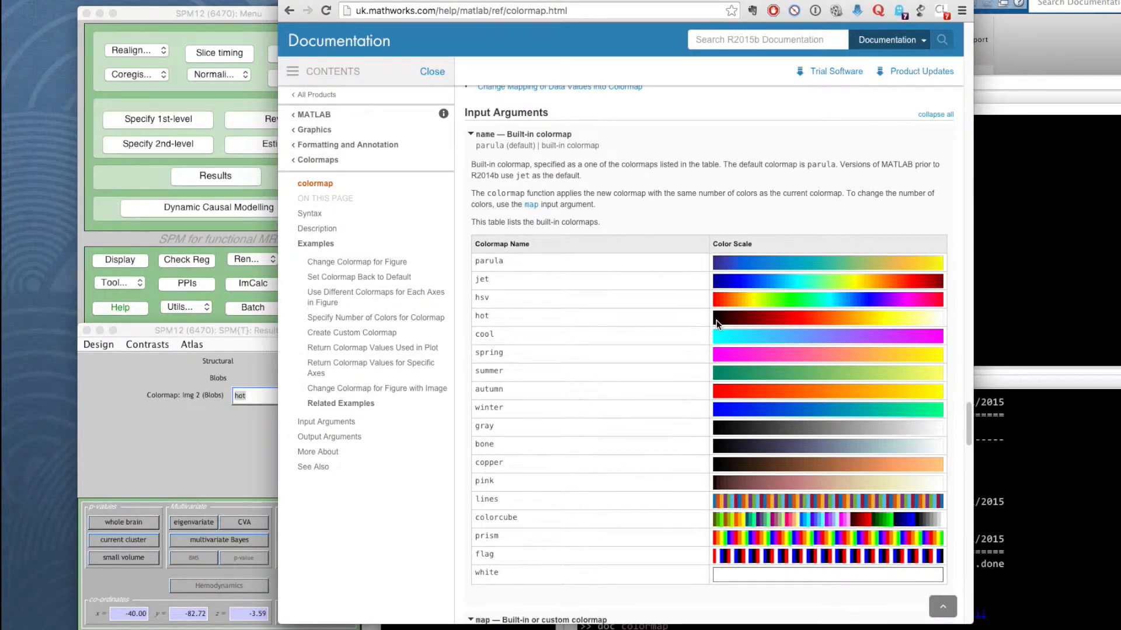
mouse_move(896, 325)
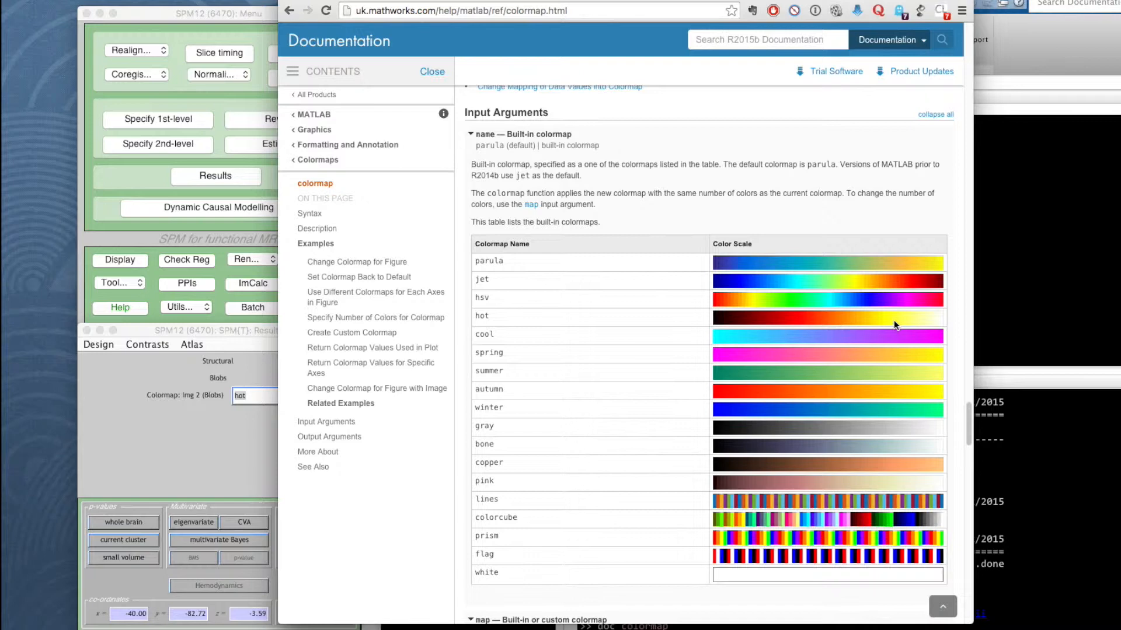
mouse_move(735, 307)
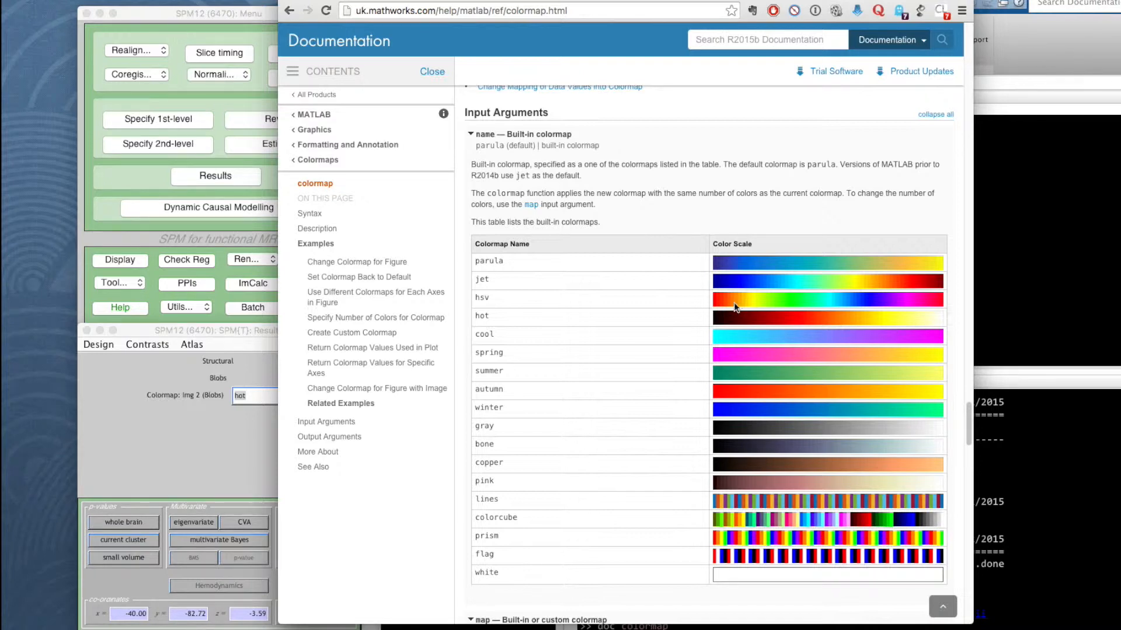
mouse_move(774, 427)
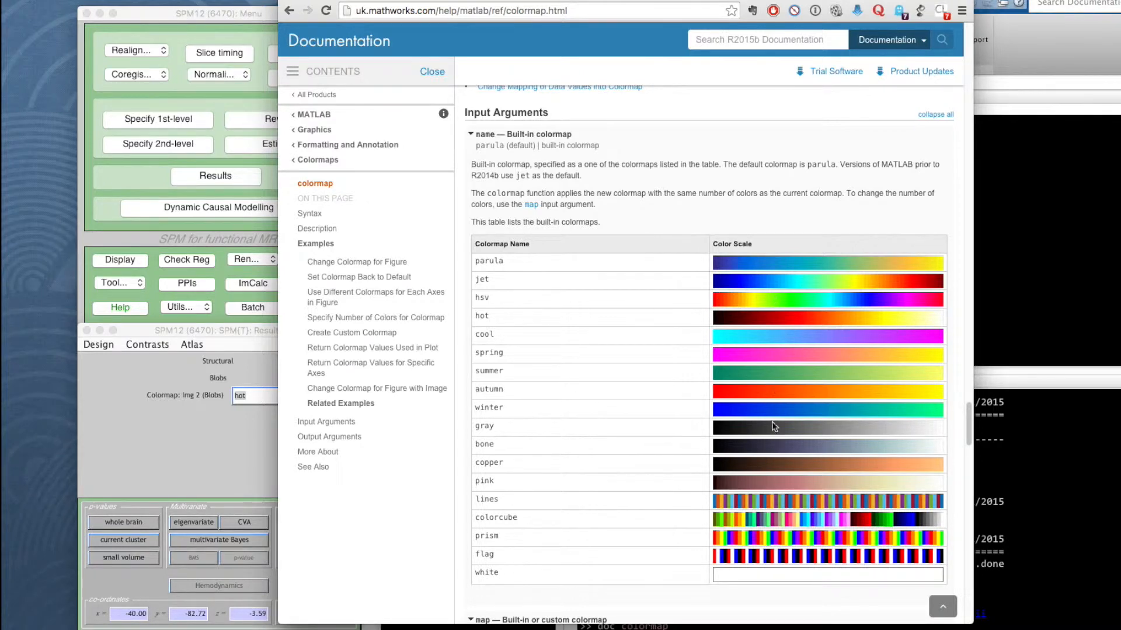
mouse_move(489, 391)
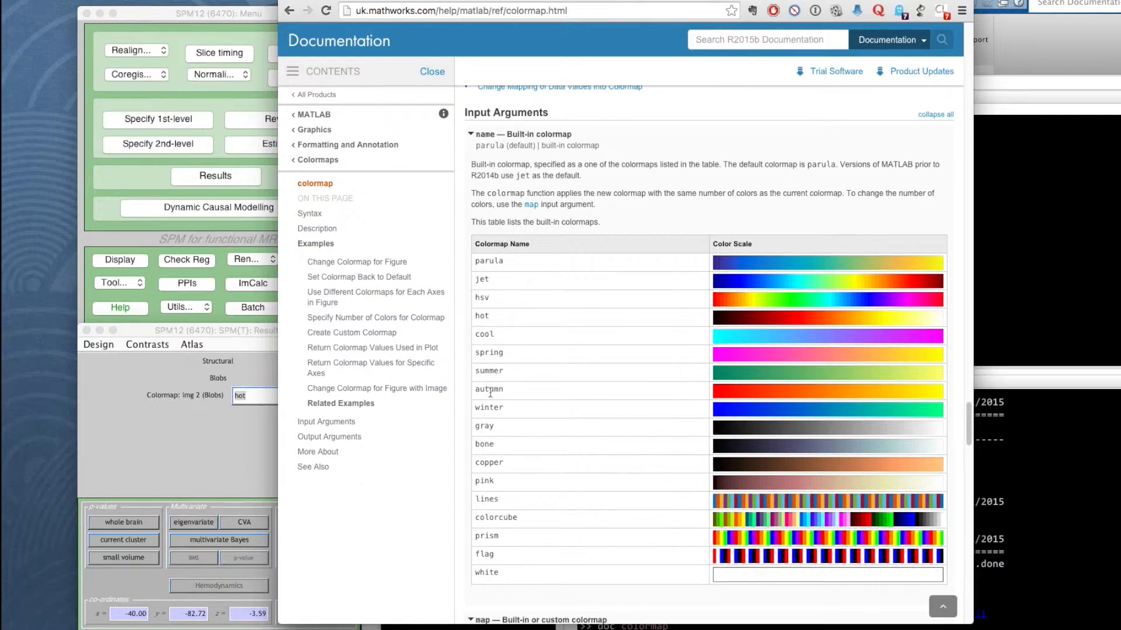
mouse_move(498, 388)
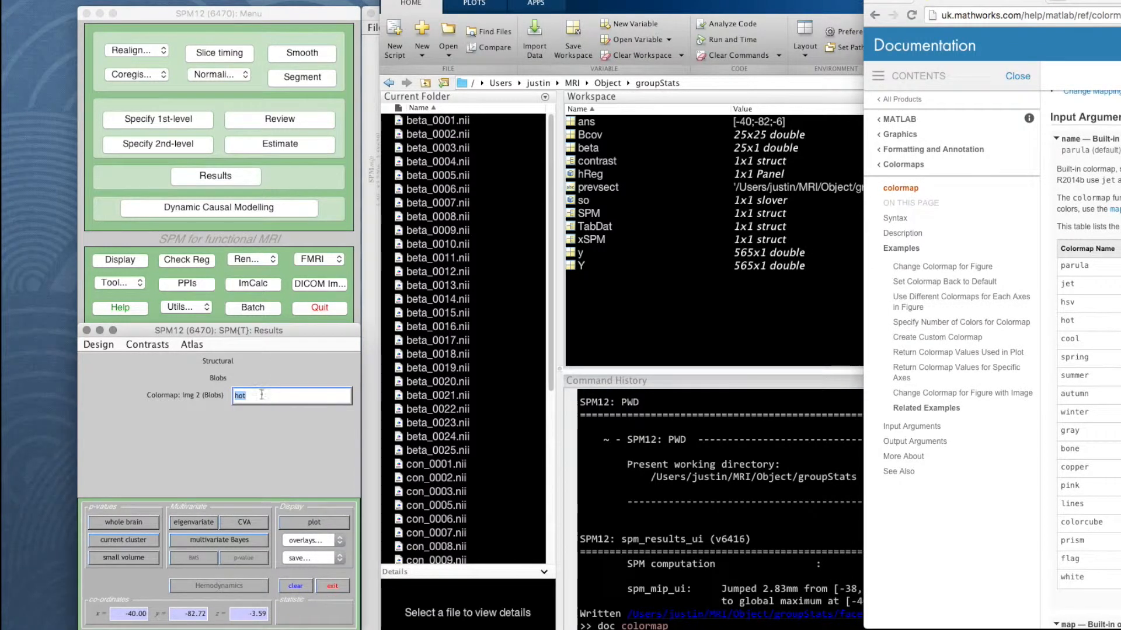
mouse_move(229, 401)
text(autumn)
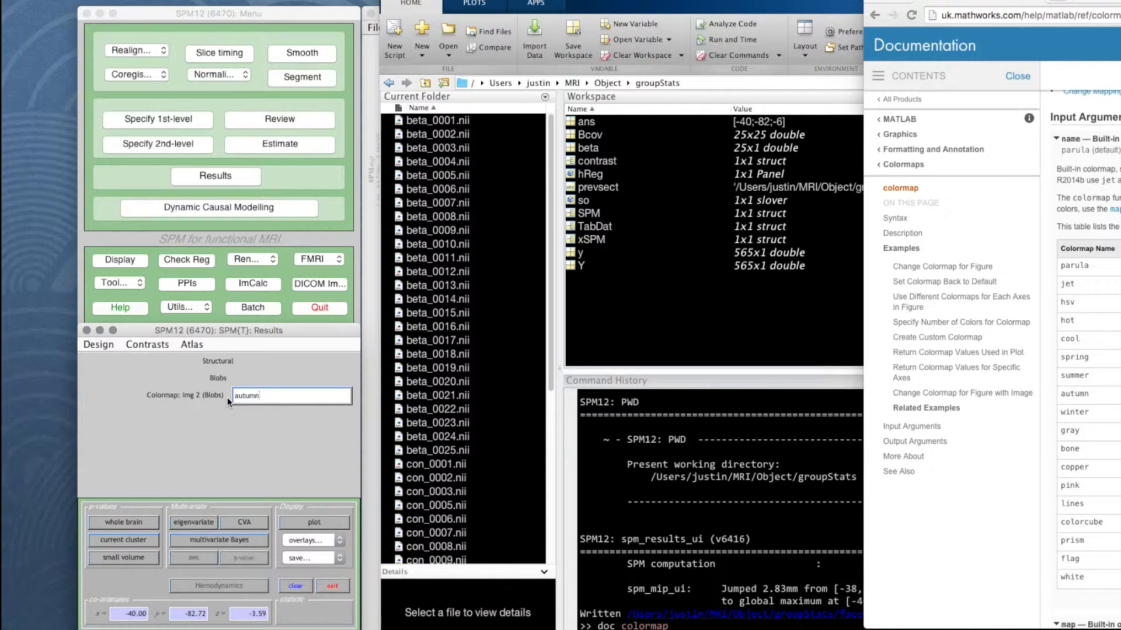
Confirm autumn as the colormap for the faces-minus-scrambled blobs.
key(Return)
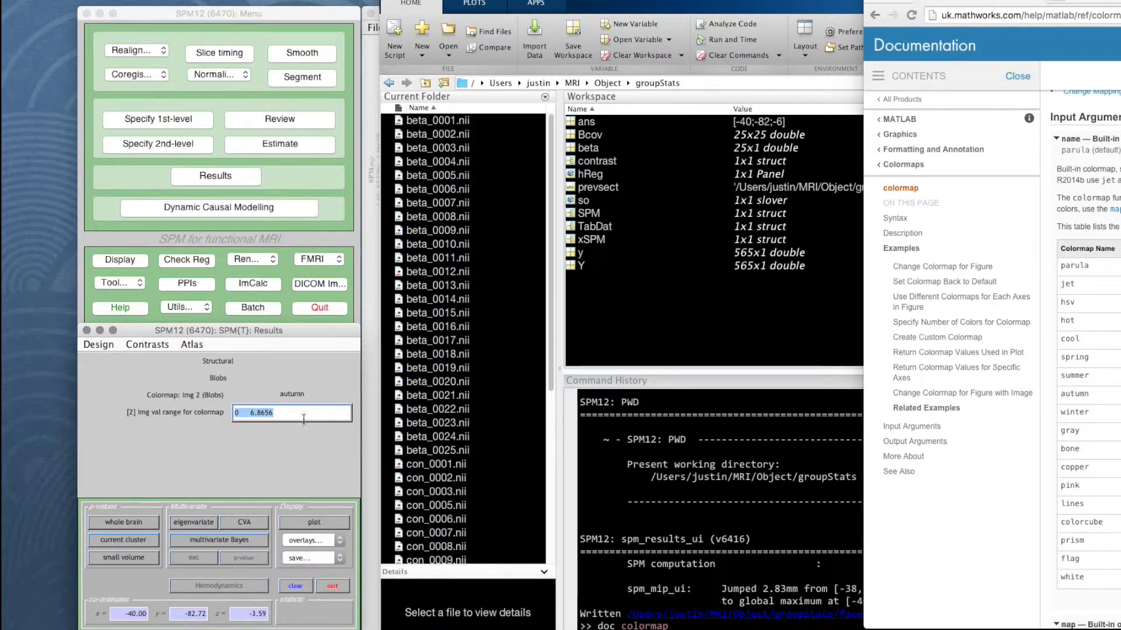
mouse_move(292, 414)
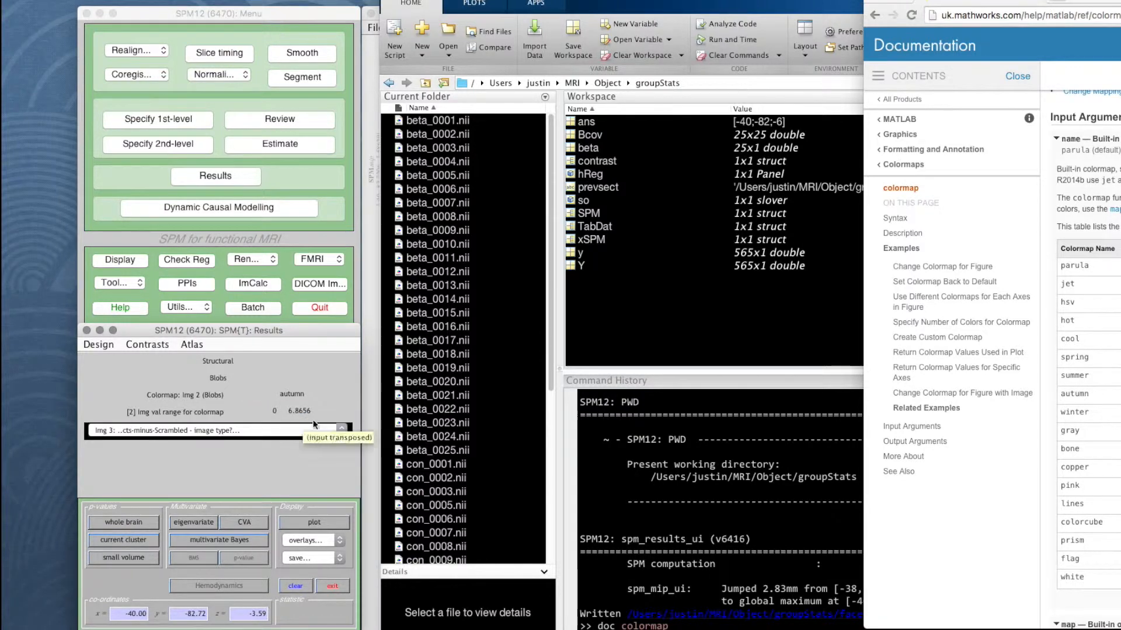
Mark Img 3 as blobs with the winter colormap over range 0 to 6.8339.
click(342, 431)
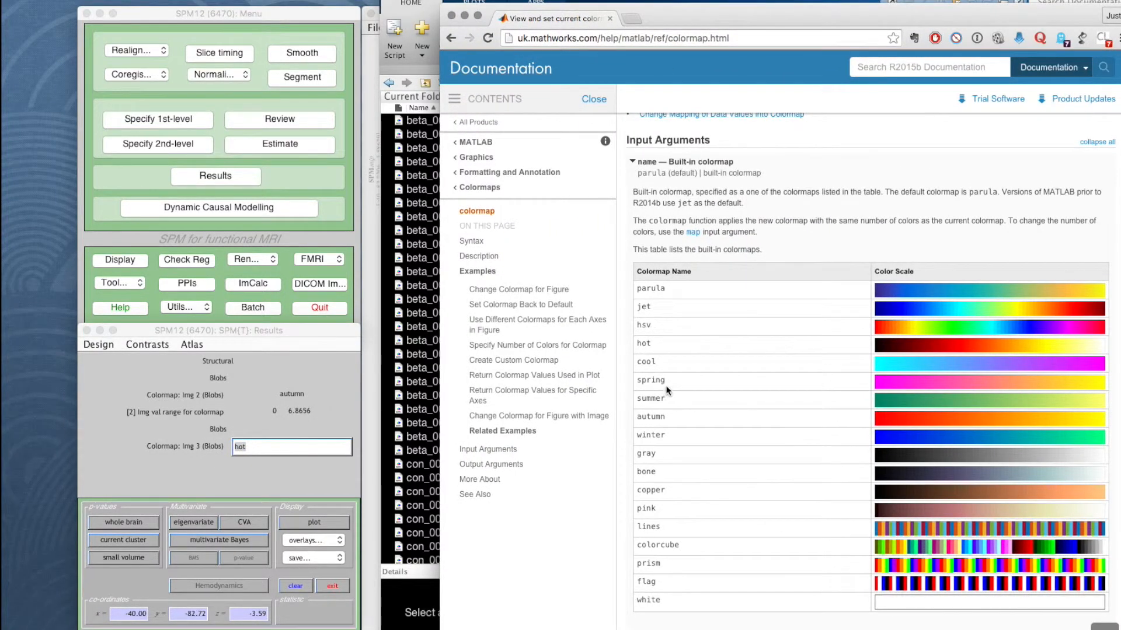
mouse_move(655, 434)
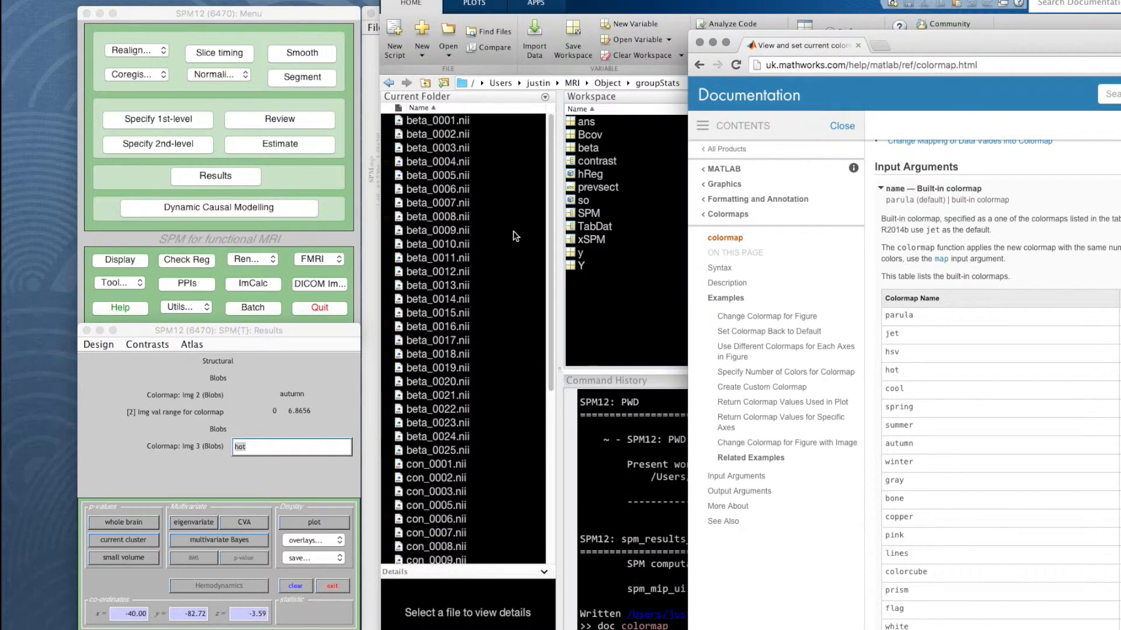
triple_click(291, 447)
text(winter)
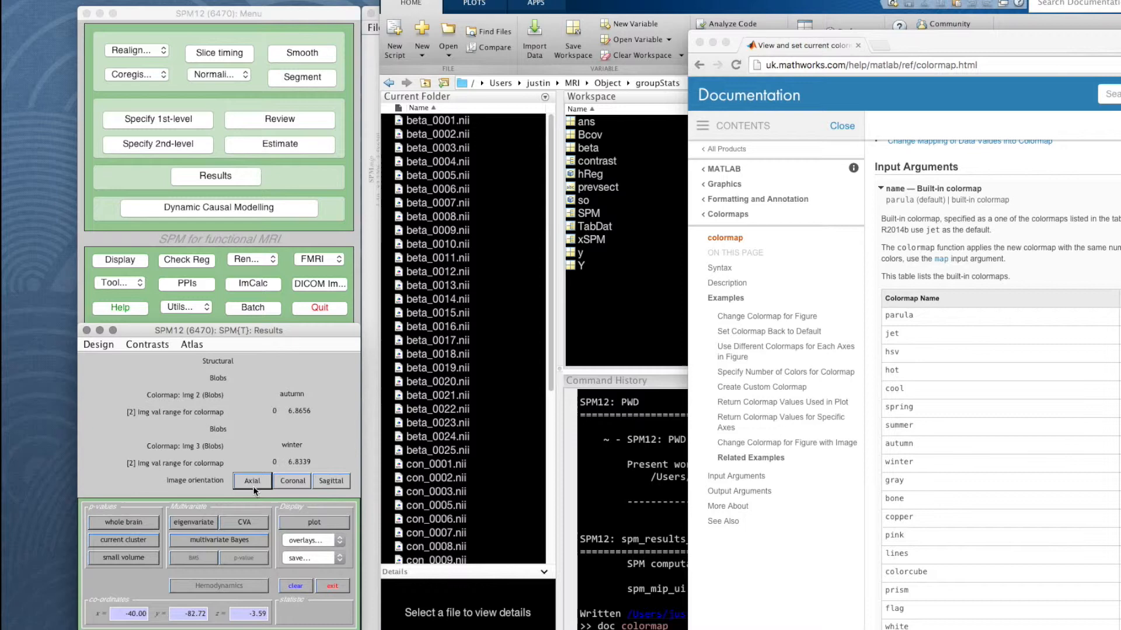
mouse_move(331, 481)
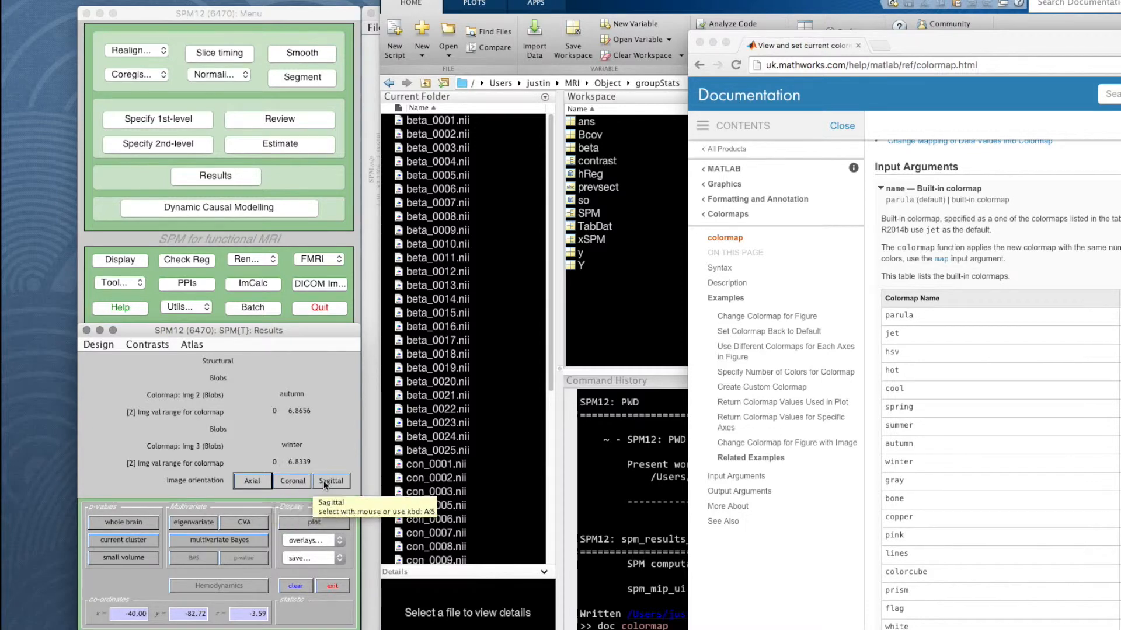
mouse_move(251, 480)
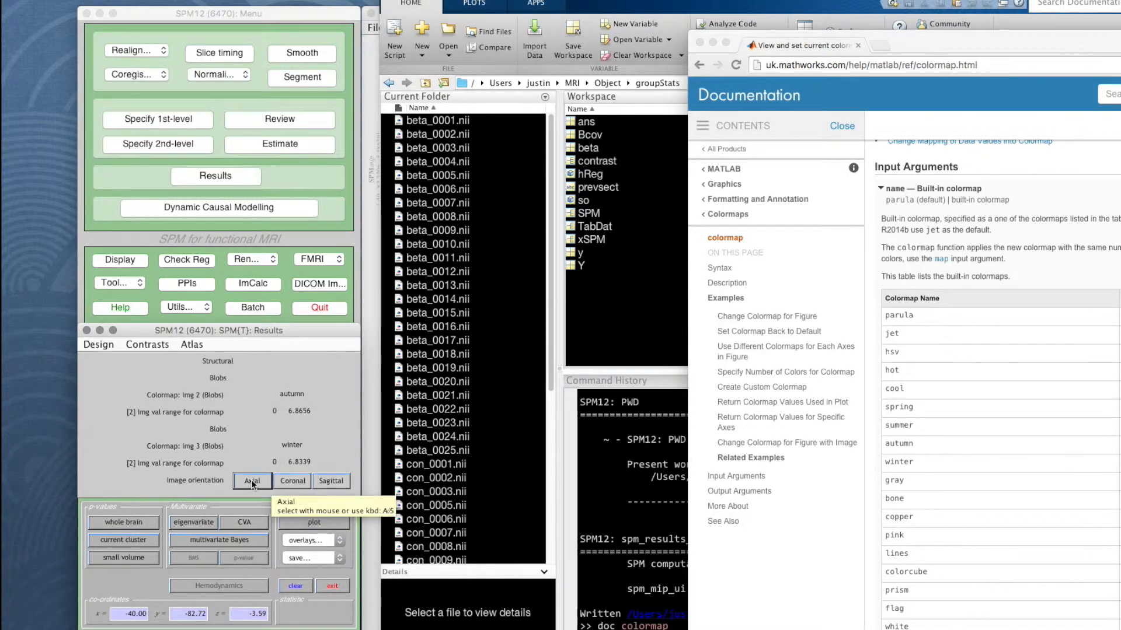
Choose axial orientation and enter slices -20:2:-4 mm to display.
click(251, 480)
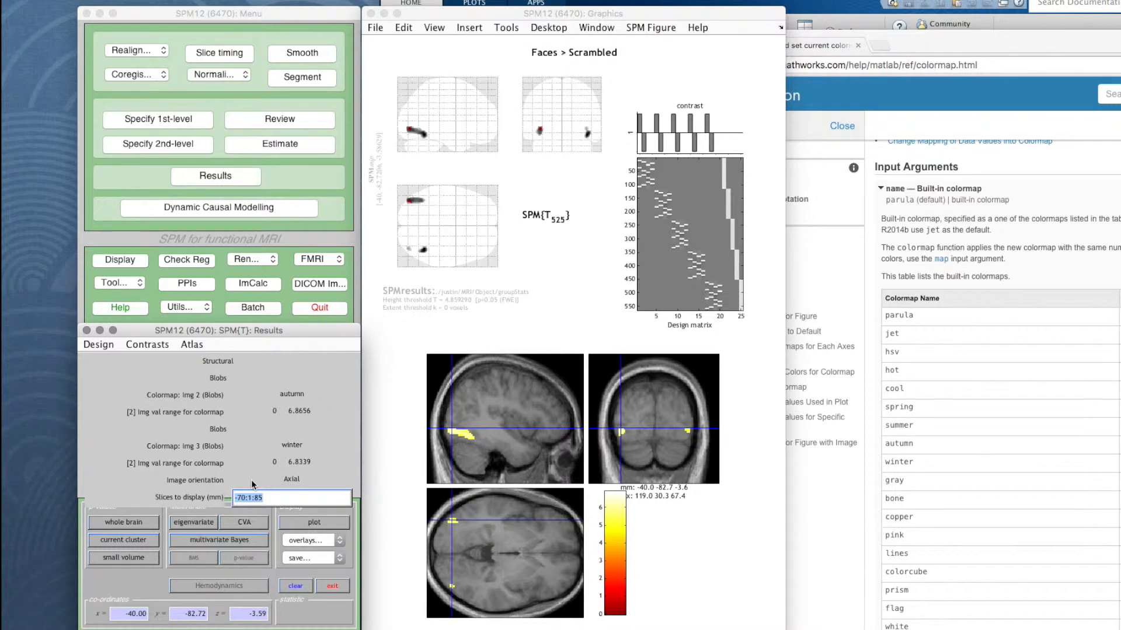
mouse_move(193, 506)
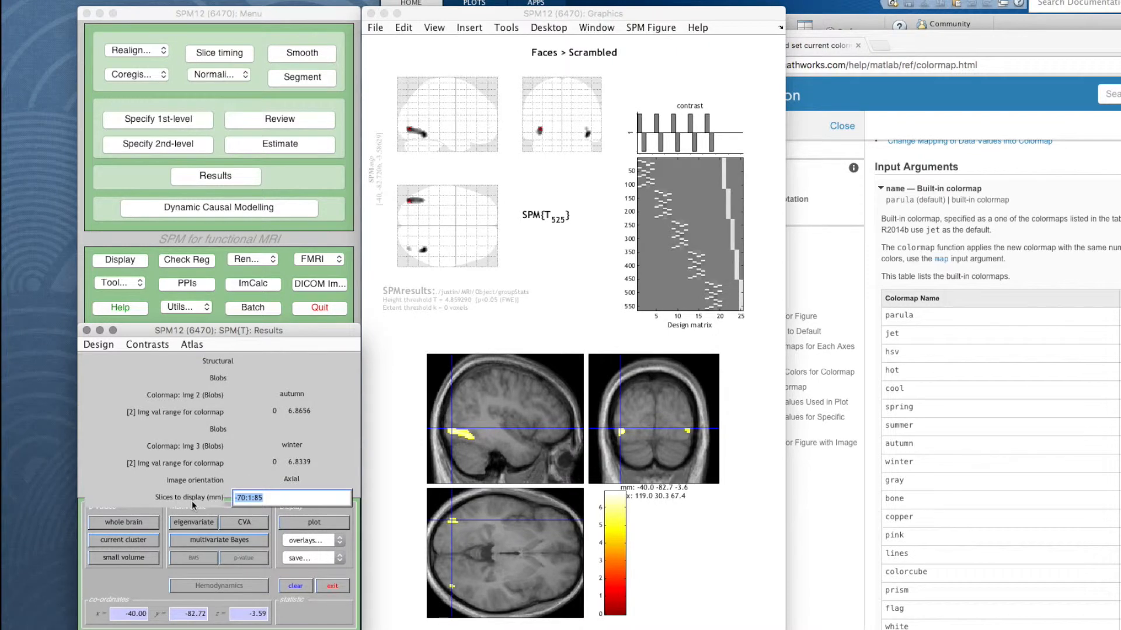
mouse_move(313, 522)
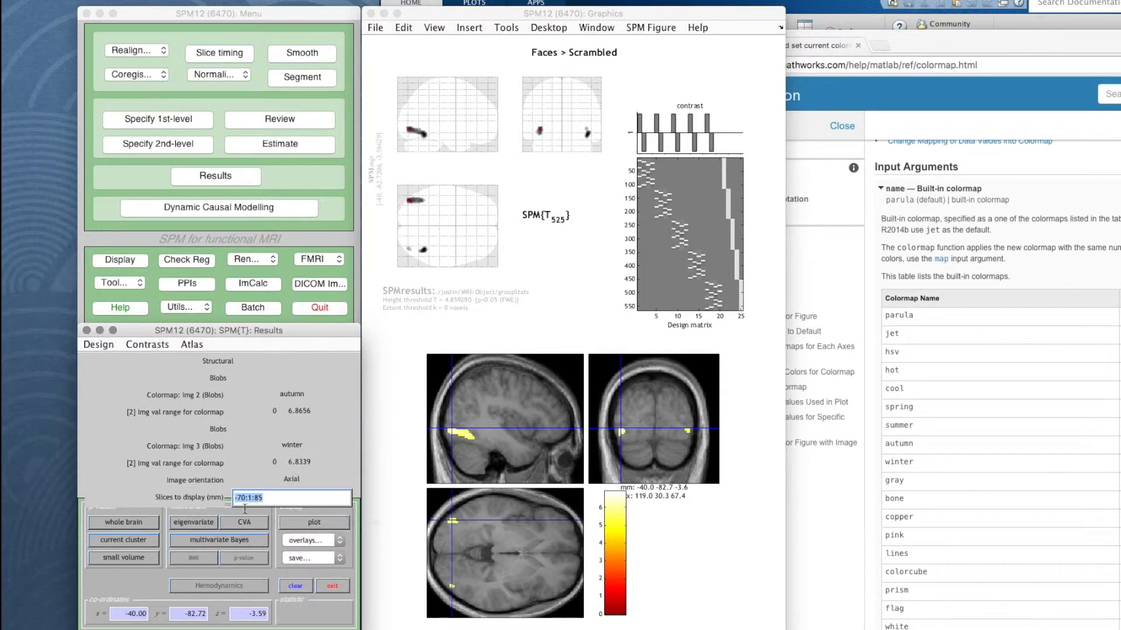
mouse_move(243, 507)
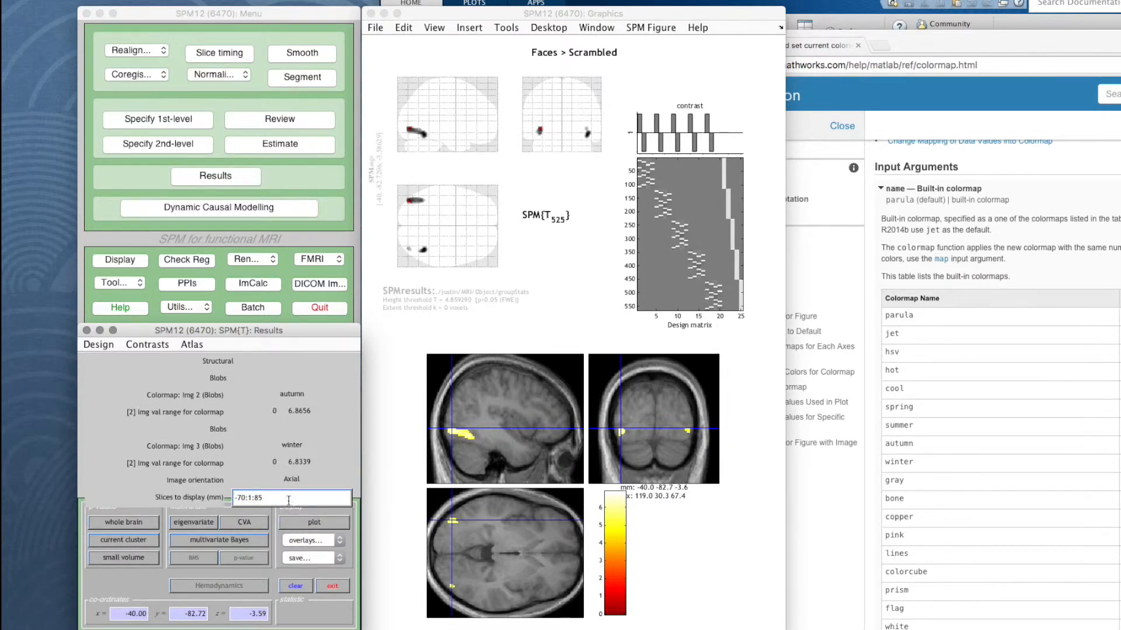
triple_click(272, 498)
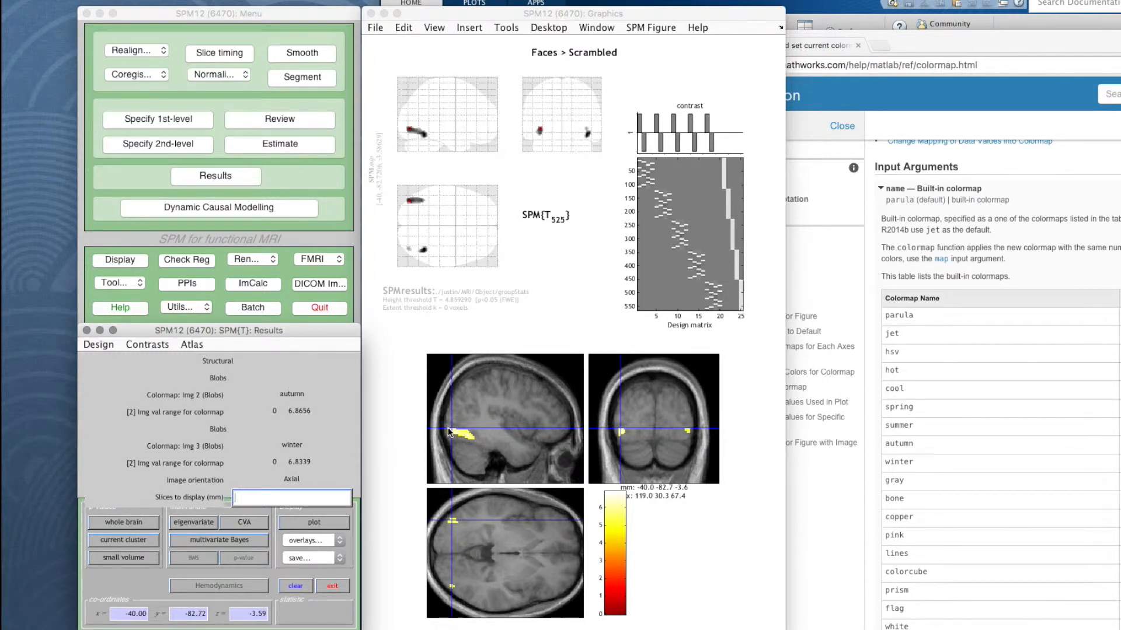
mouse_move(468, 443)
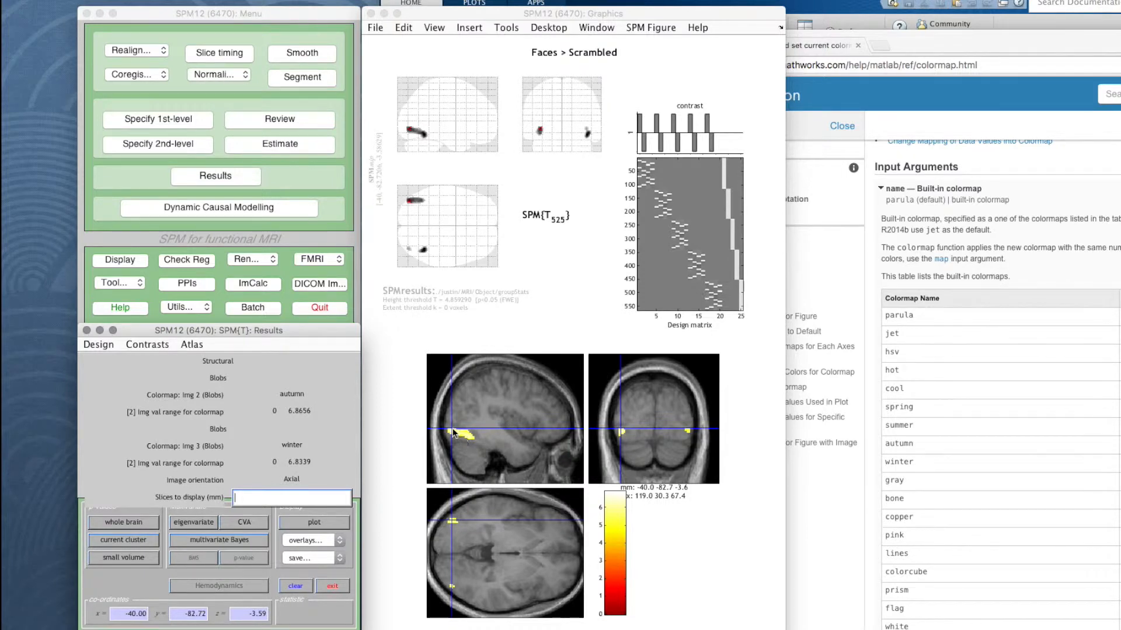
mouse_move(321, 511)
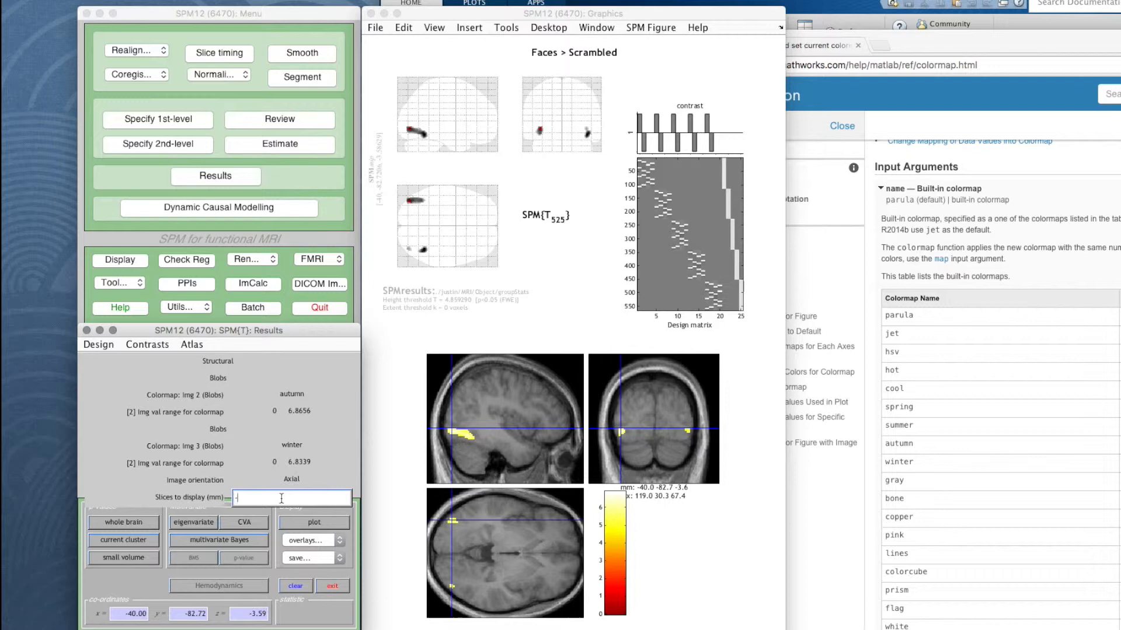
text(-20:)
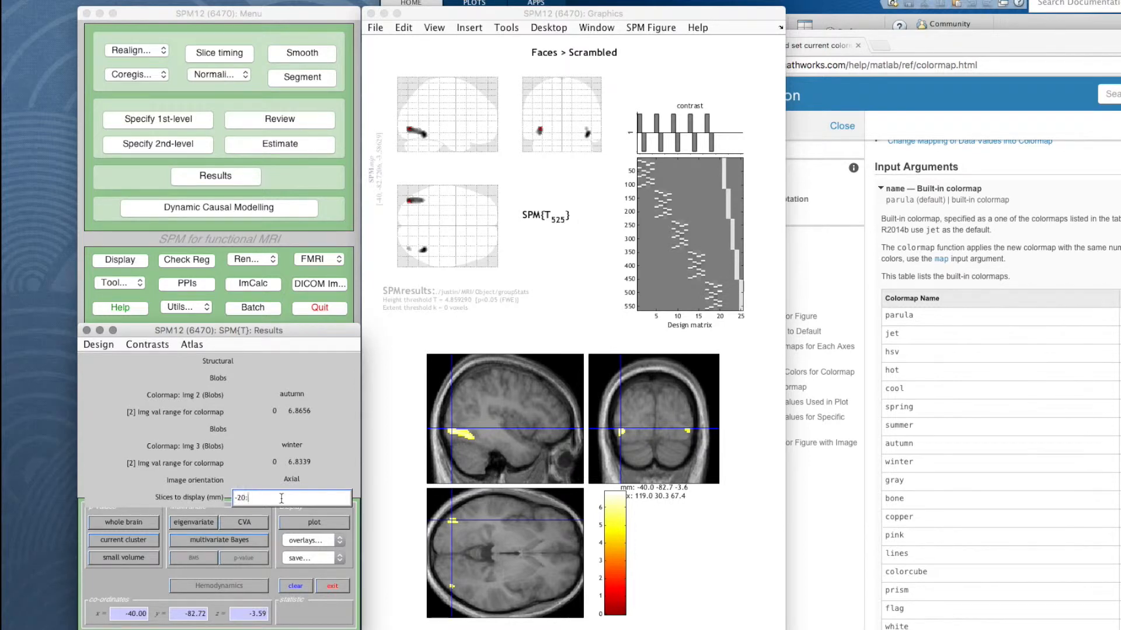
text(1:)
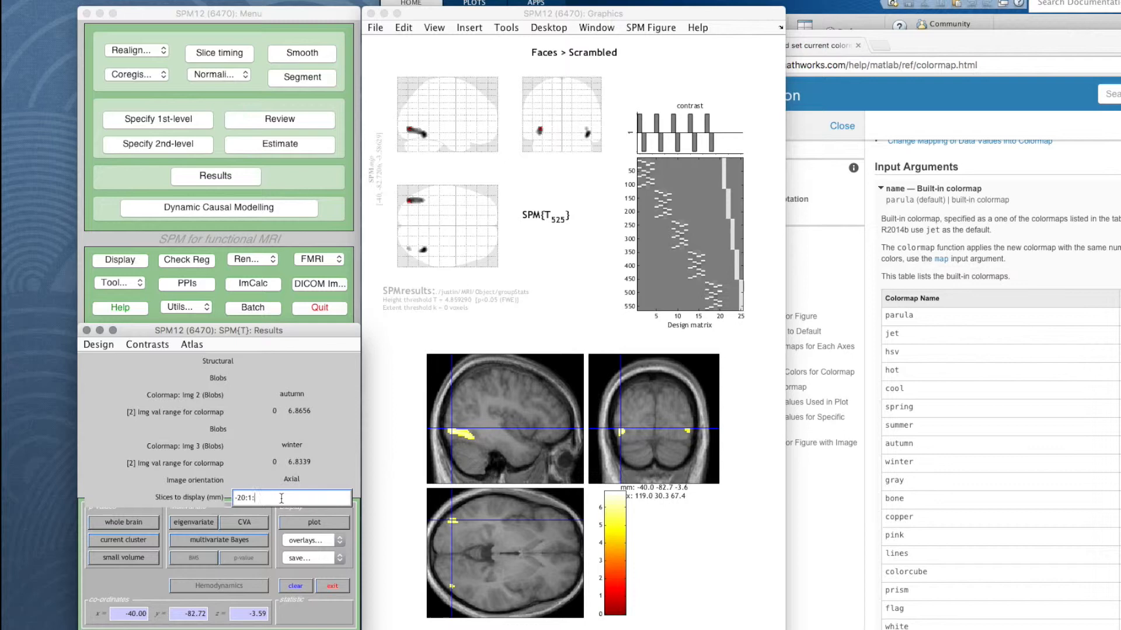
text(2)
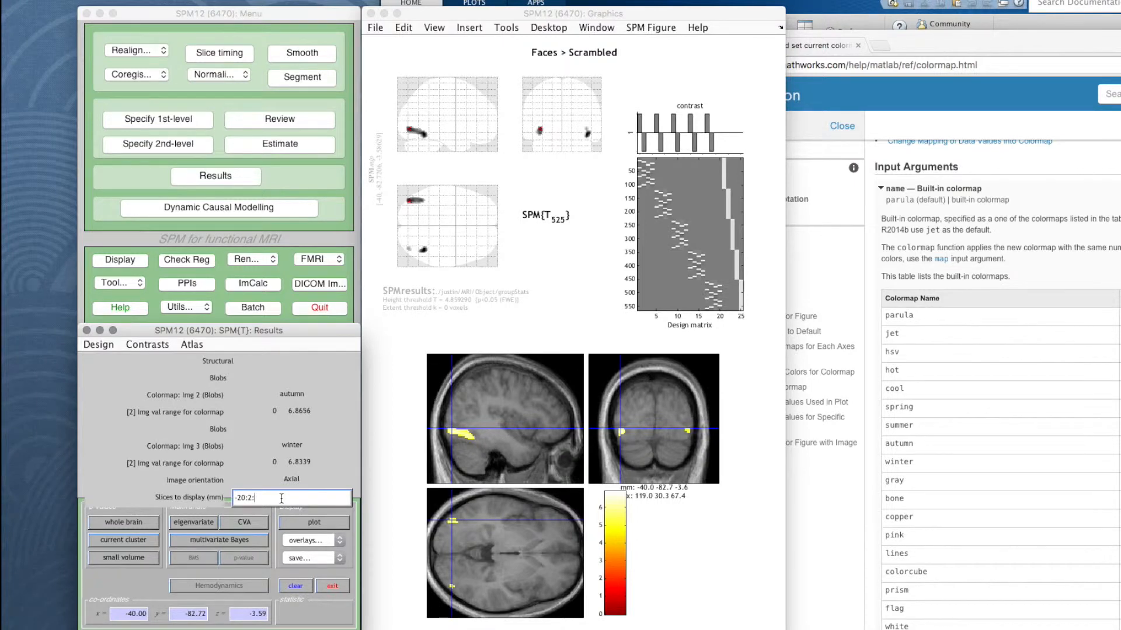
text(-4)
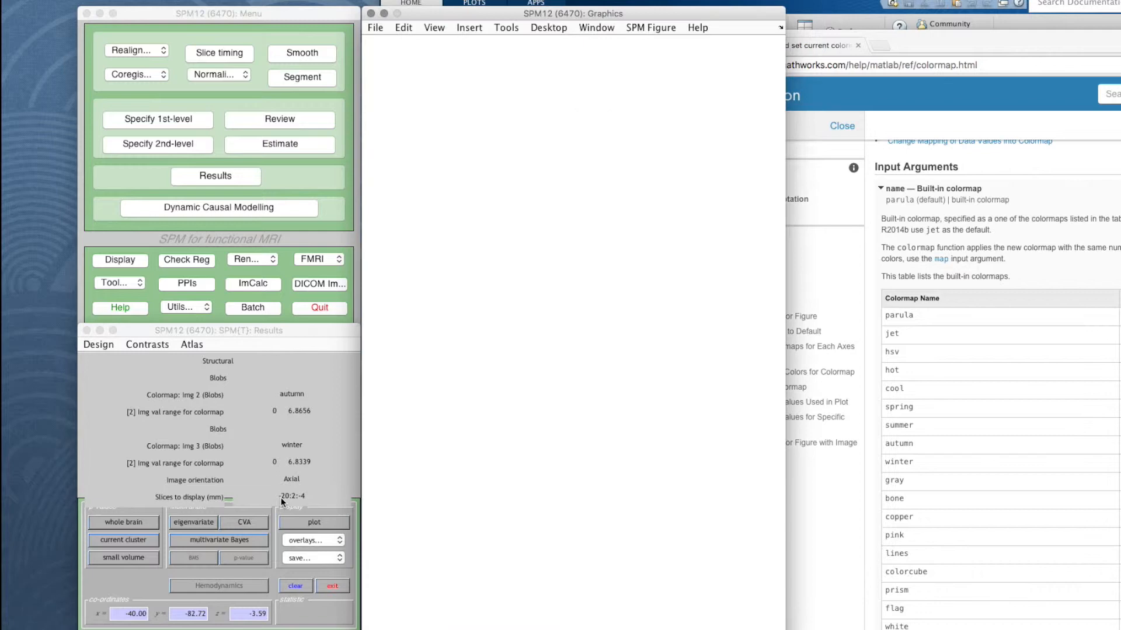
mouse_move(300, 222)
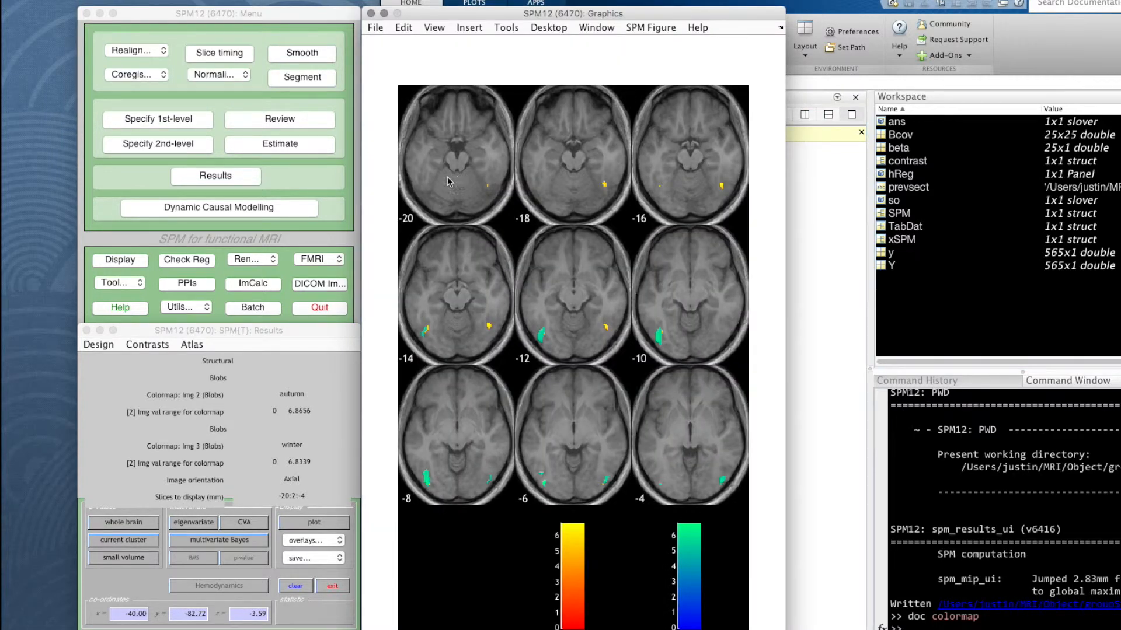
mouse_move(568, 204)
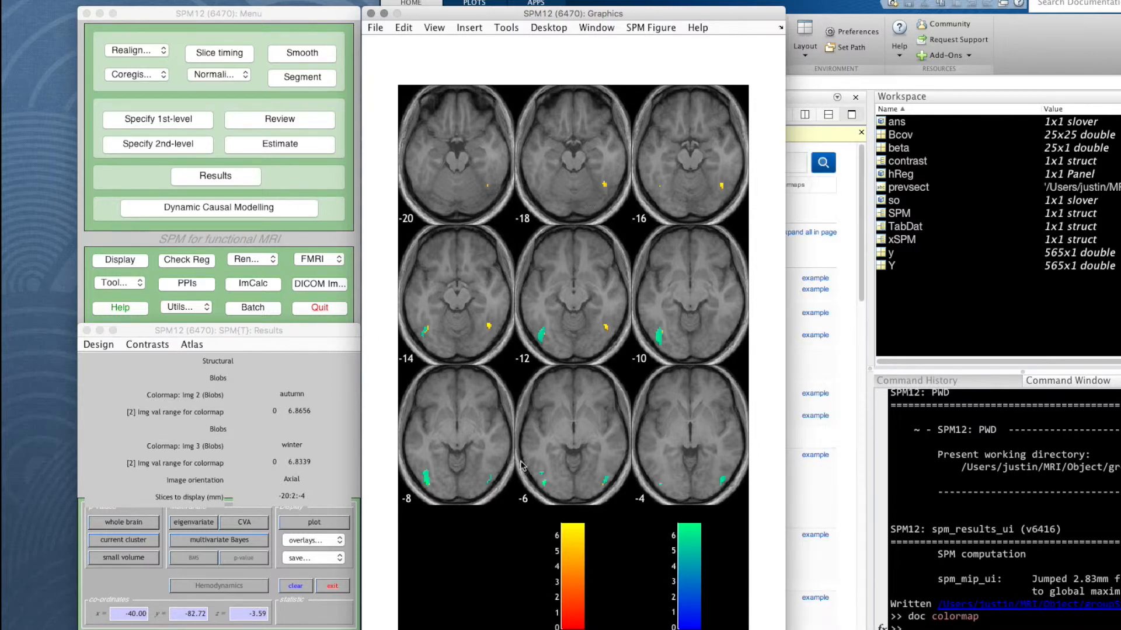
mouse_move(690, 482)
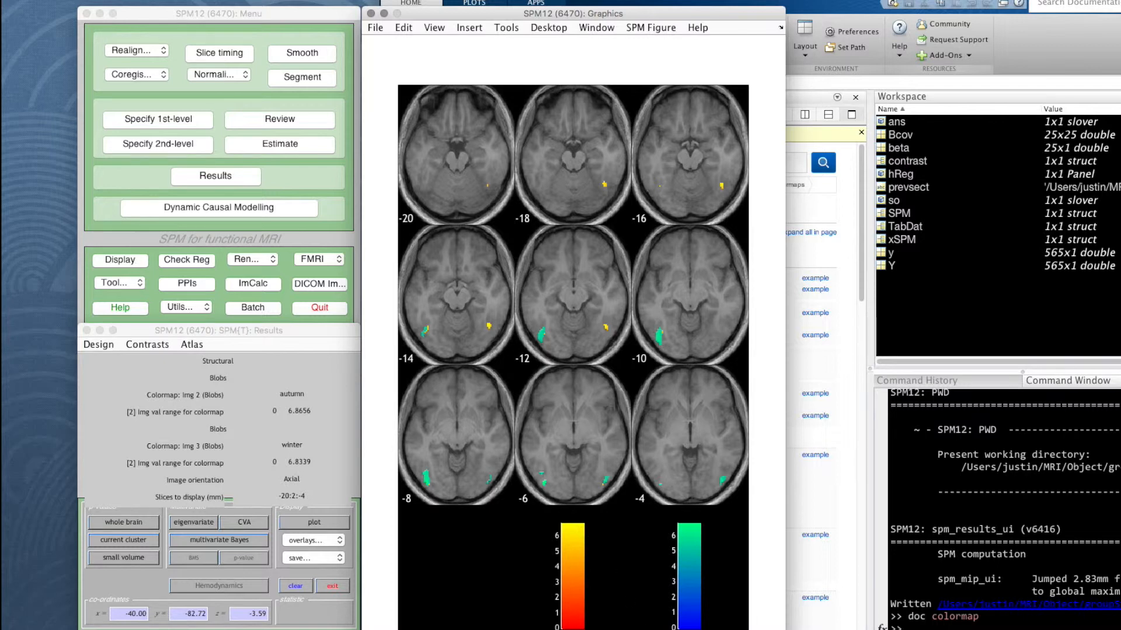
mouse_move(585, 612)
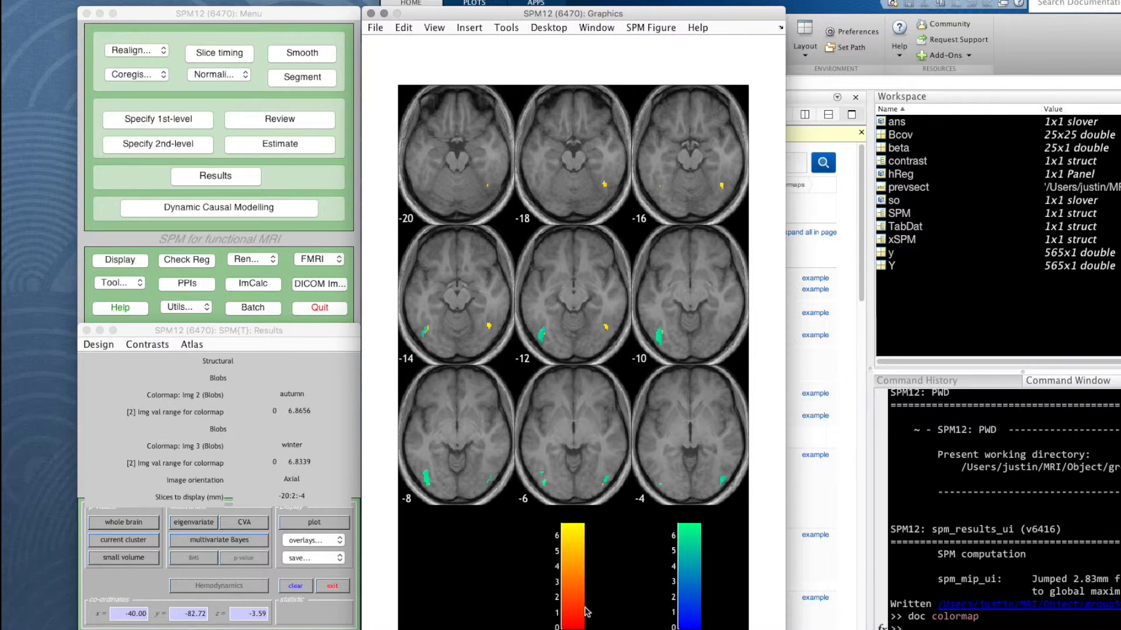
mouse_move(596, 544)
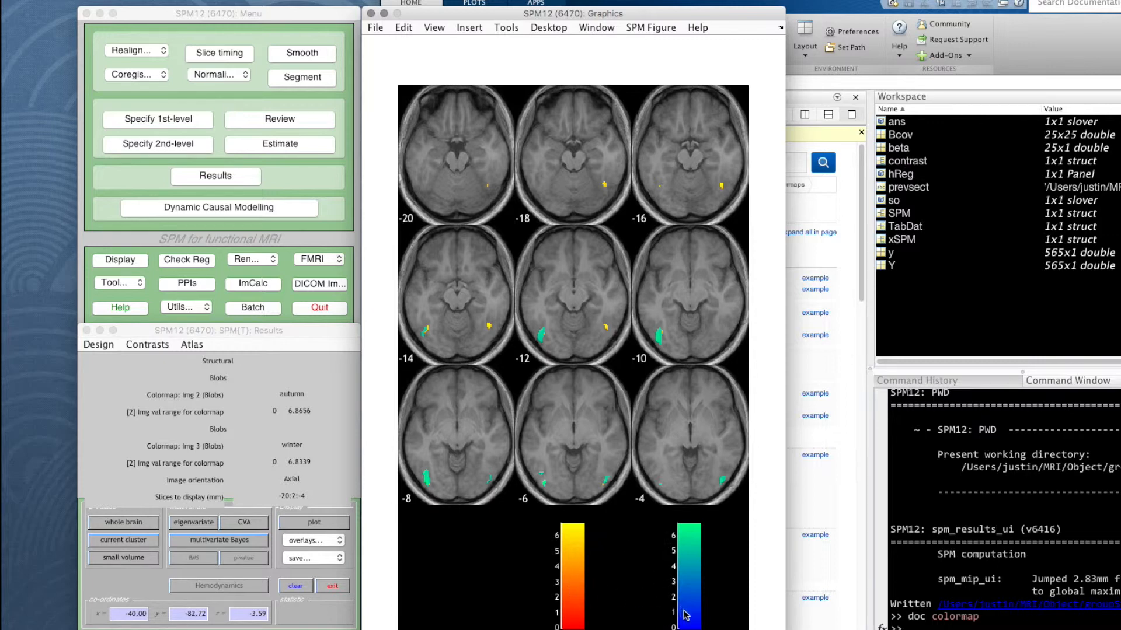
mouse_move(701, 611)
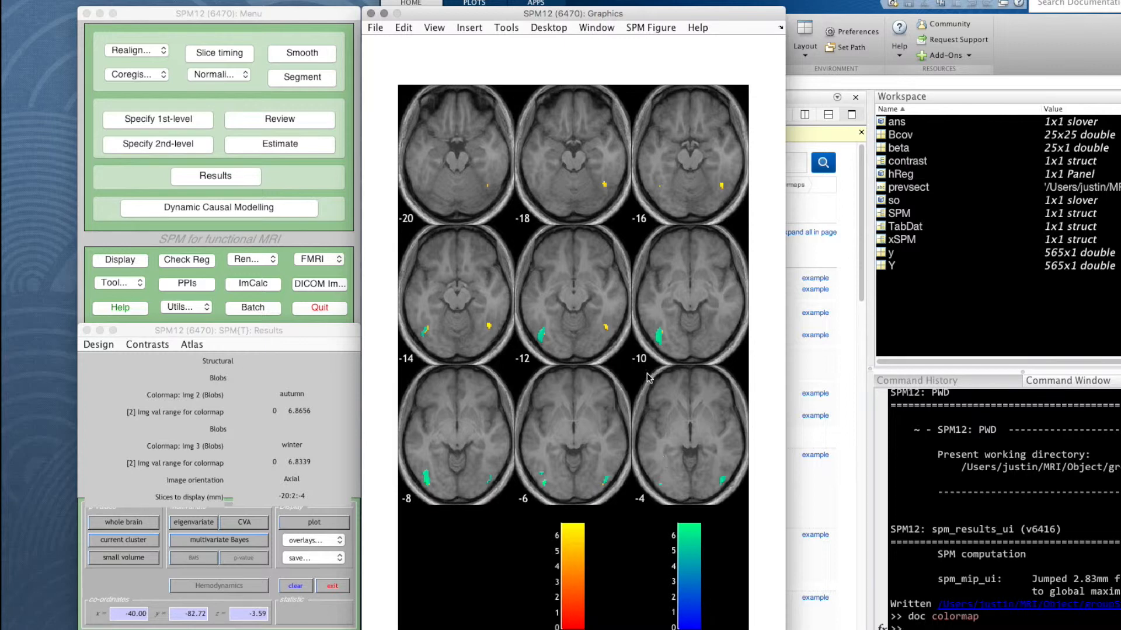
mouse_move(493, 342)
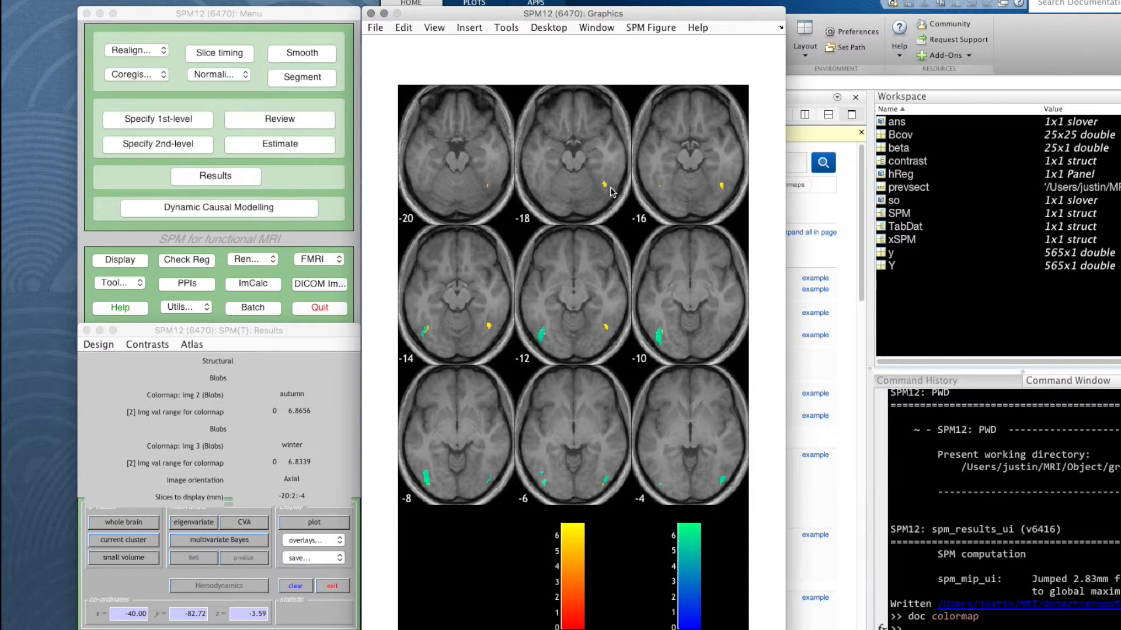
mouse_move(607, 333)
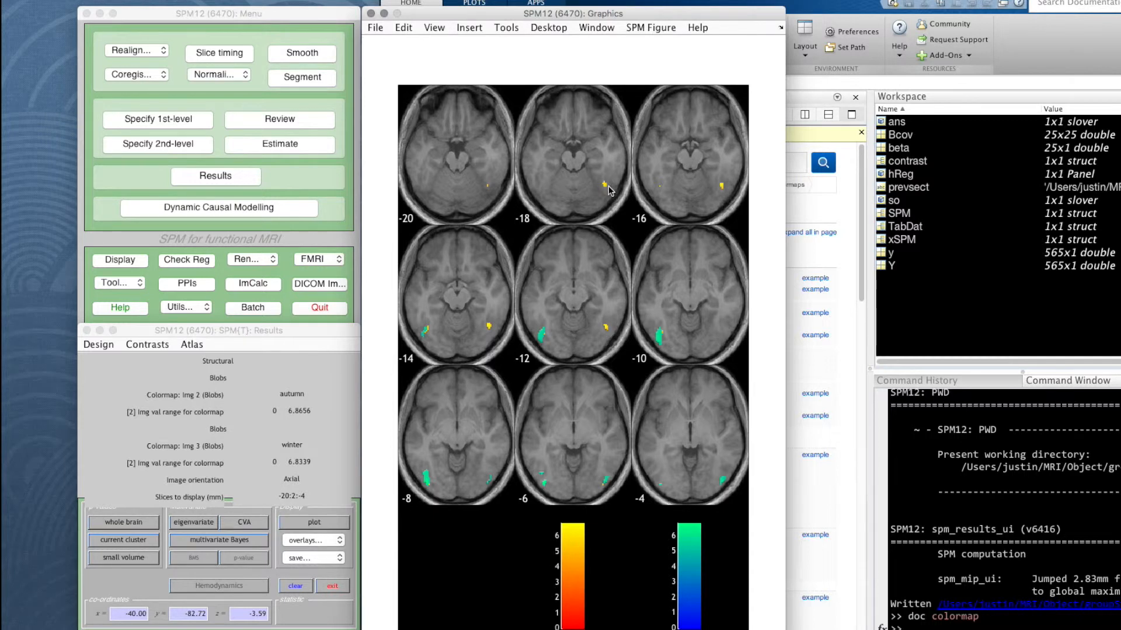
mouse_move(623, 358)
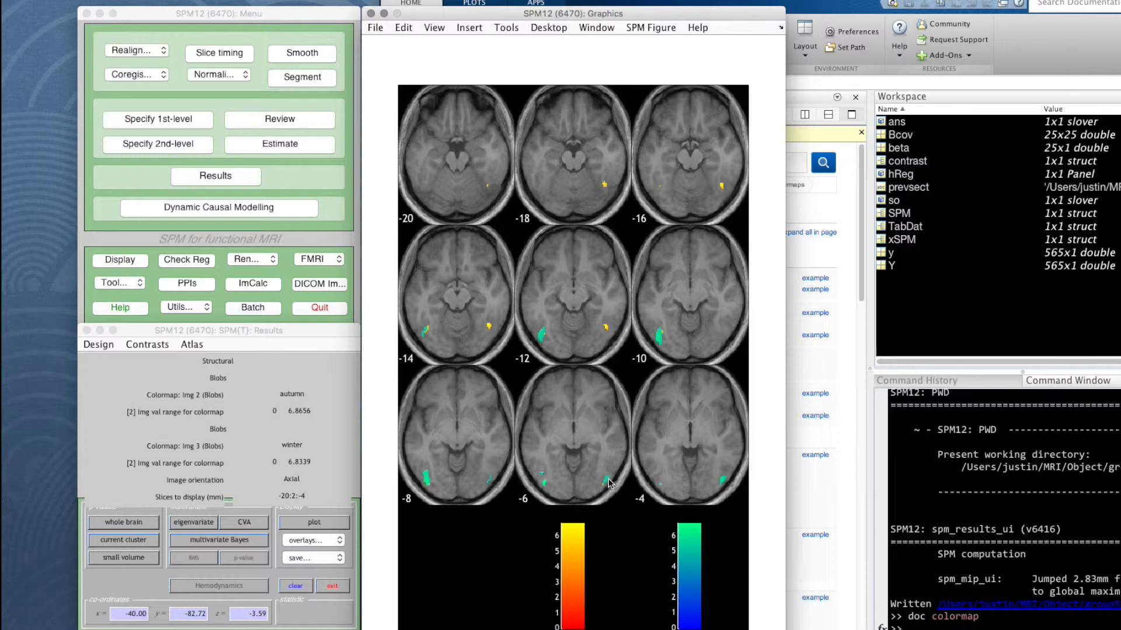
mouse_move(459, 410)
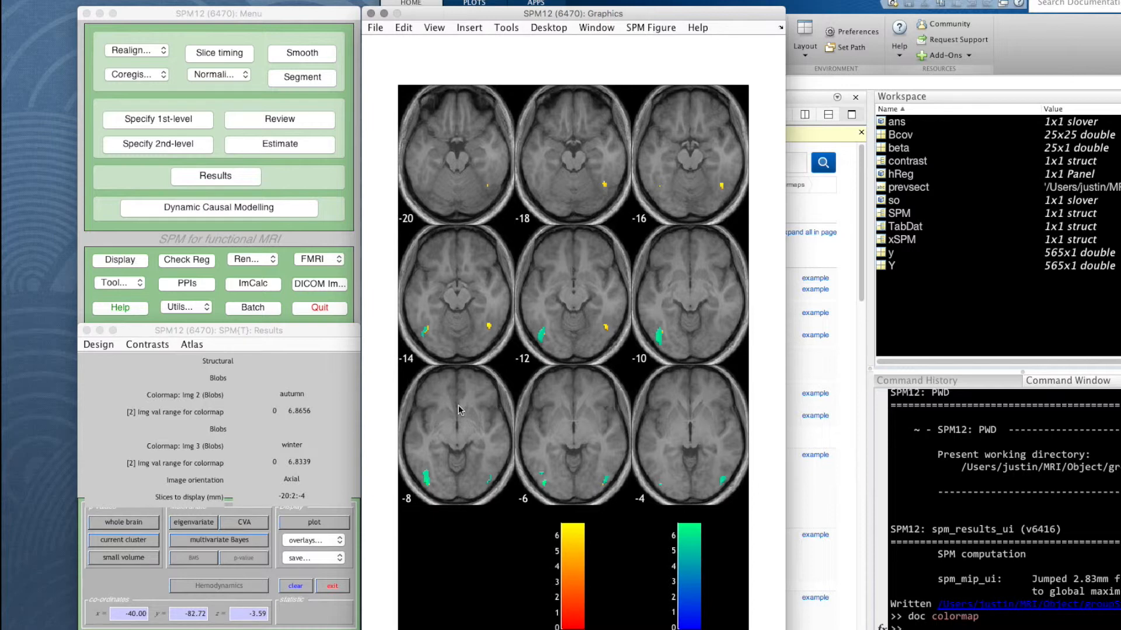
mouse_move(423, 336)
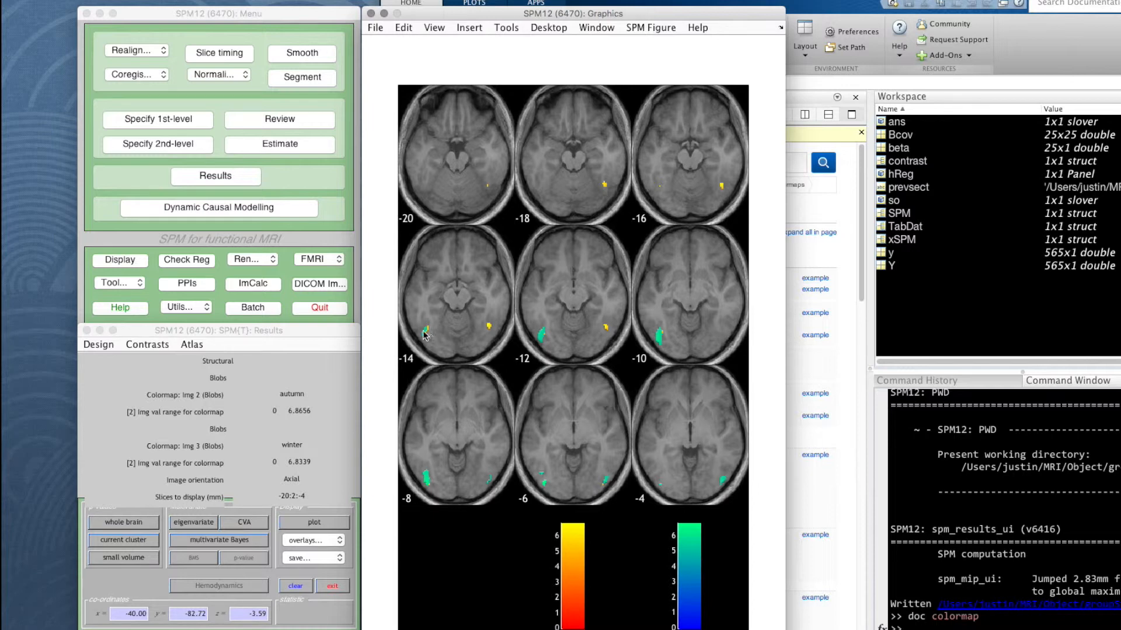
mouse_move(557, 338)
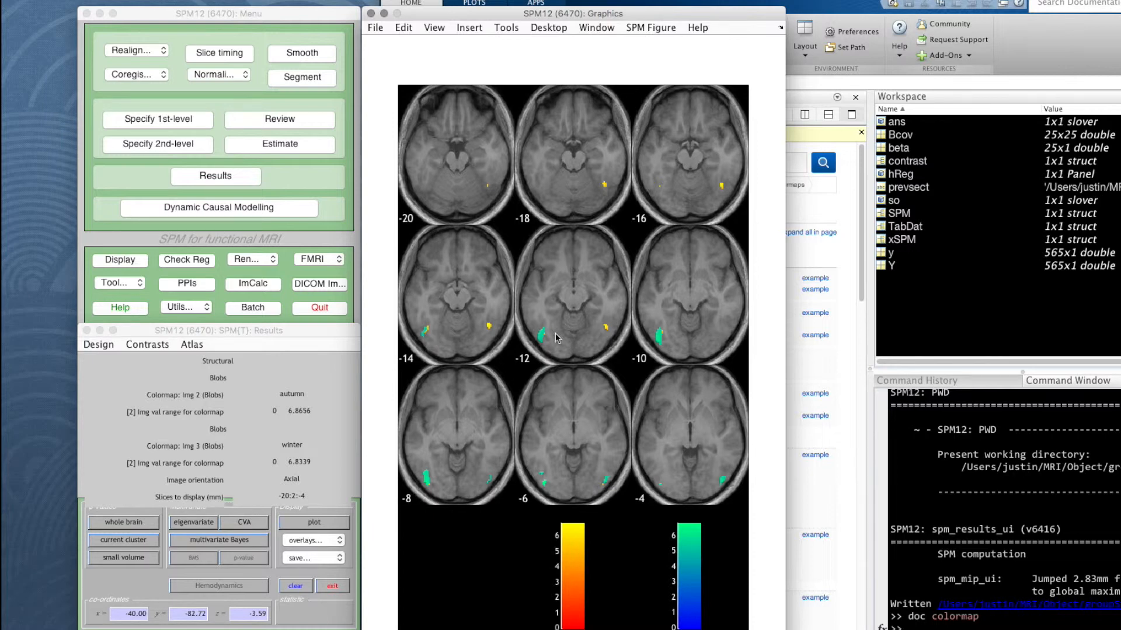
mouse_move(547, 339)
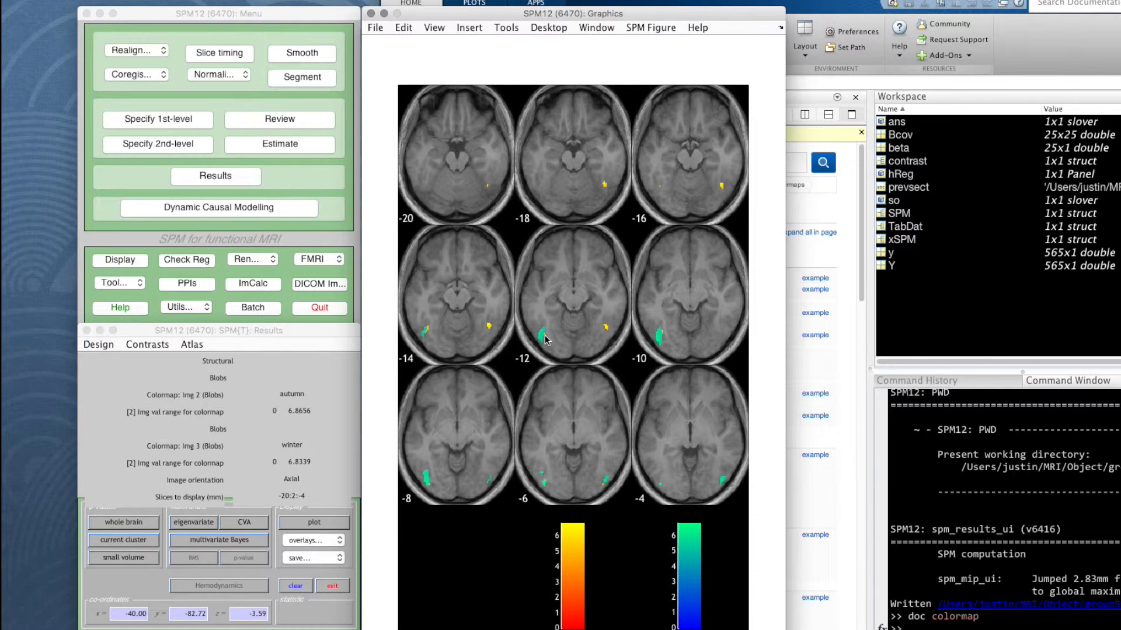
mouse_move(428, 337)
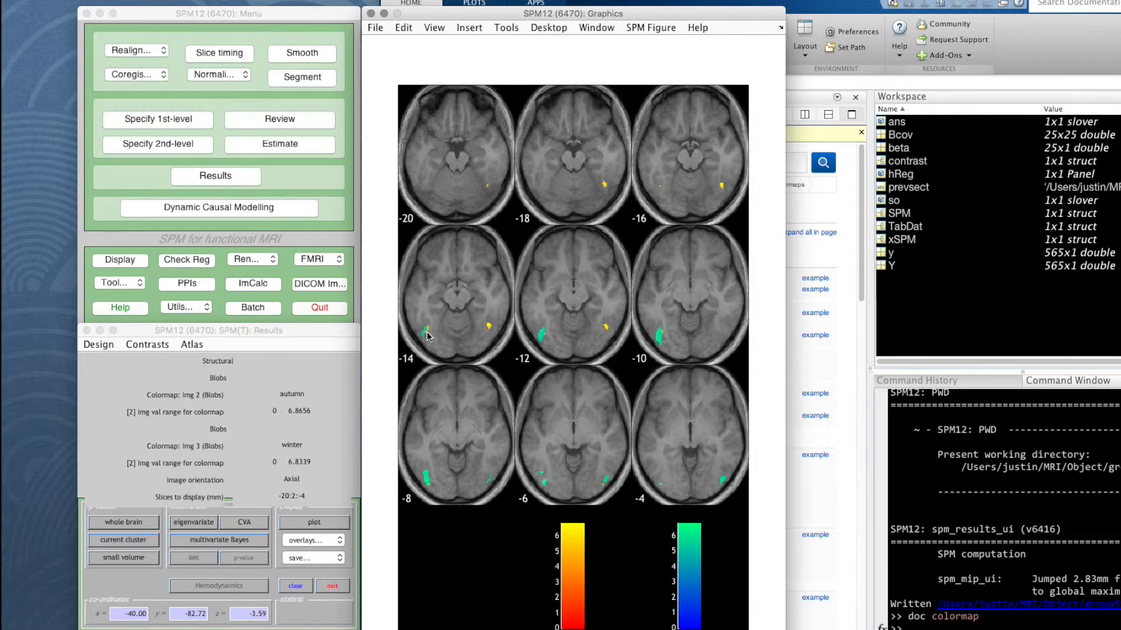
mouse_move(769, 329)
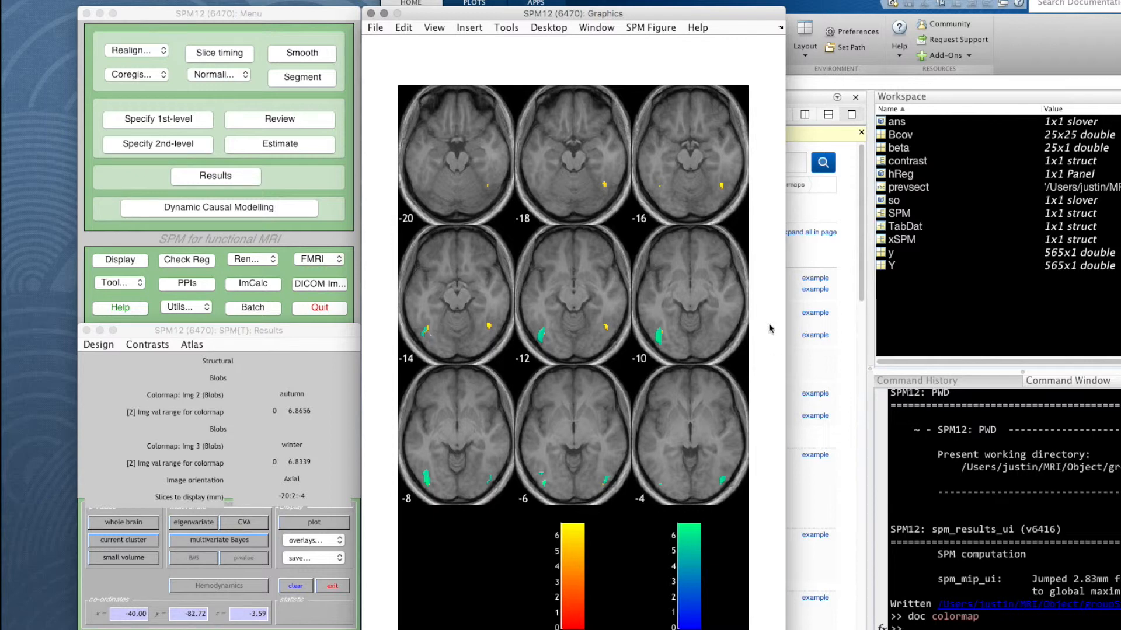
mouse_move(437, 420)
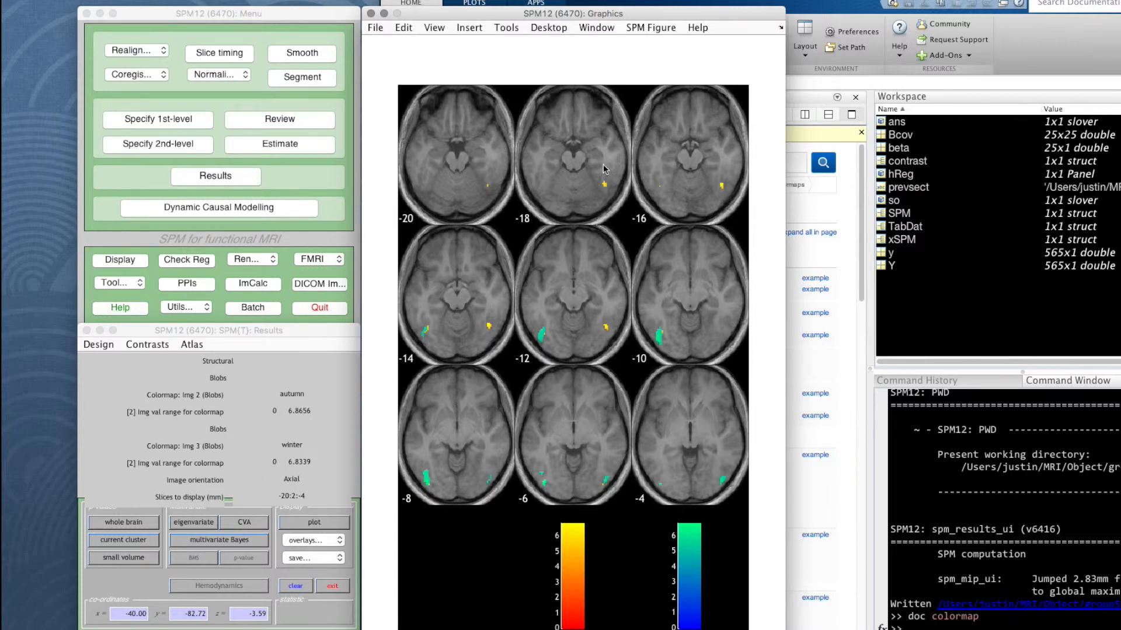
click(650, 27)
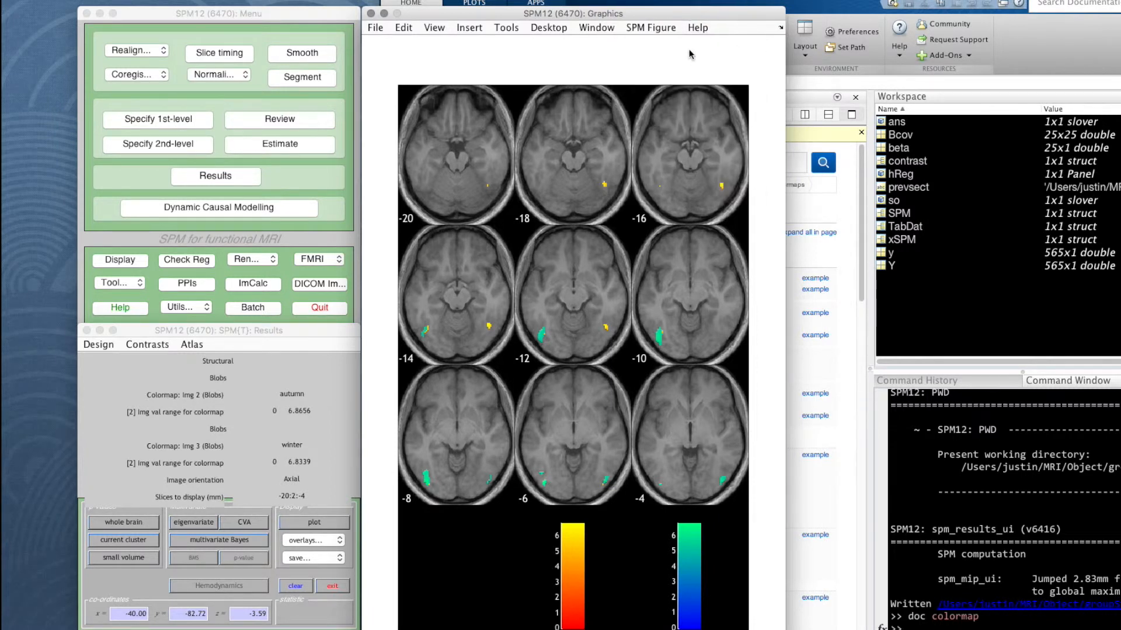
mouse_move(520, 433)
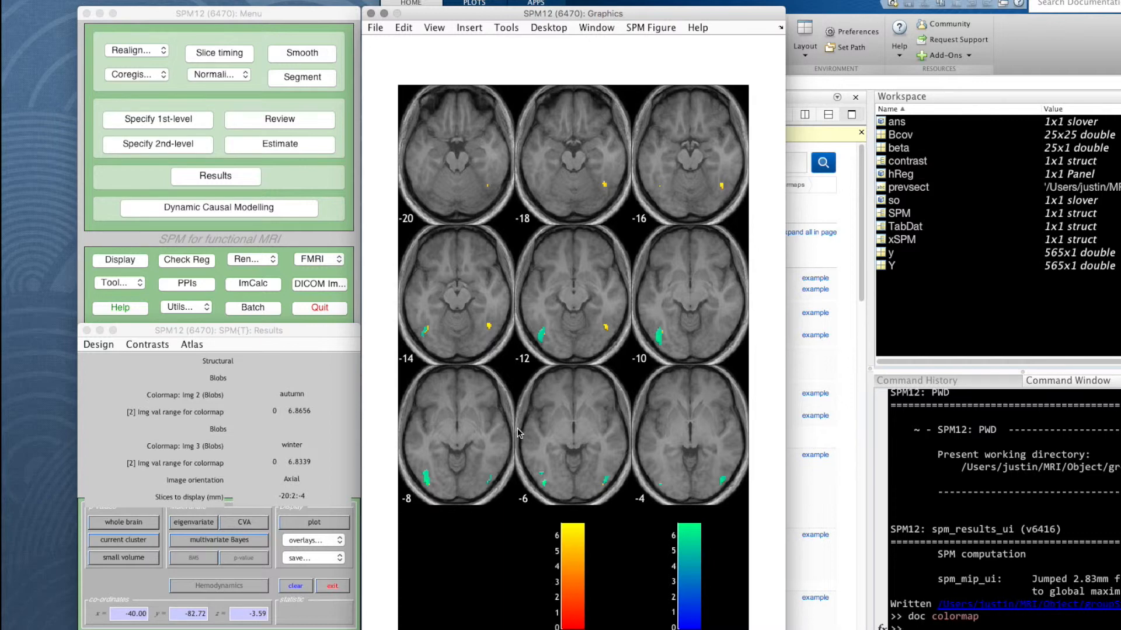
mouse_move(565, 530)
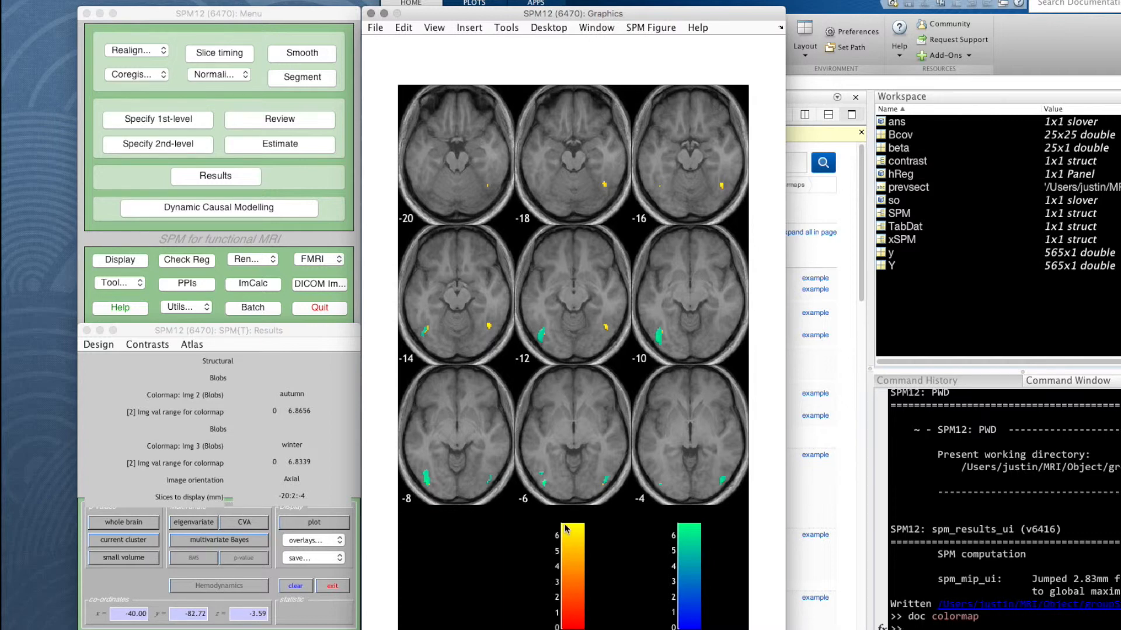
mouse_move(493, 465)
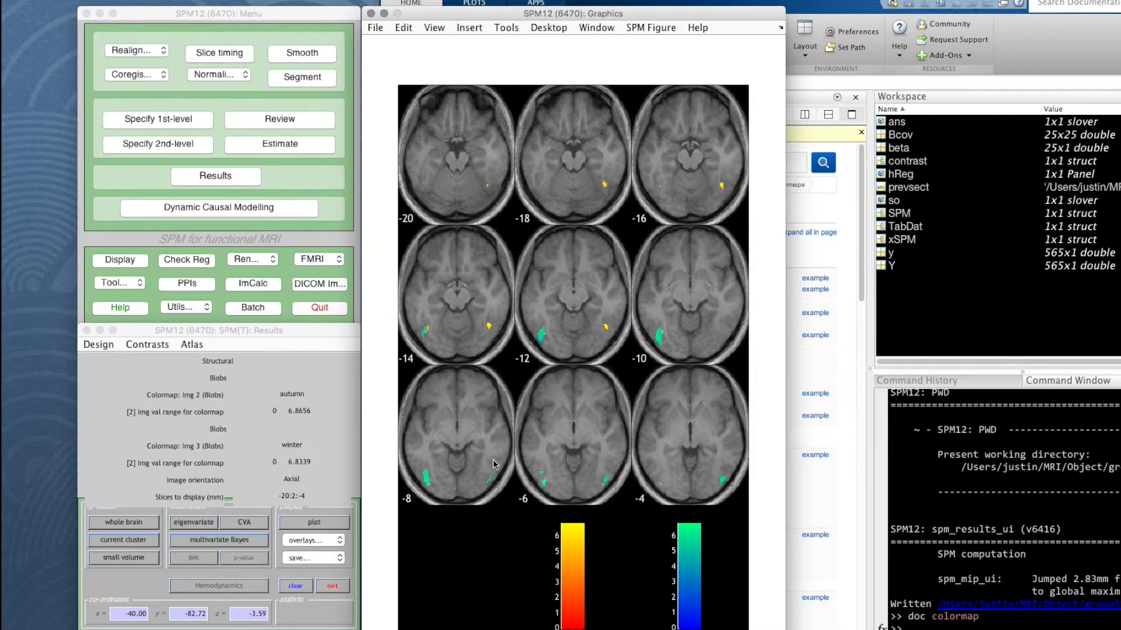
mouse_move(492, 334)
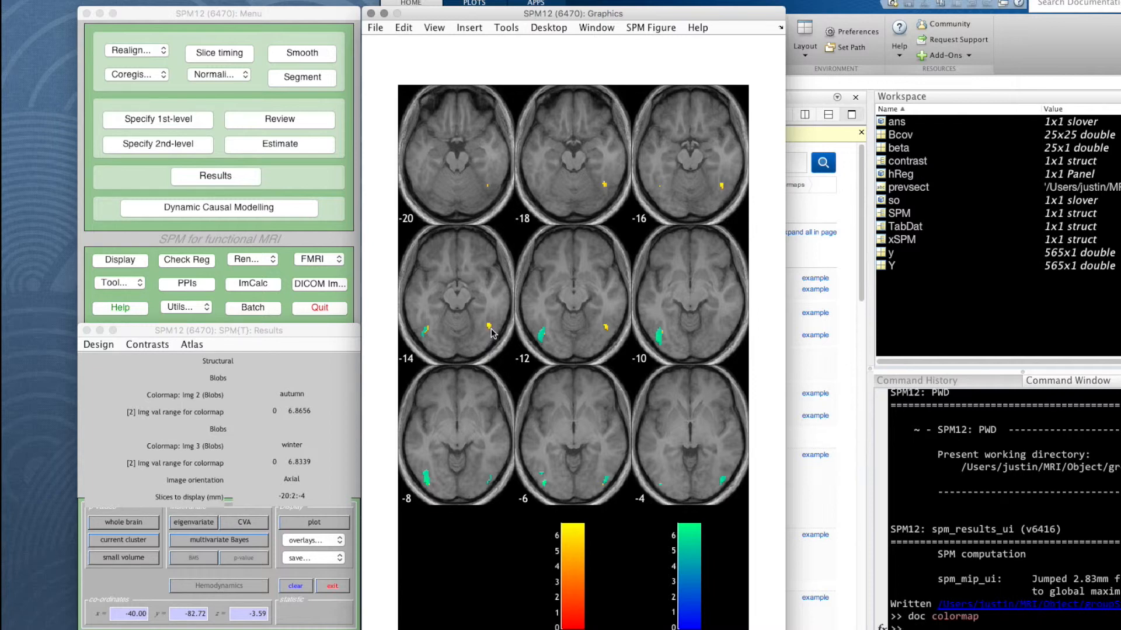
mouse_move(492, 343)
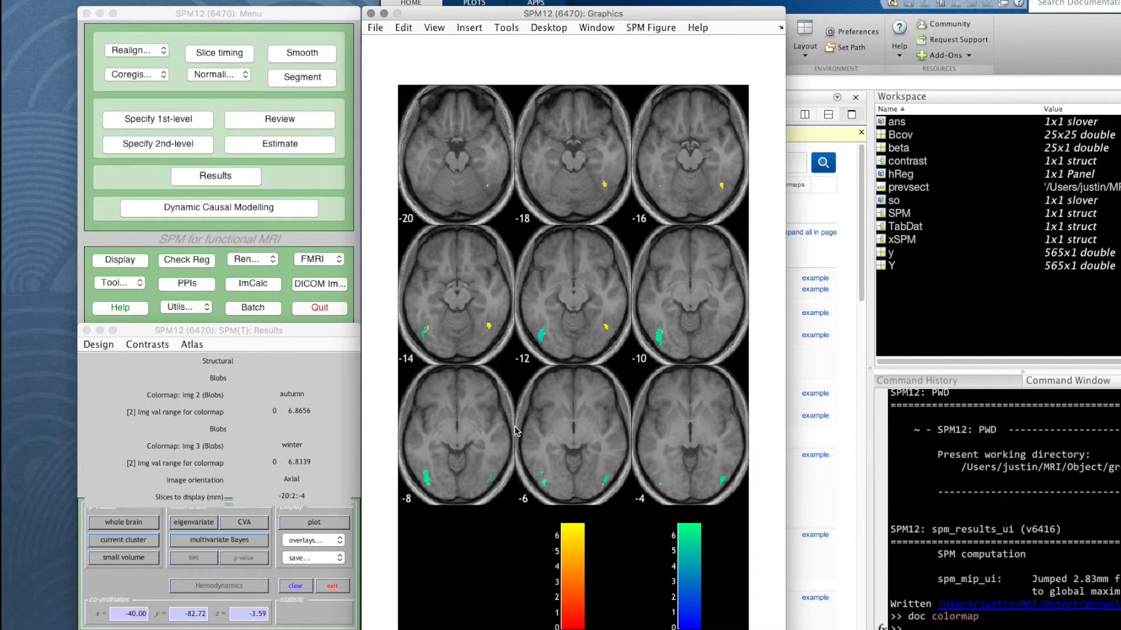
mouse_move(544, 495)
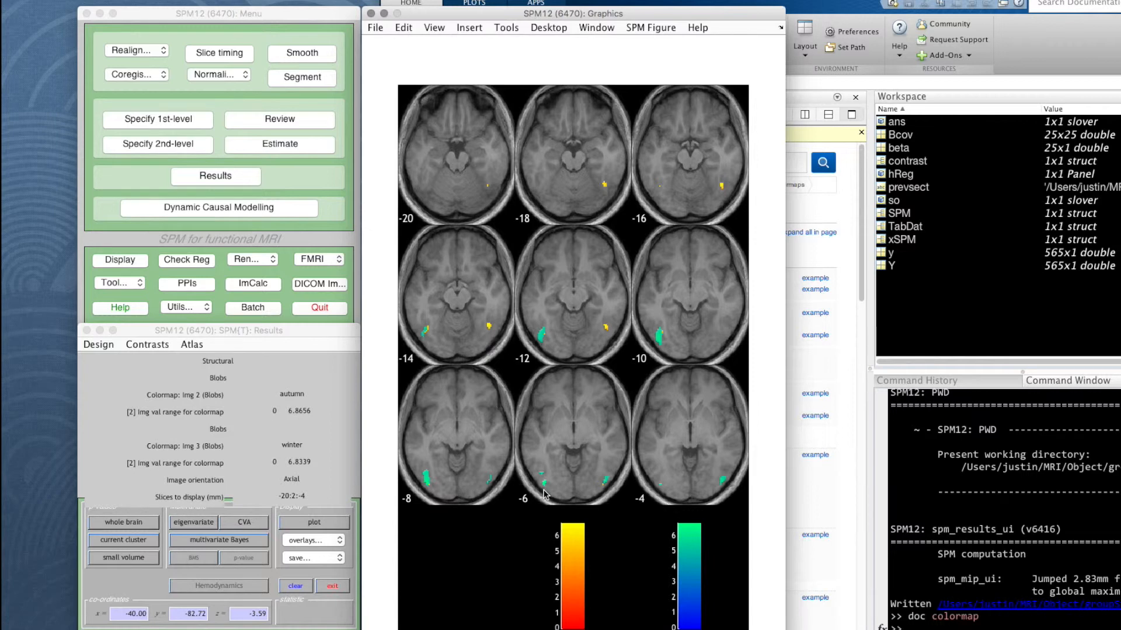
mouse_move(706, 562)
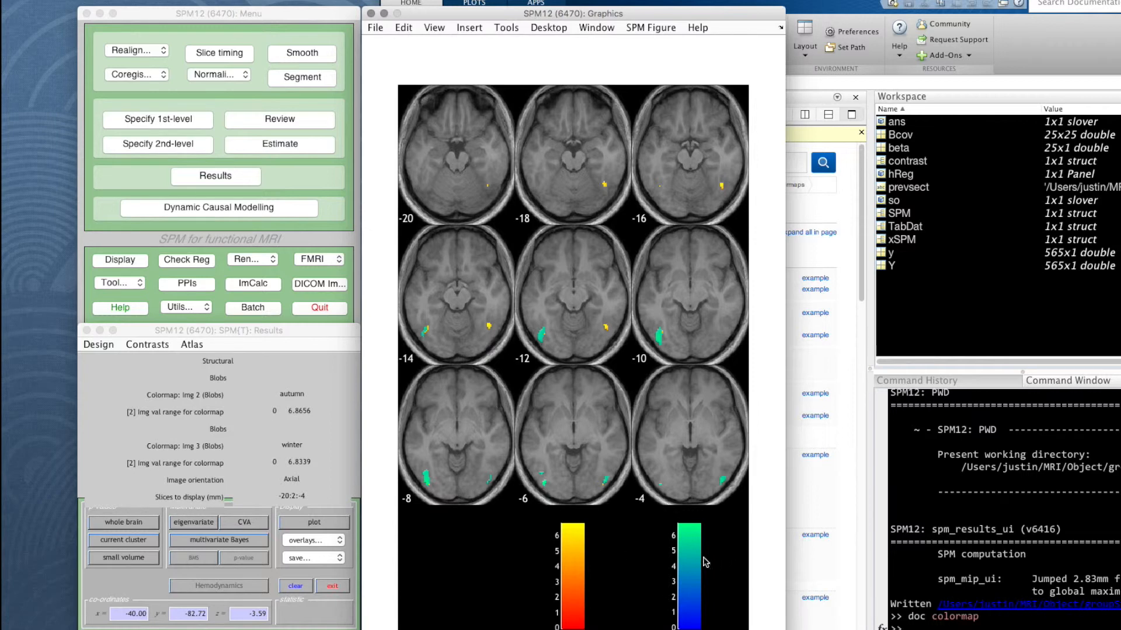
mouse_move(523, 506)
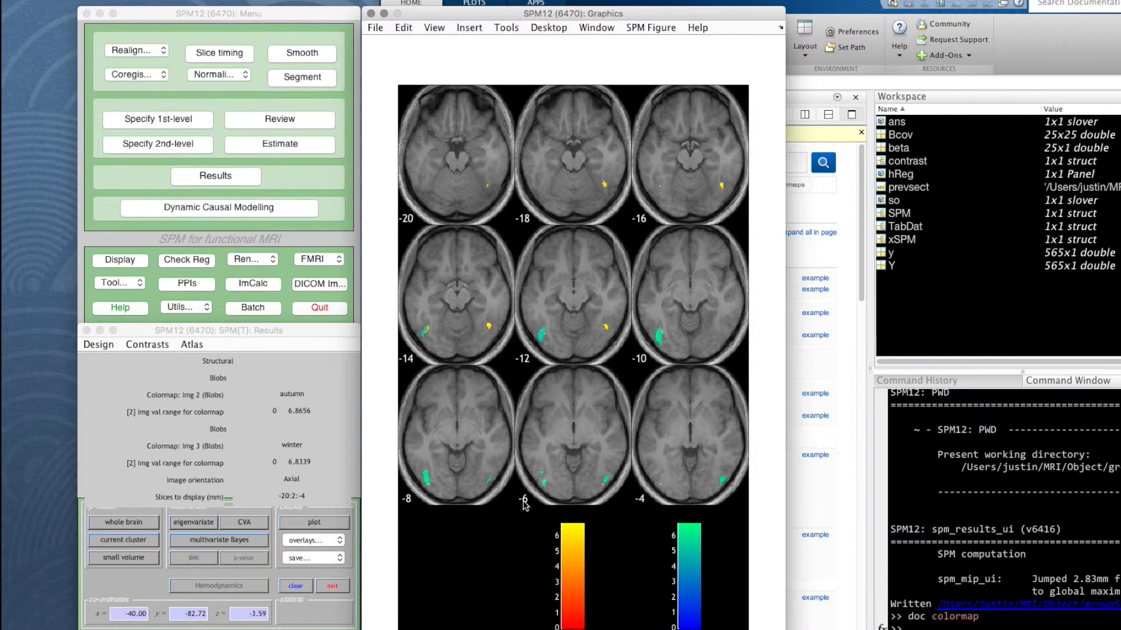
mouse_move(524, 502)
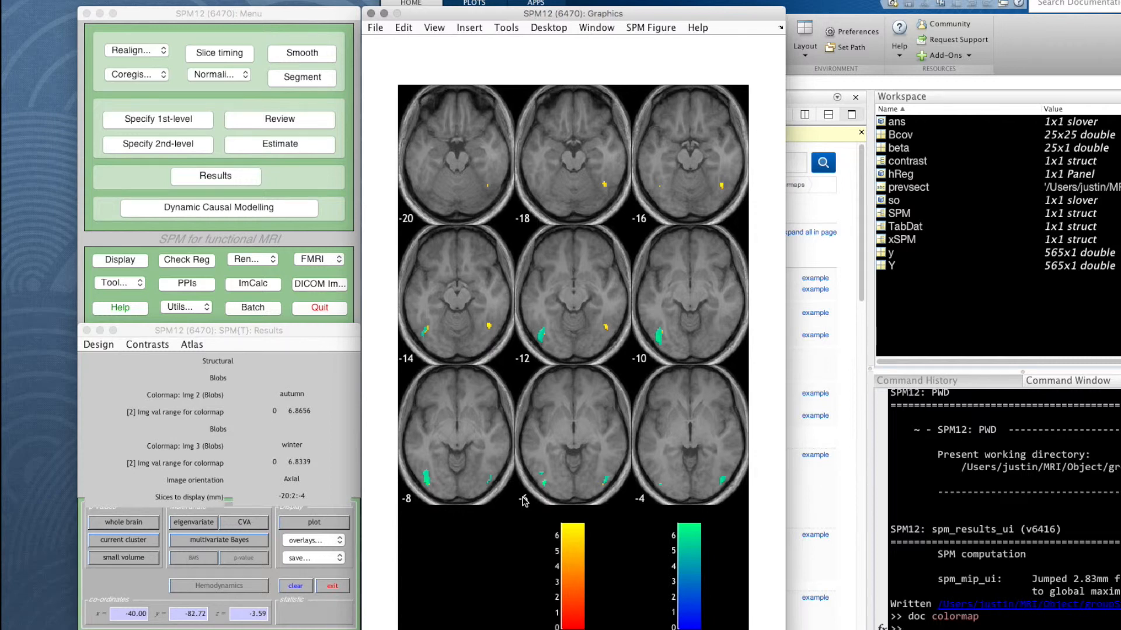
mouse_move(389, 534)
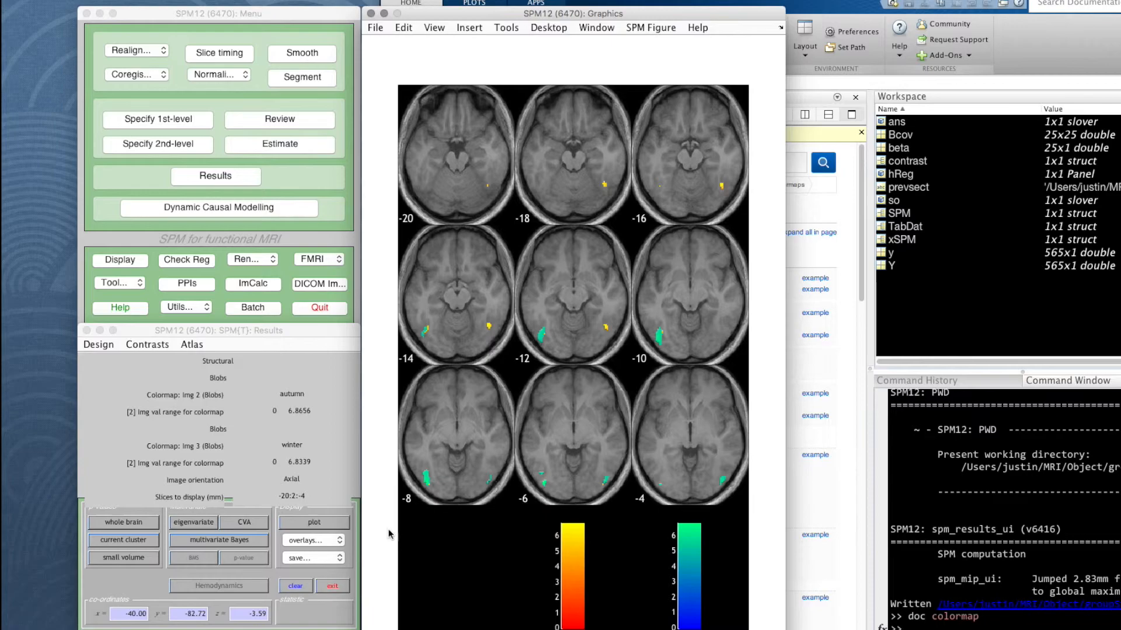